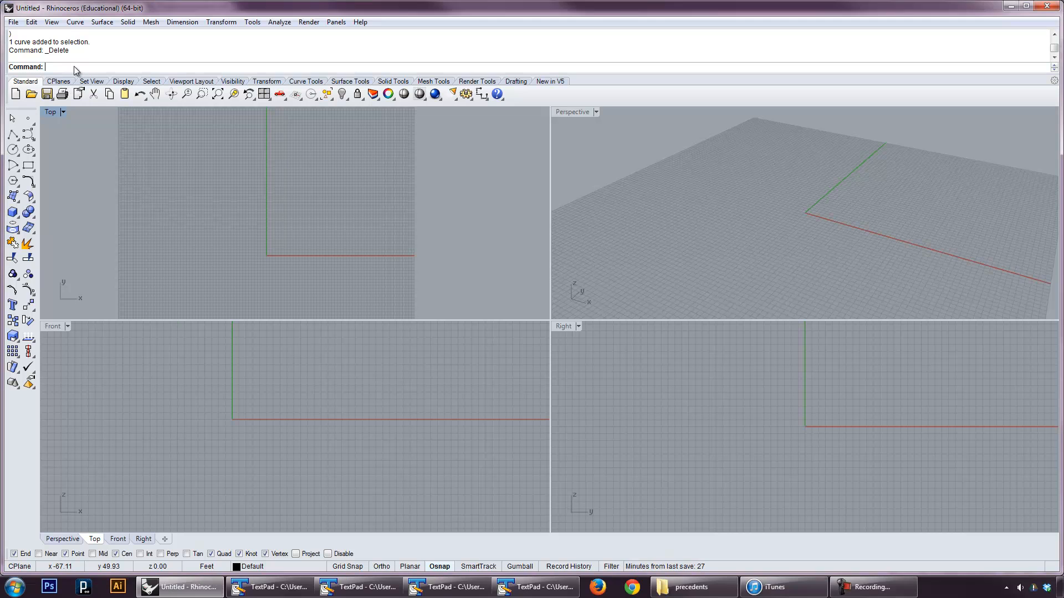
mouse_move(87, 54)
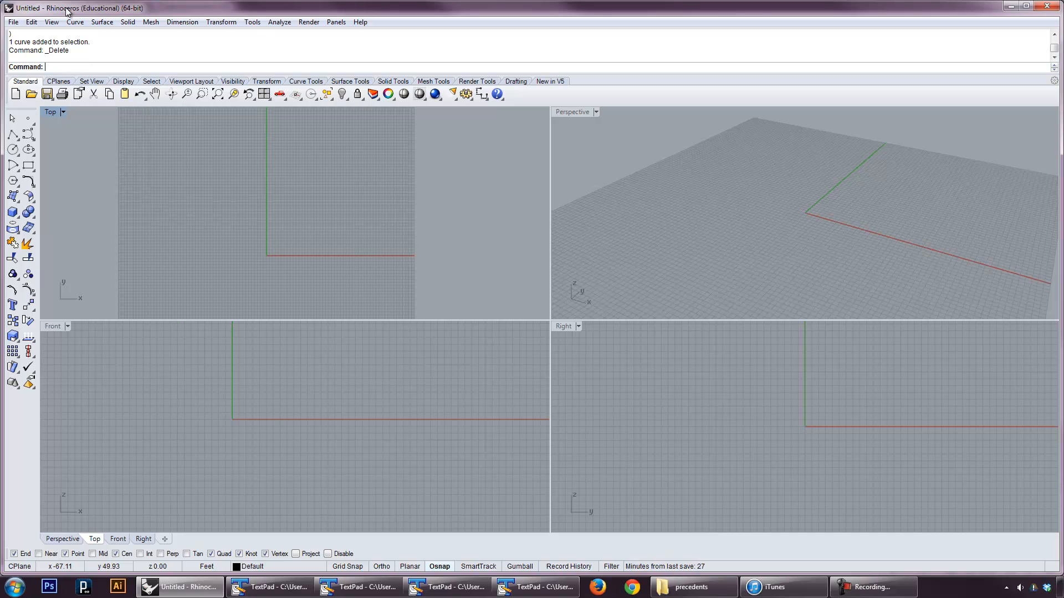
Launch the Rhino Python Editor with the EditPythonScript command
type("EditPythonScript")
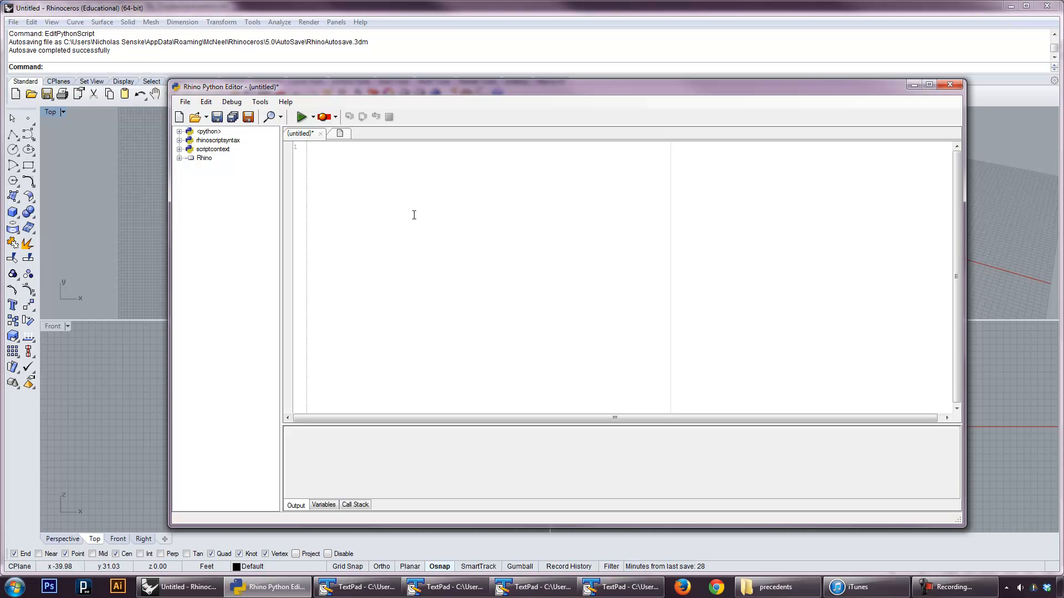
Write x = 10, y = 15.5 and s = "Hi There" on separate script lines
type("var")
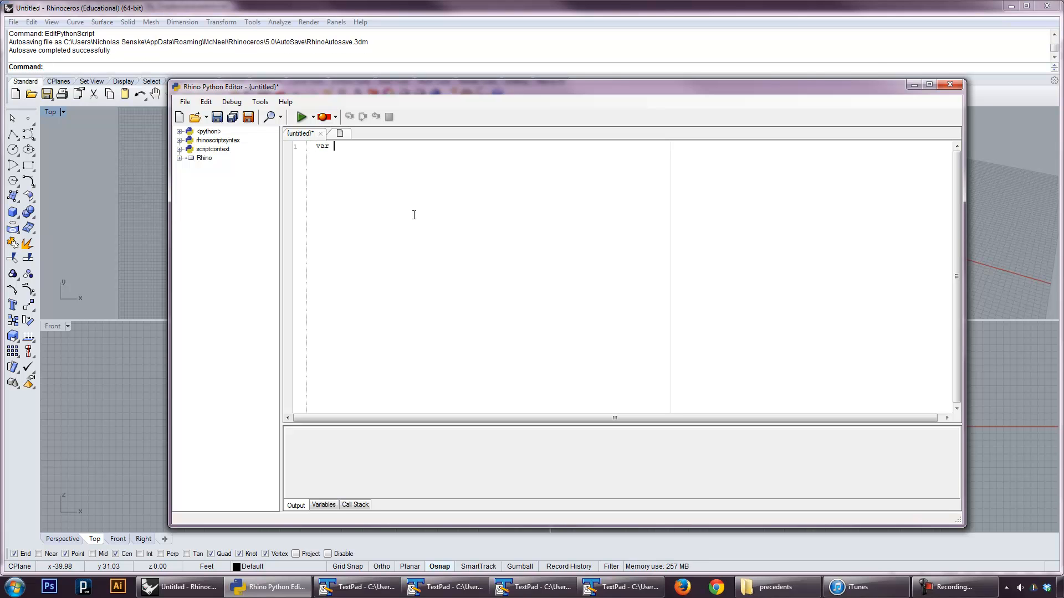
type("int x =")
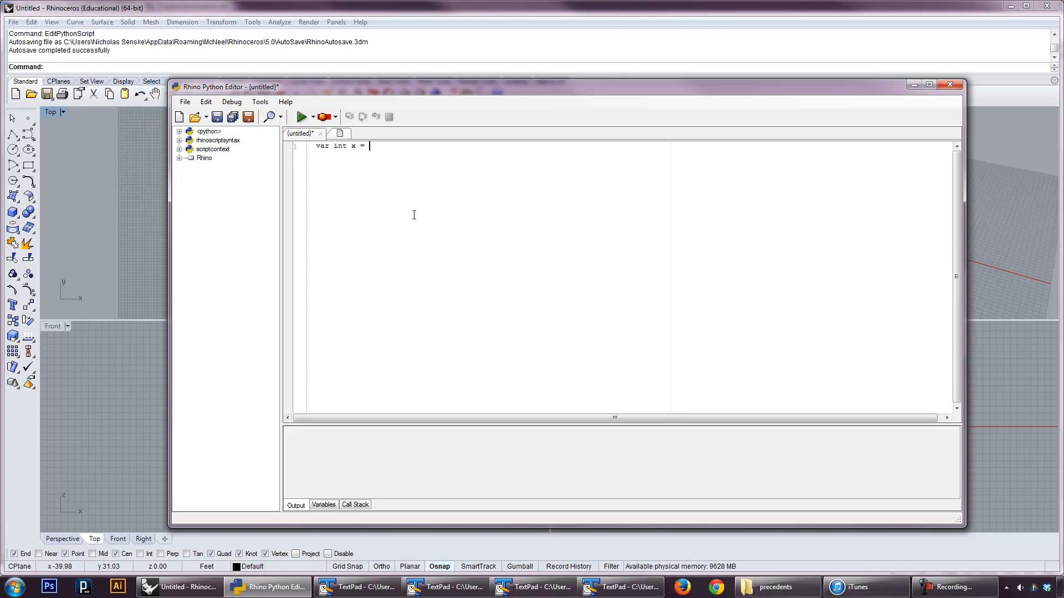
type("10")
type("y")
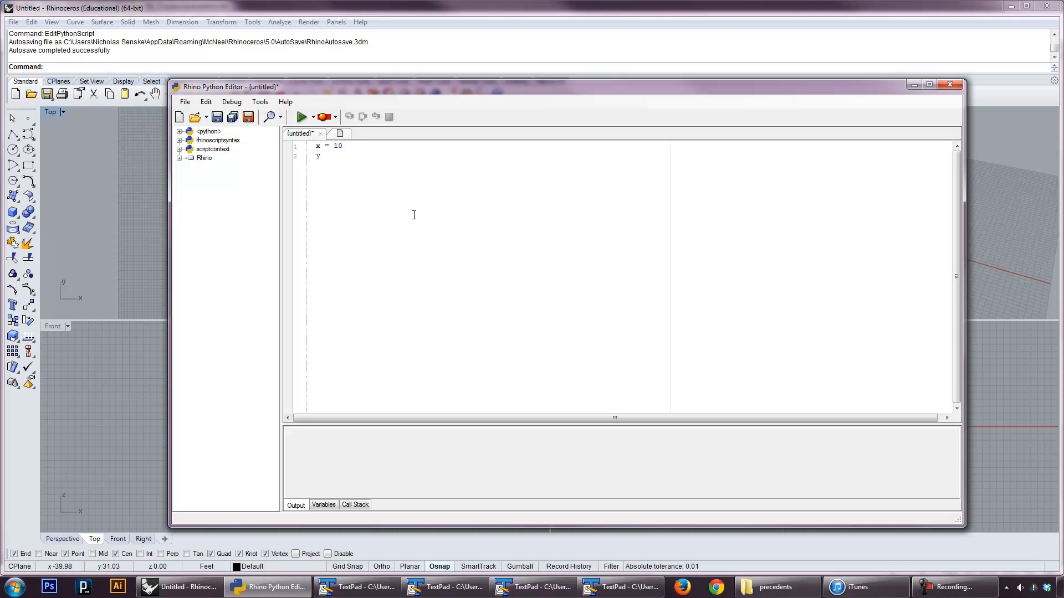
type("=")
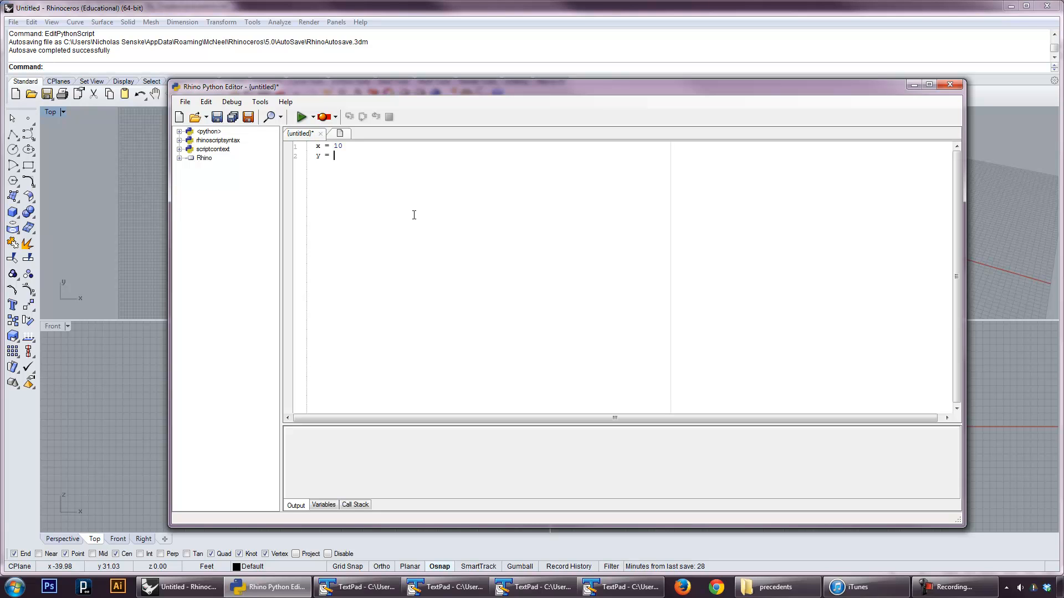
type("15.5")
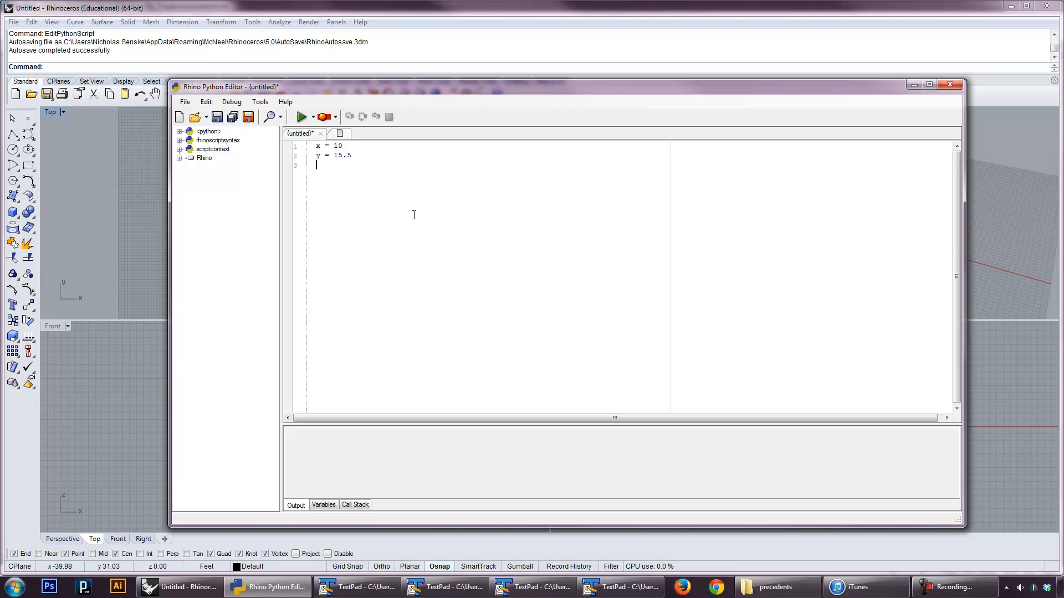
type("s =")
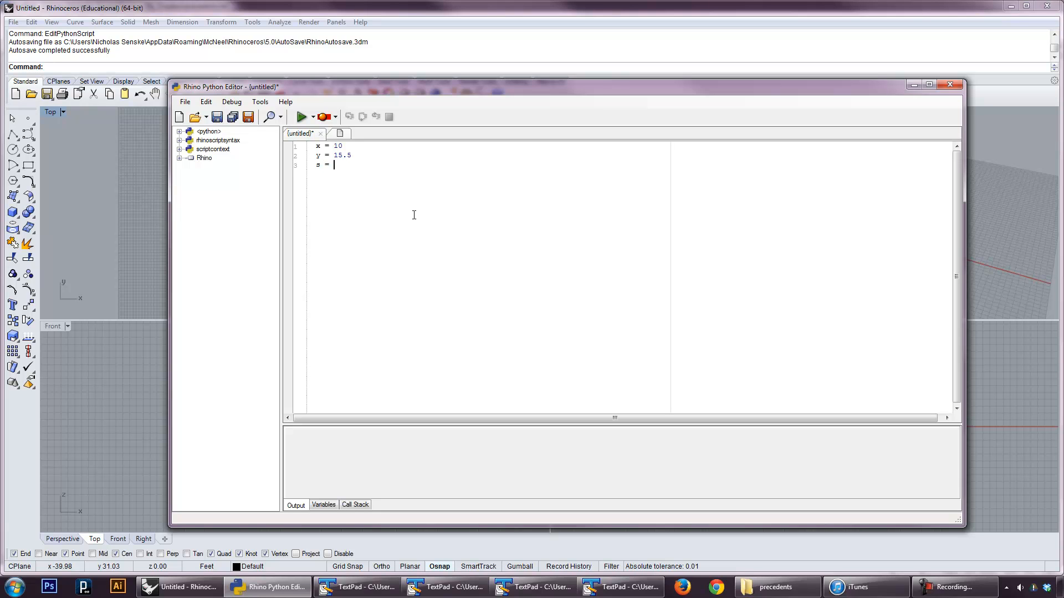
type("\"Hi T")
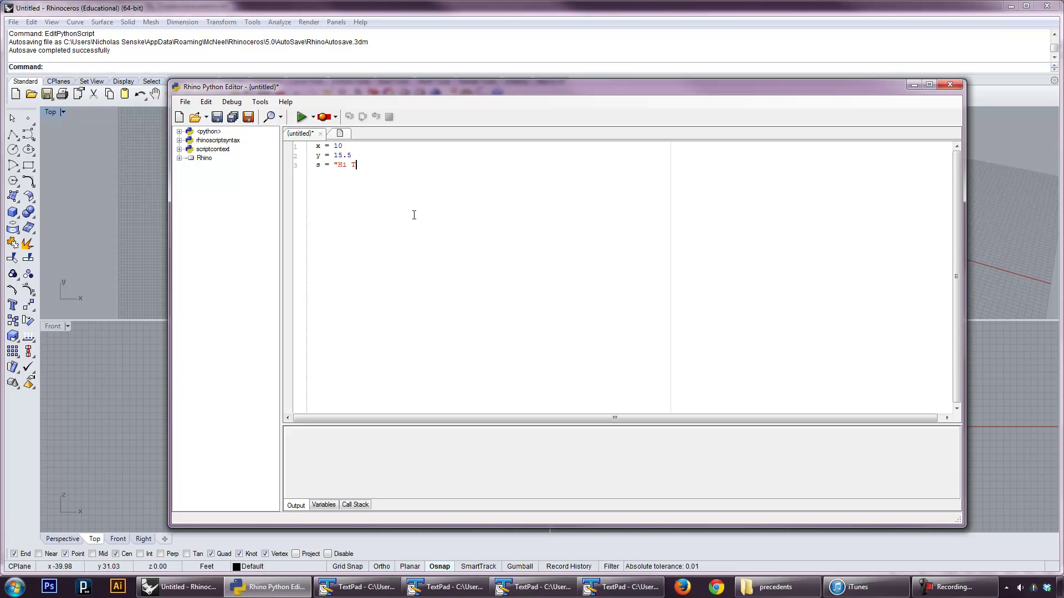
type("here\"")
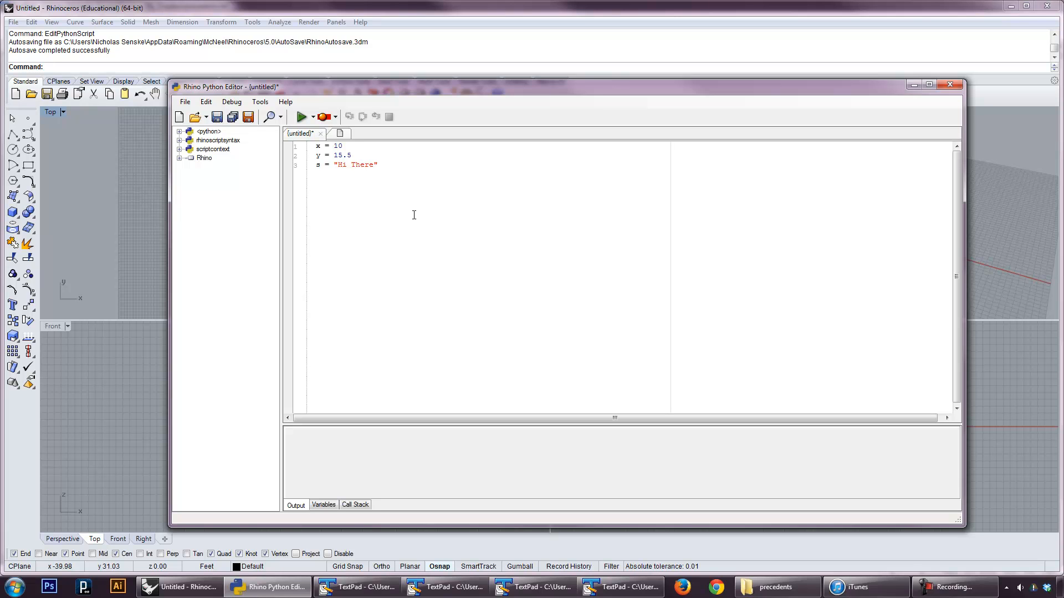
key("Enter")
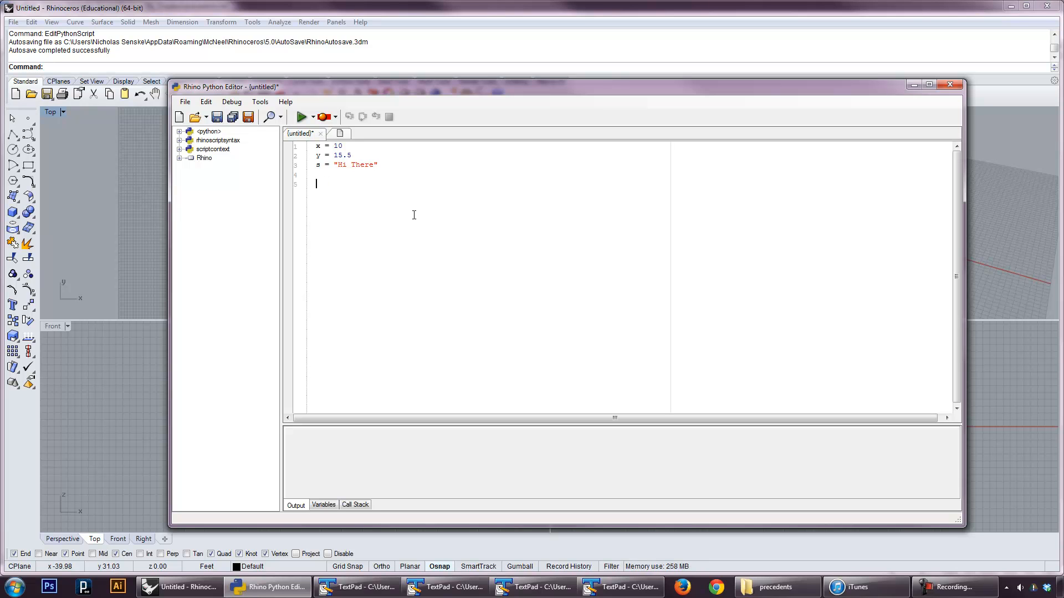
Add z = x+y and print(z), then run the script to output 25.5
type("z = x+y")
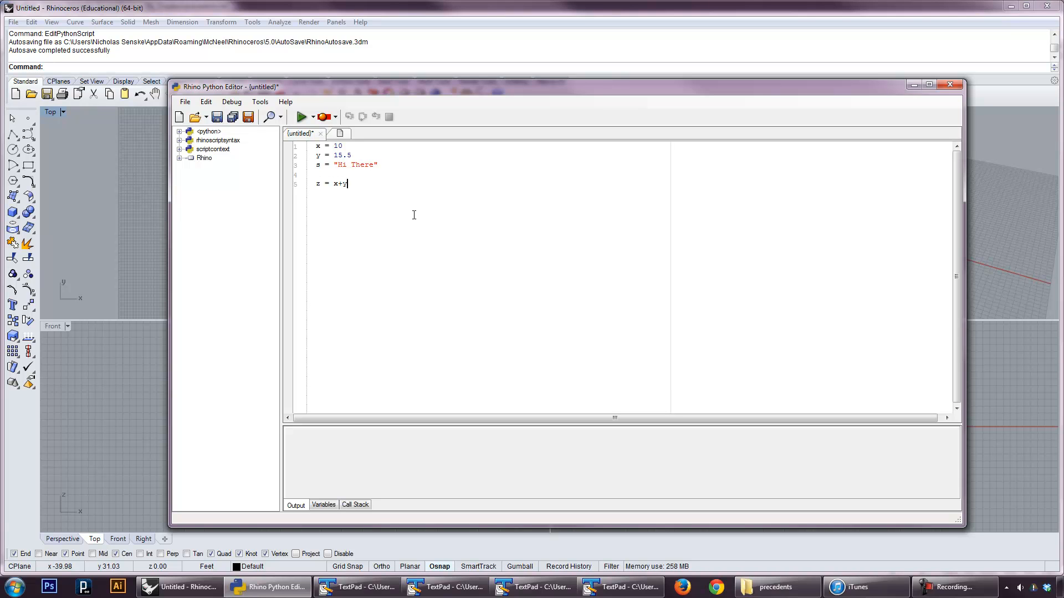
type("print")
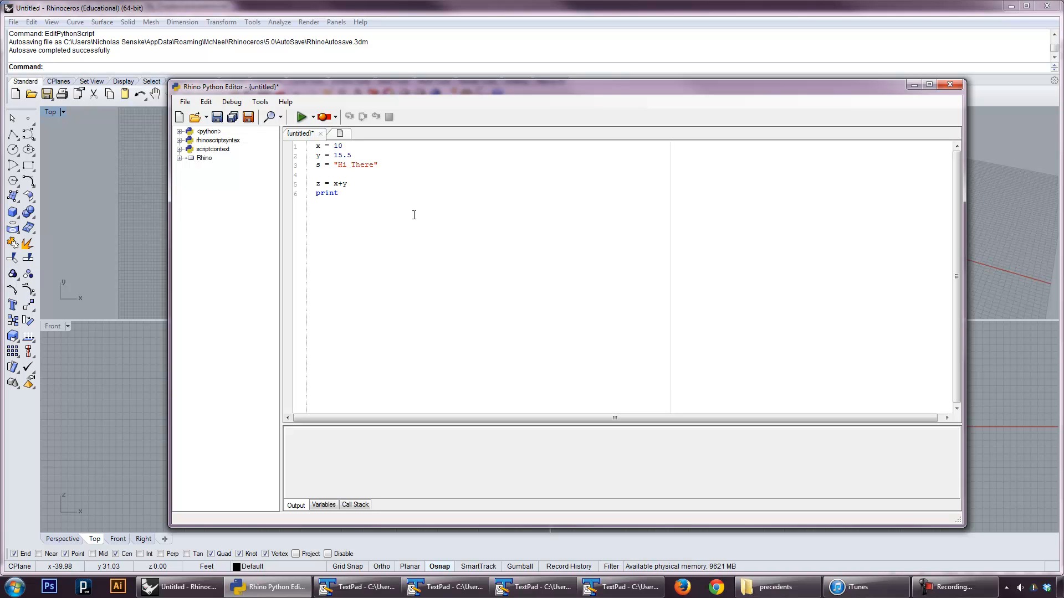
type("(z)")
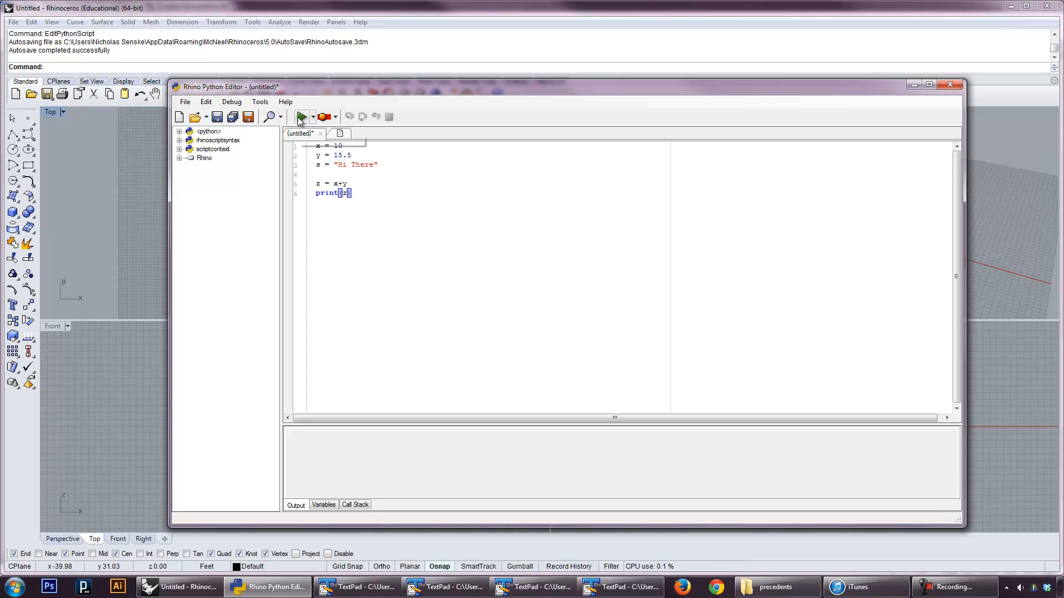
mouse_move(301, 118)
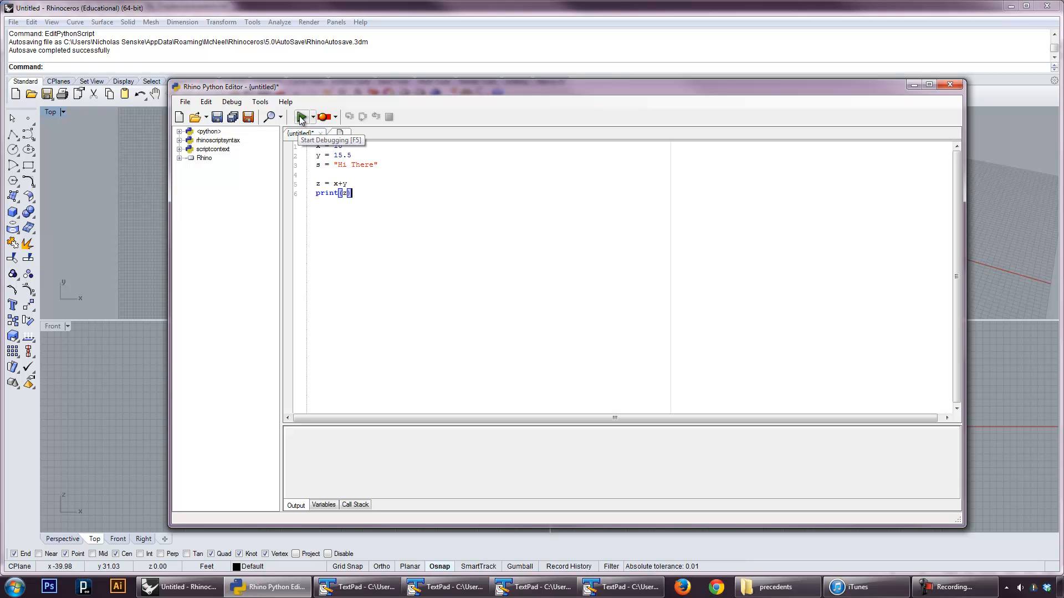
left_click(299, 117)
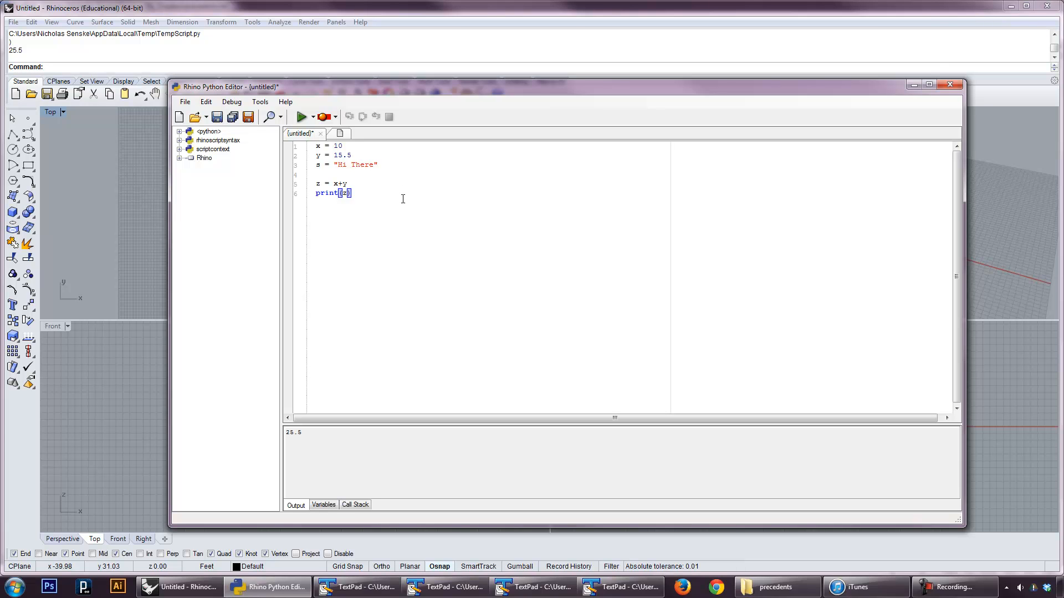
mouse_move(313, 153)
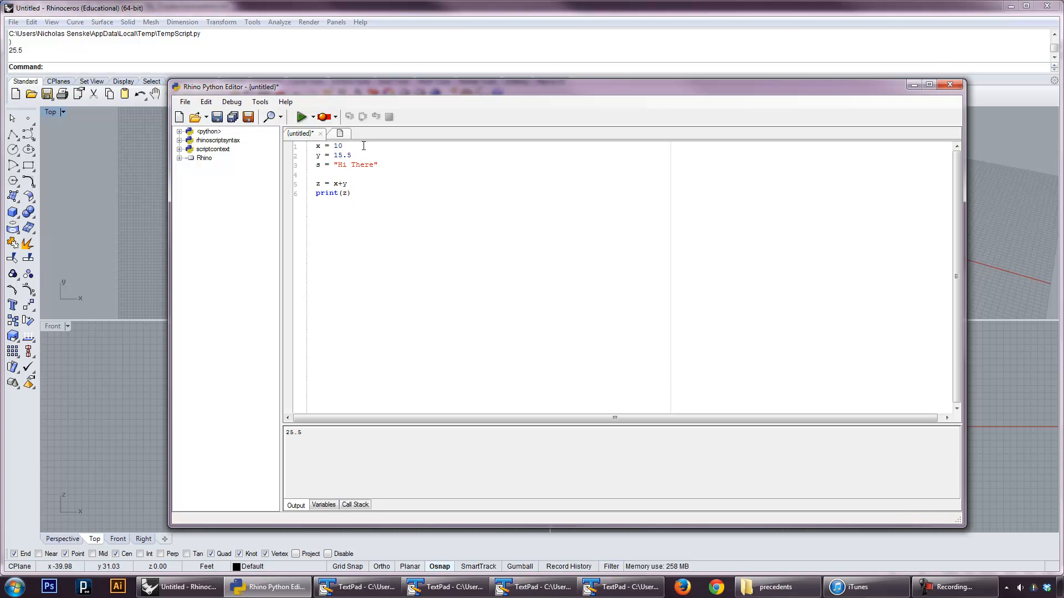
Add capital X = 11, print X+y as 26.5, then change the z line to z = z-y
type("x")
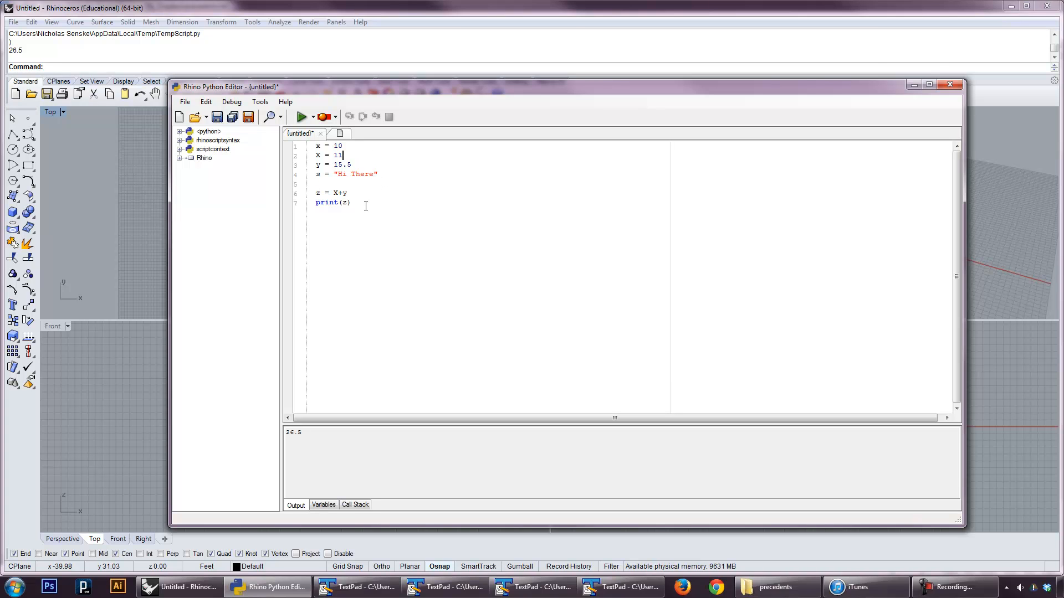
left_click_drag(343, 155, 351, 203)
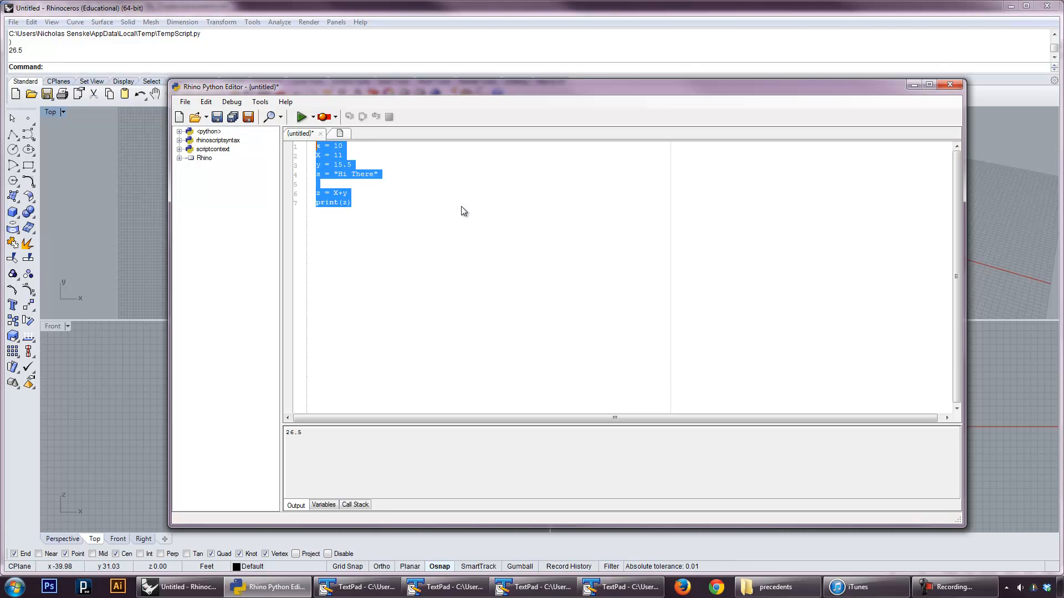
left_click(344, 202)
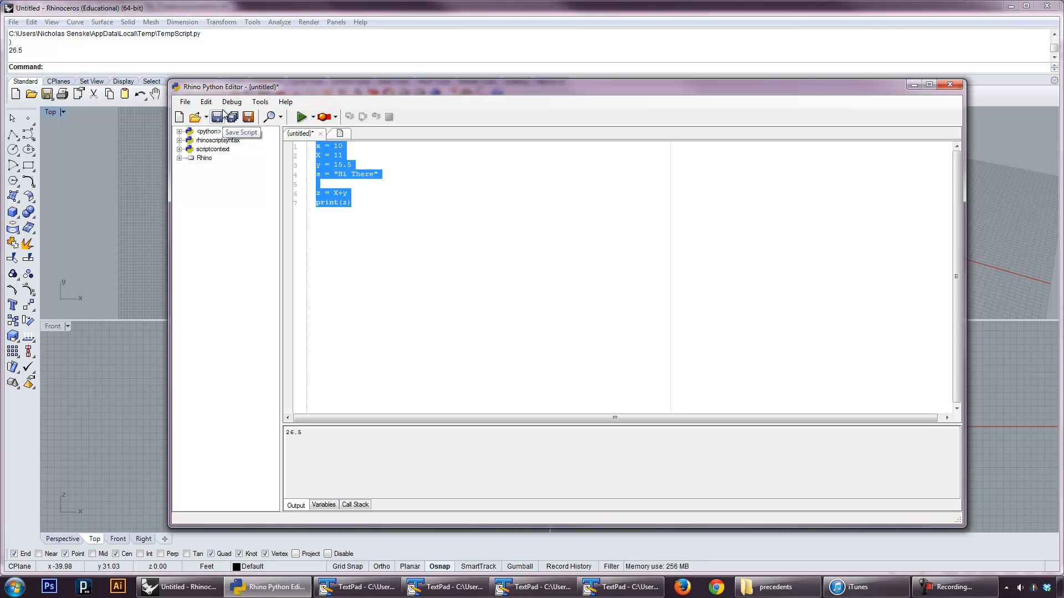
left_click(347, 202)
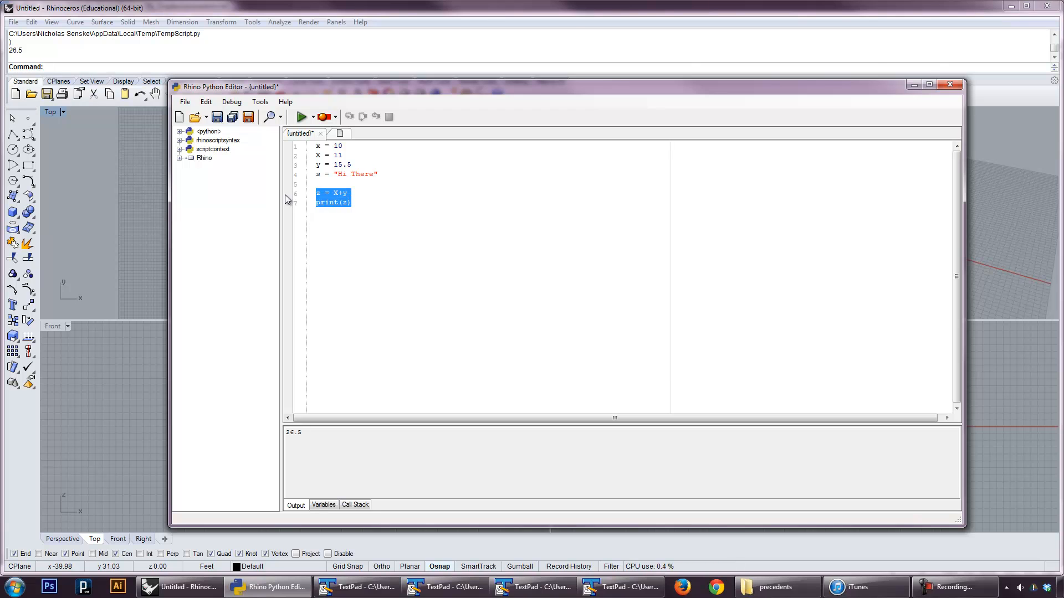
left_click(320, 193)
type("x-")
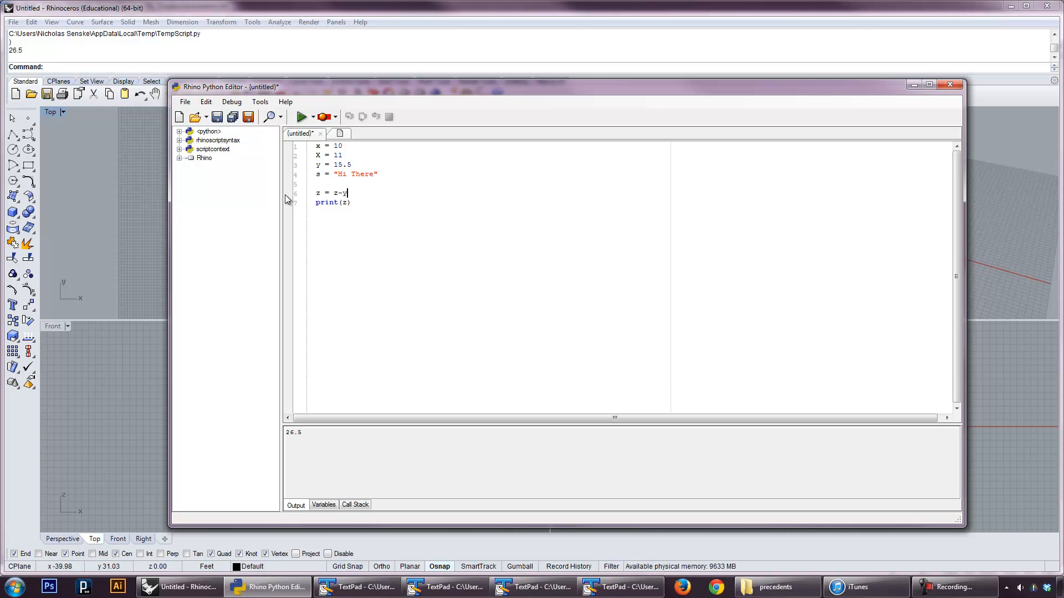
Rename x, y and s to columnHeight, columnWidth and myString
left_click_drag(315, 145, 352, 164)
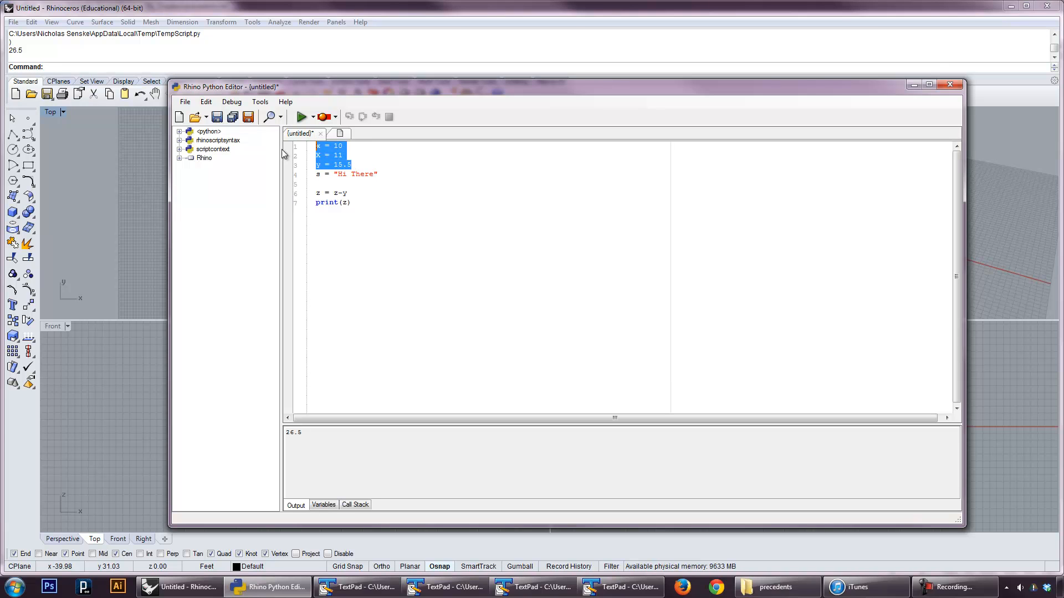
left_click(342, 155)
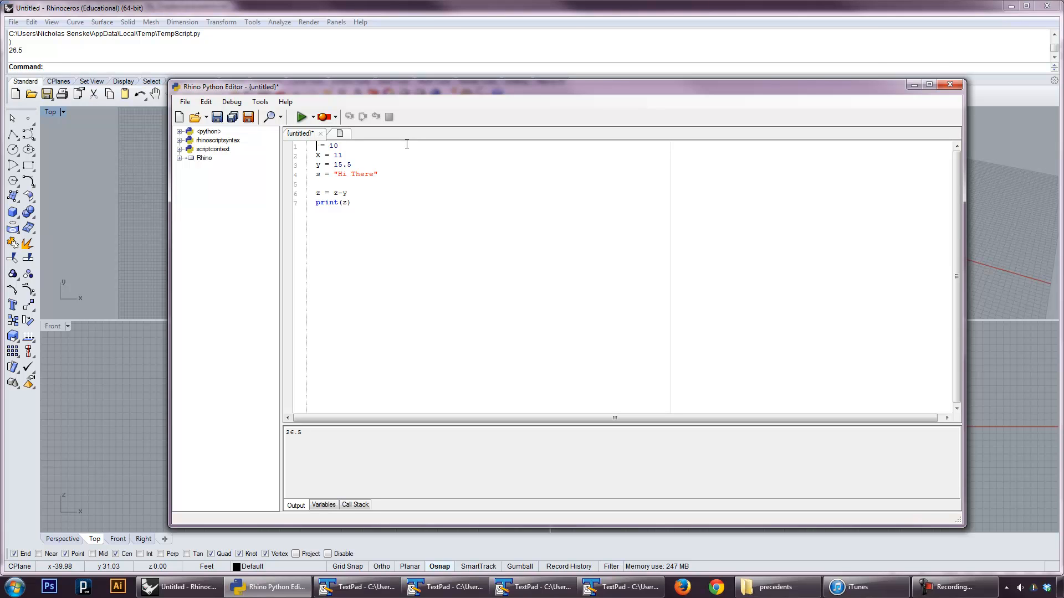
type("hei")
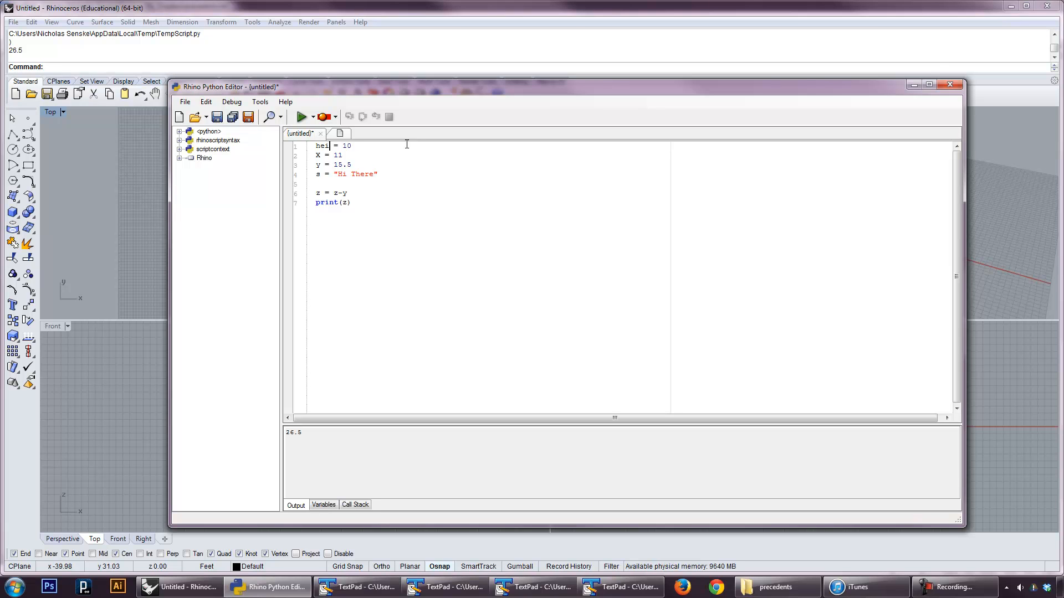
type("ght")
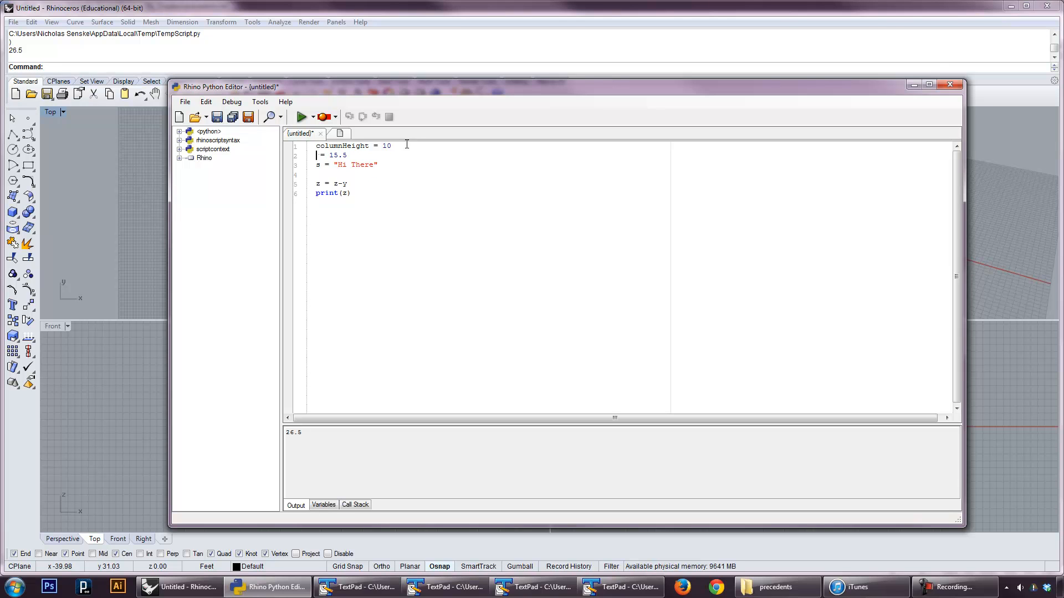
type("columnWid")
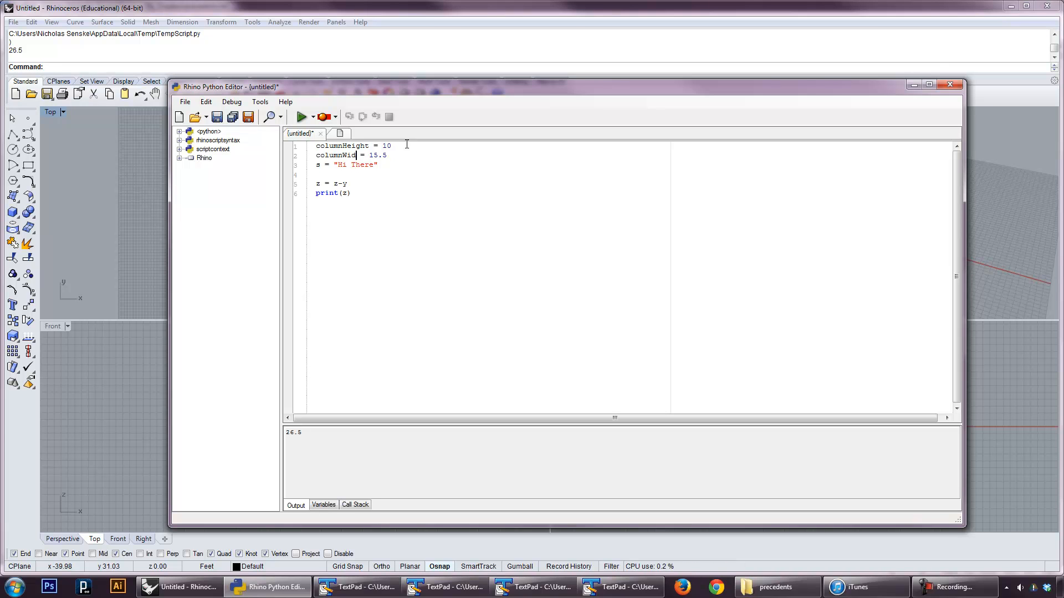
type("th")
left_click(488, 165)
type("mySt")
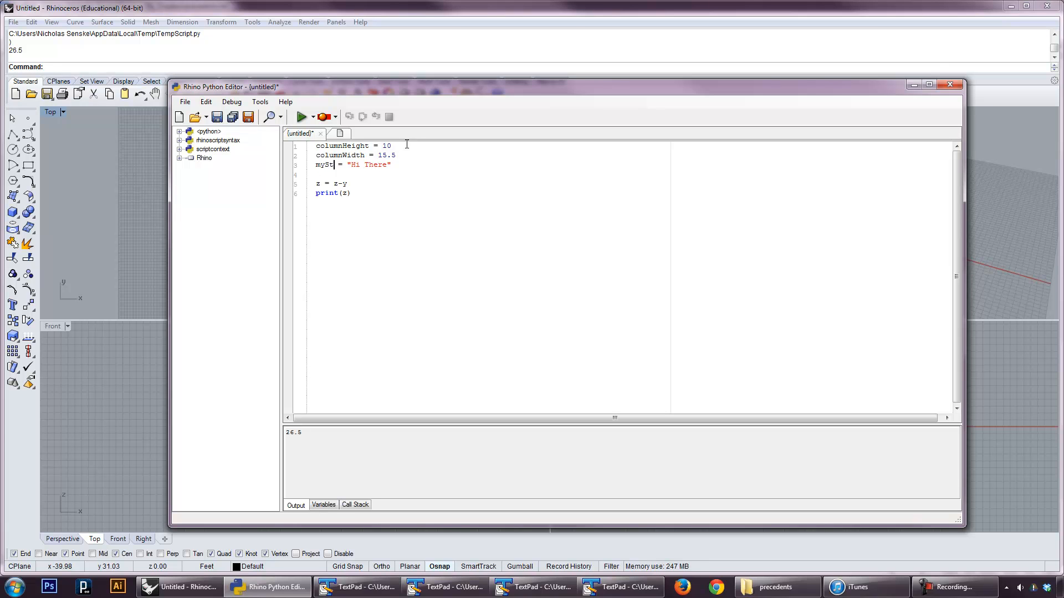
type("ring")
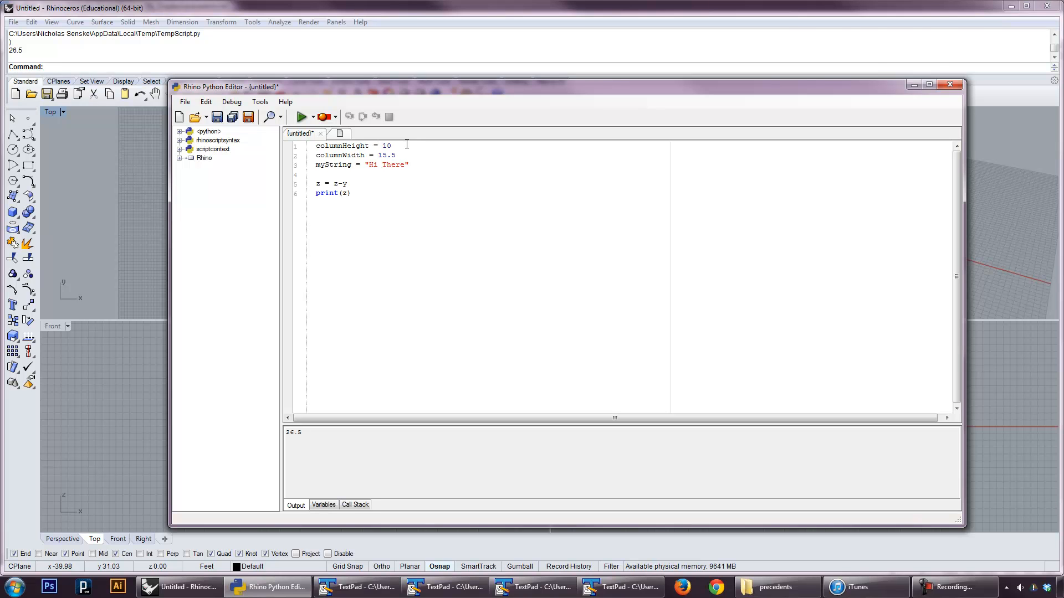
left_click(392, 146)
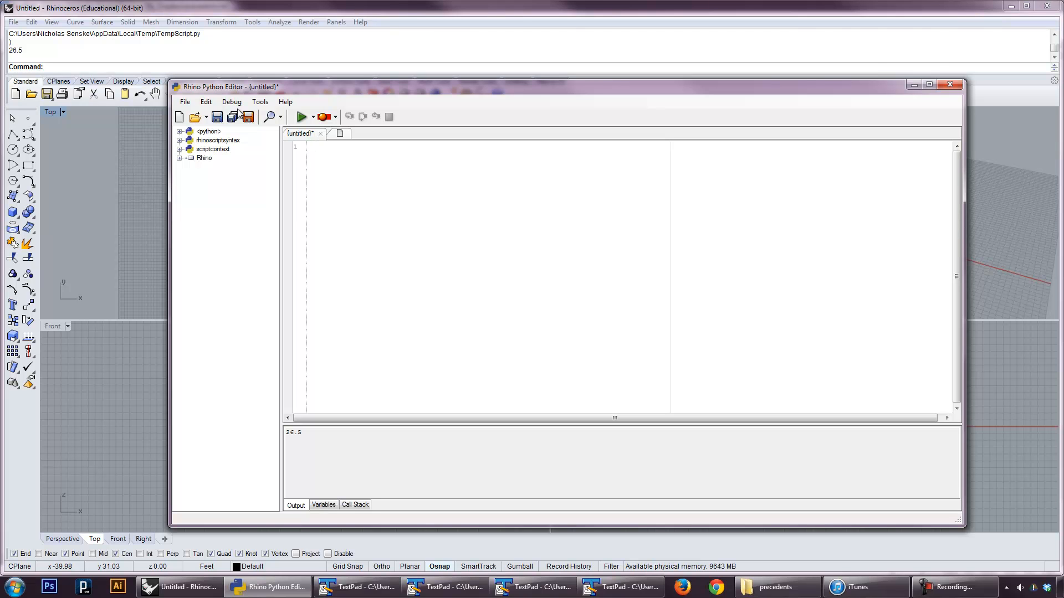
Write 'import rhinoscriptsyntax as rs' as the first line of the cleared script
type("import rhinoscriptsyntax")
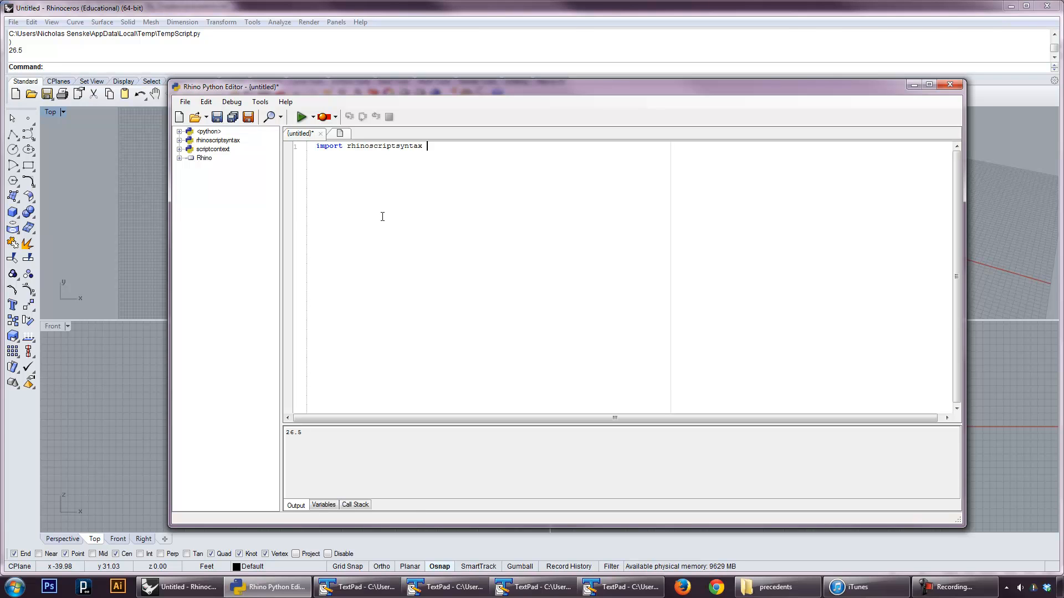
type("as")
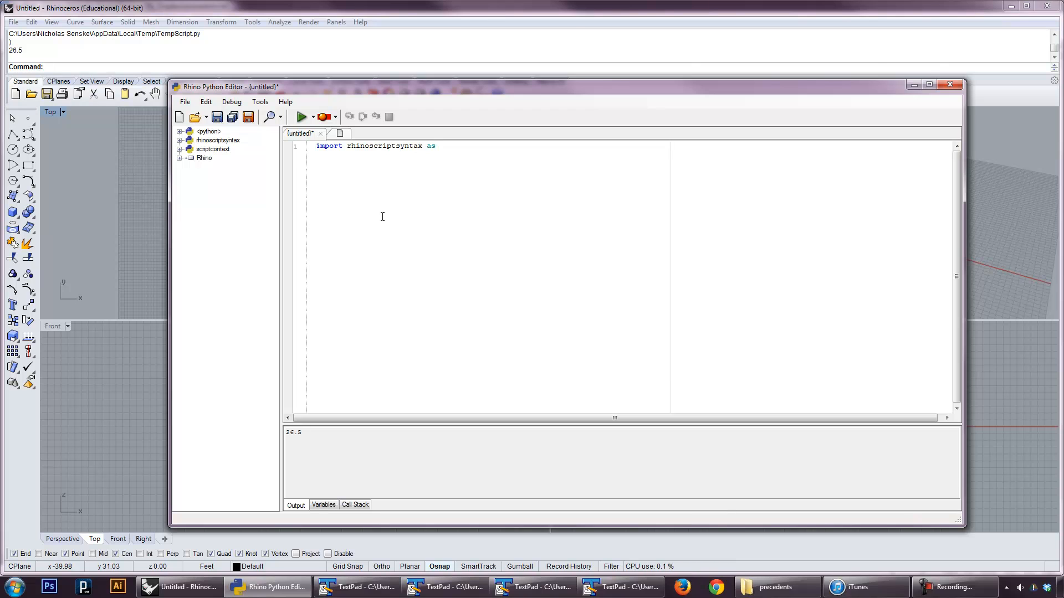
type("rs")
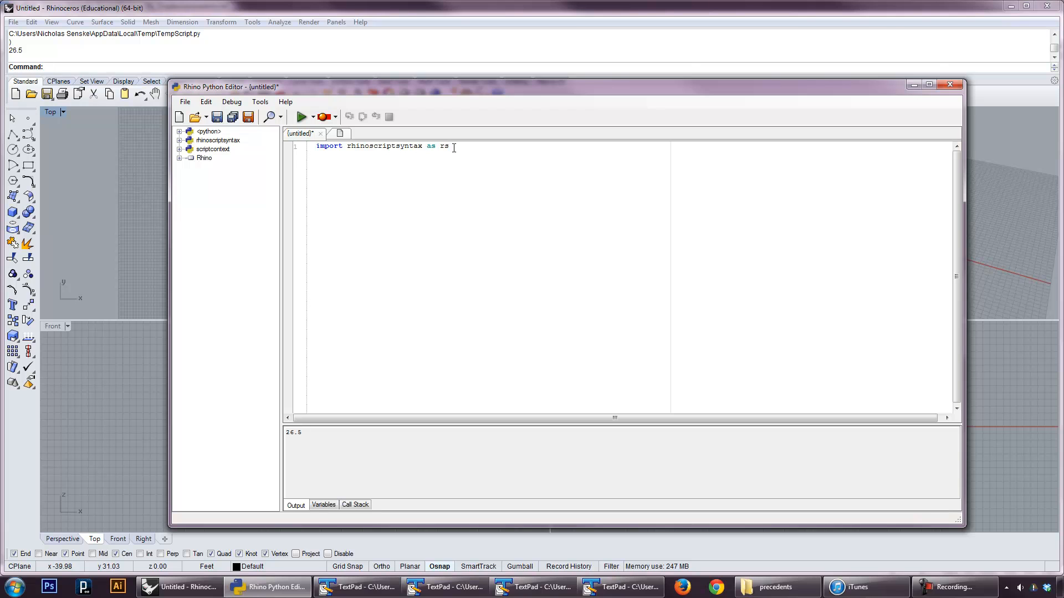
Enter rs.AddPoint( on line 3 so AddPoint's parameter help appears
type("rs,")
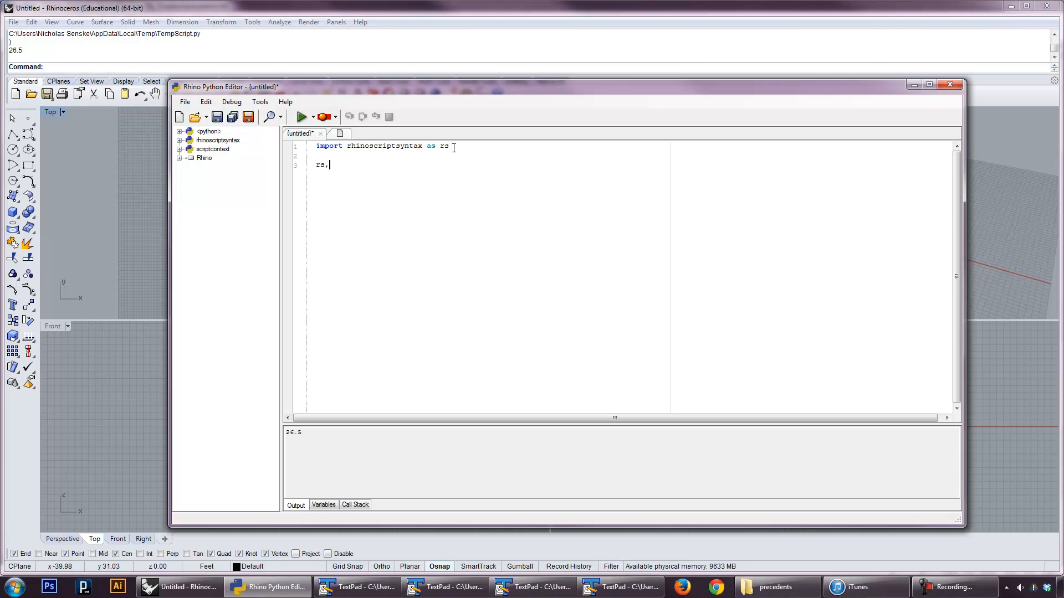
type(".")
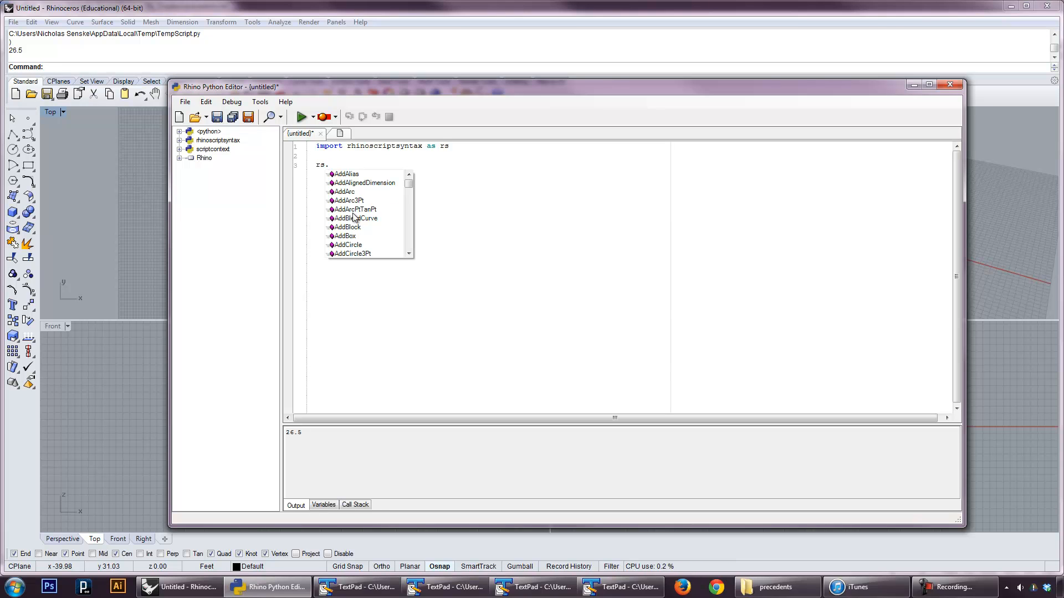
type("Add")
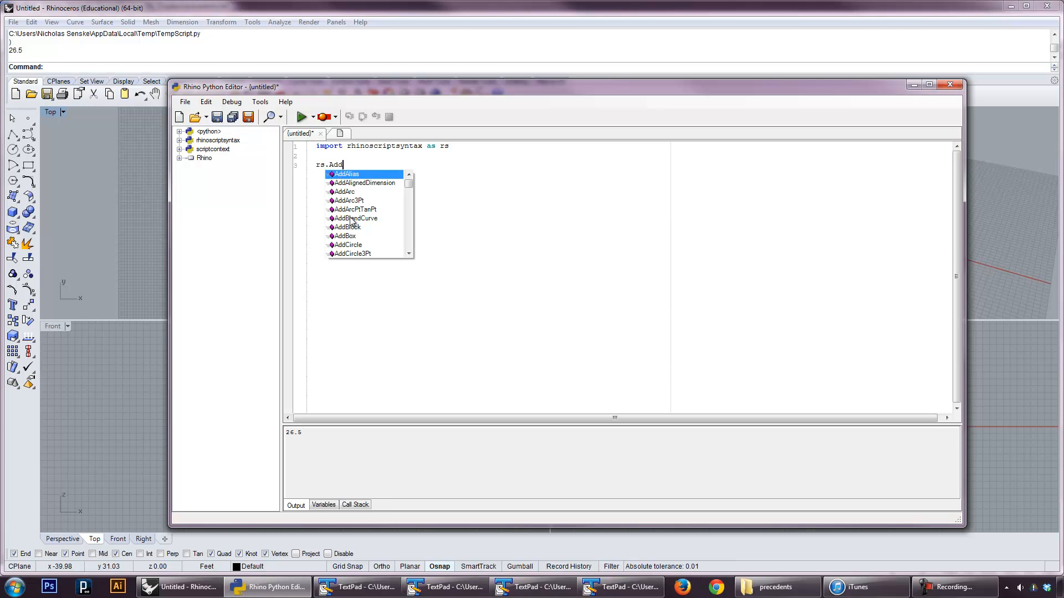
type("Point")
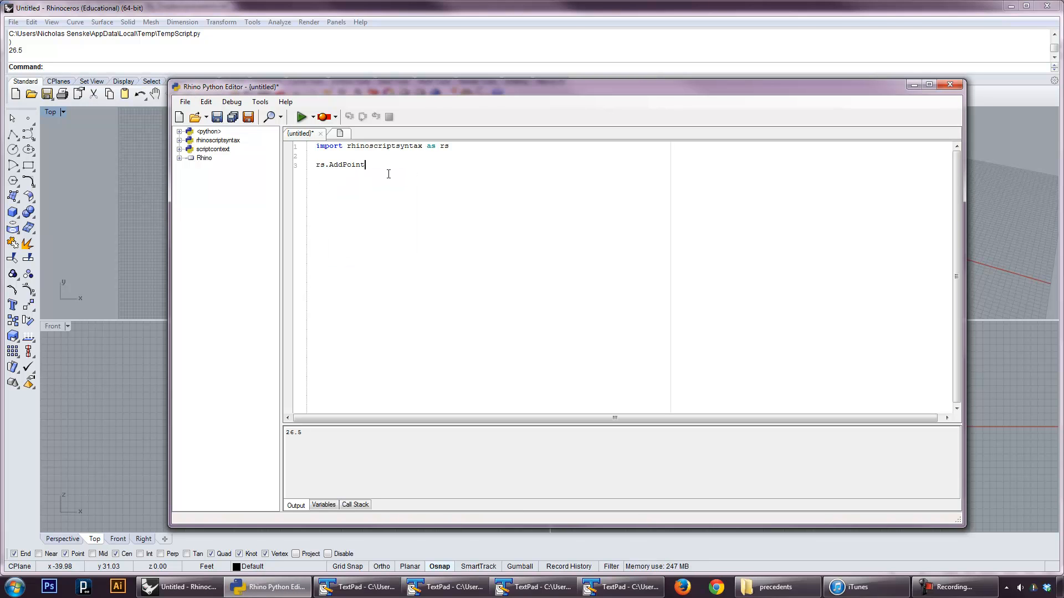
type("(")
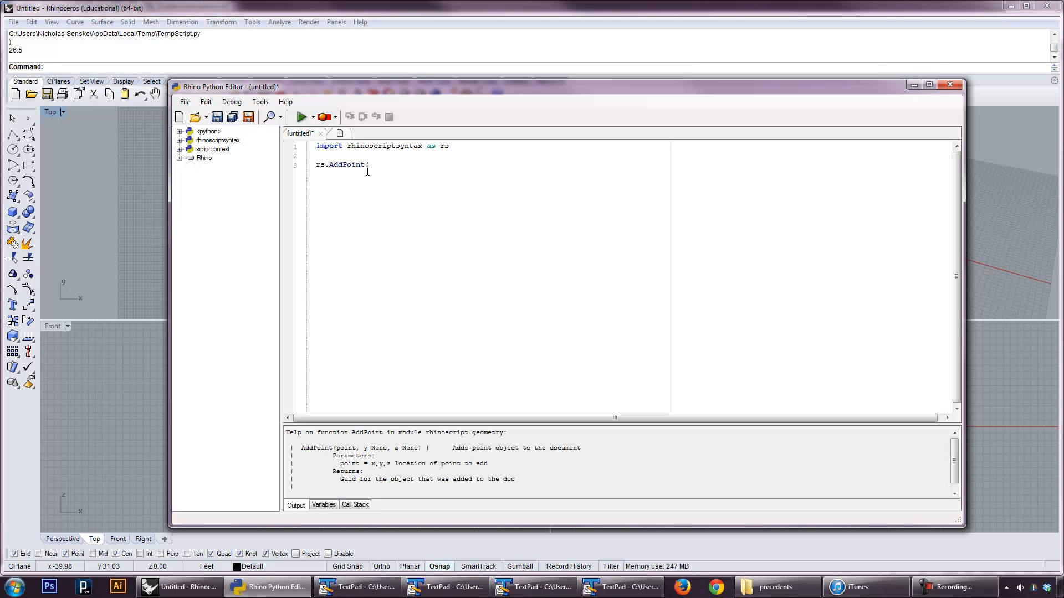
type("(")
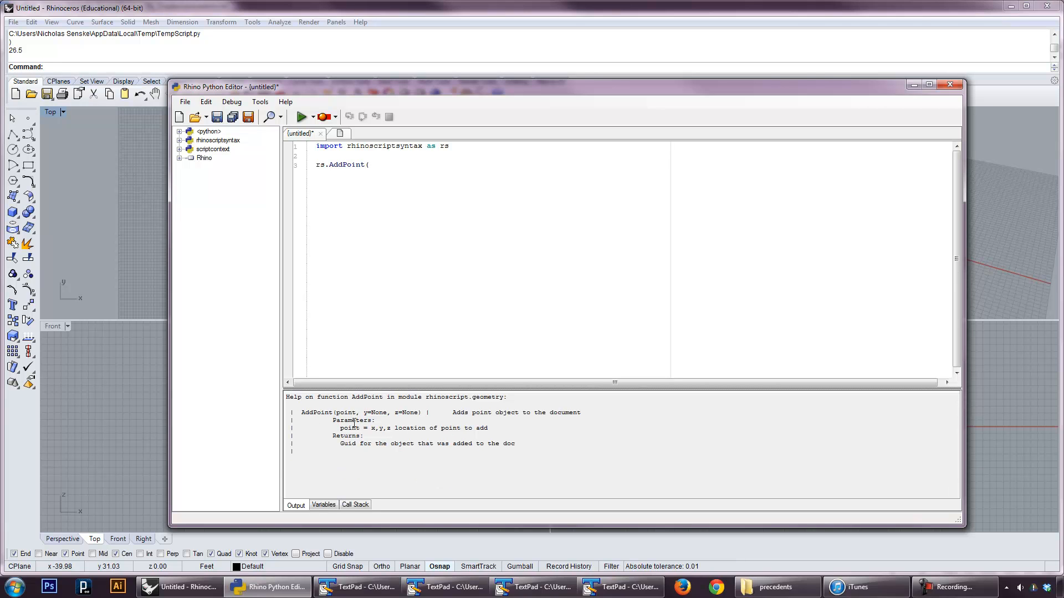
mouse_move(445, 429)
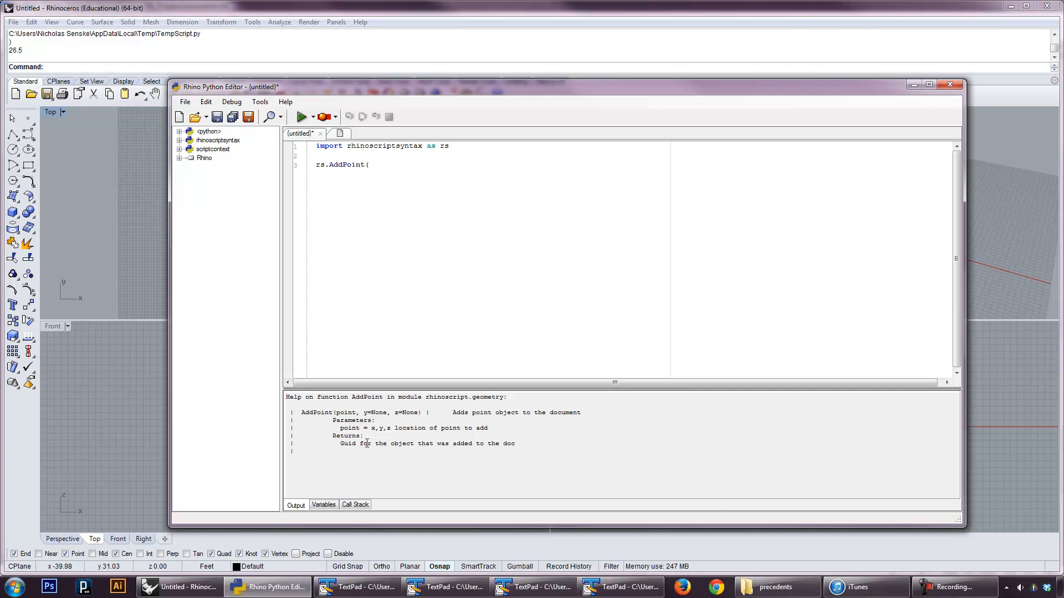
mouse_move(346, 443)
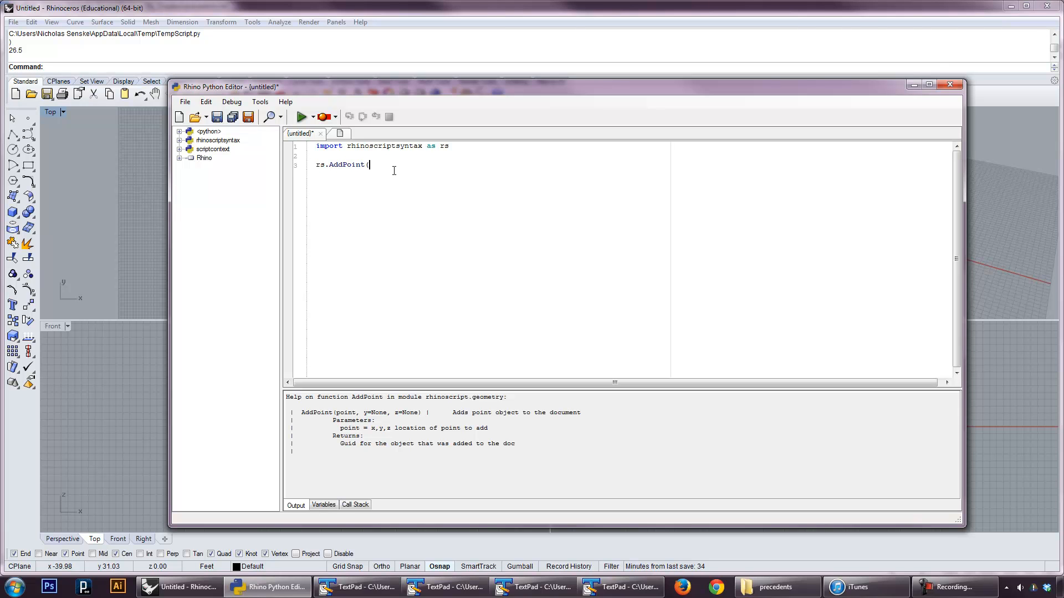
Finish rs.AddPoint([0,0,0]), run it, and delete the resulting origin point
type("[")
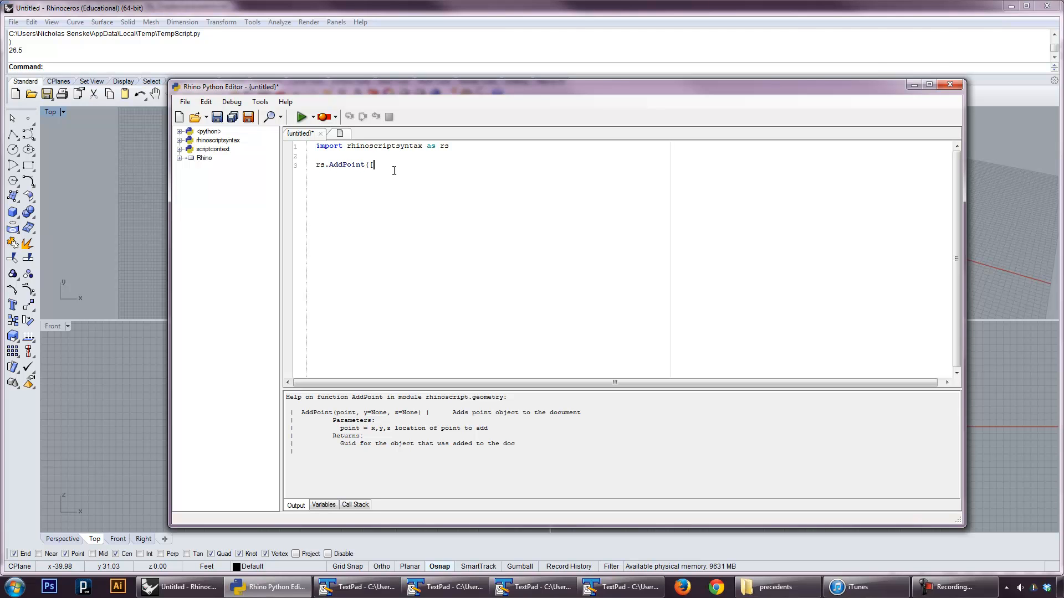
type("0,")
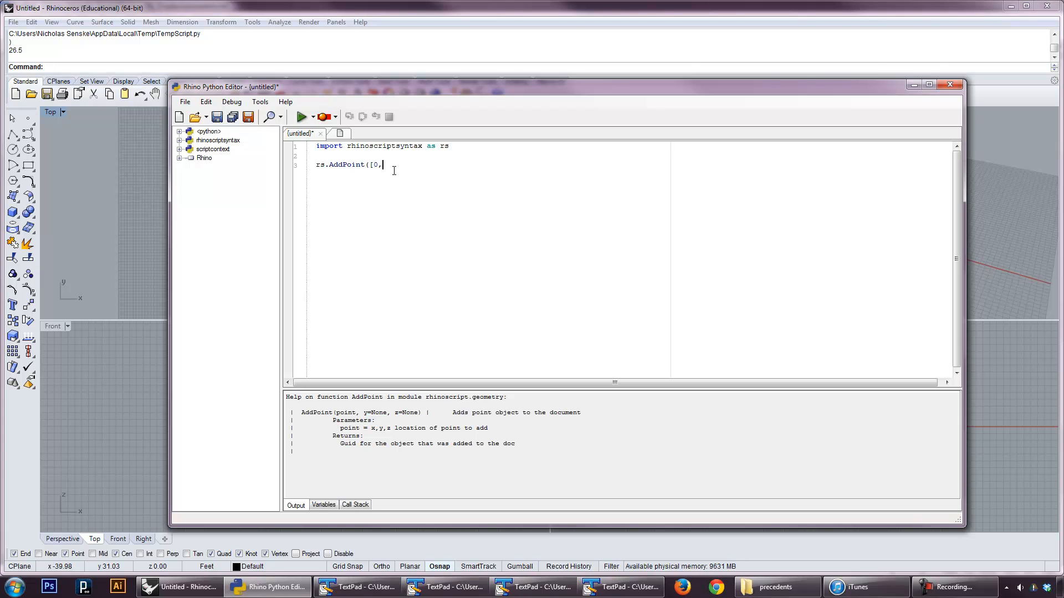
type("0,0])")
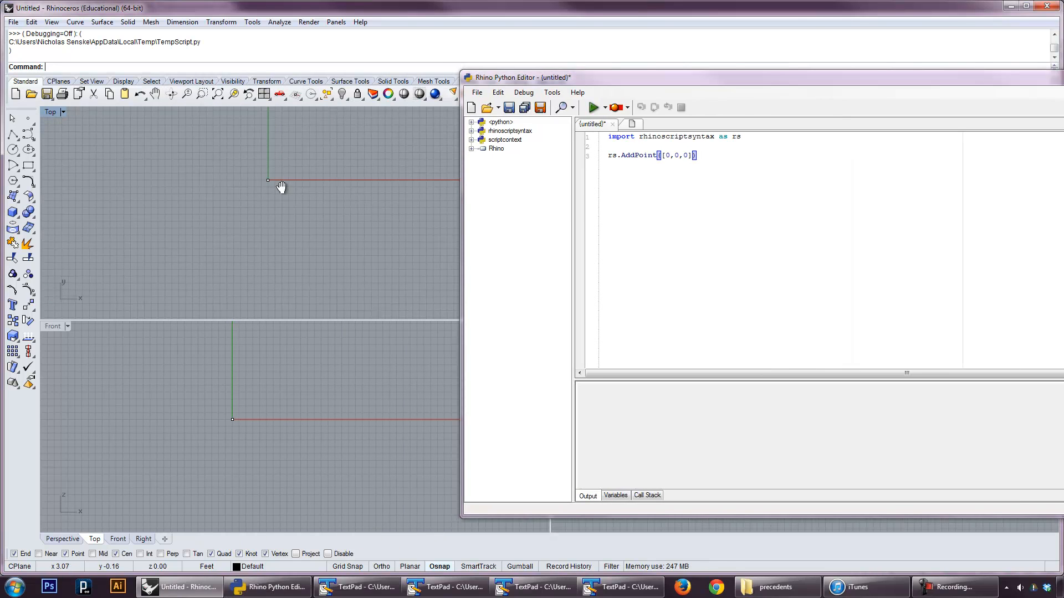
left_click(595, 107)
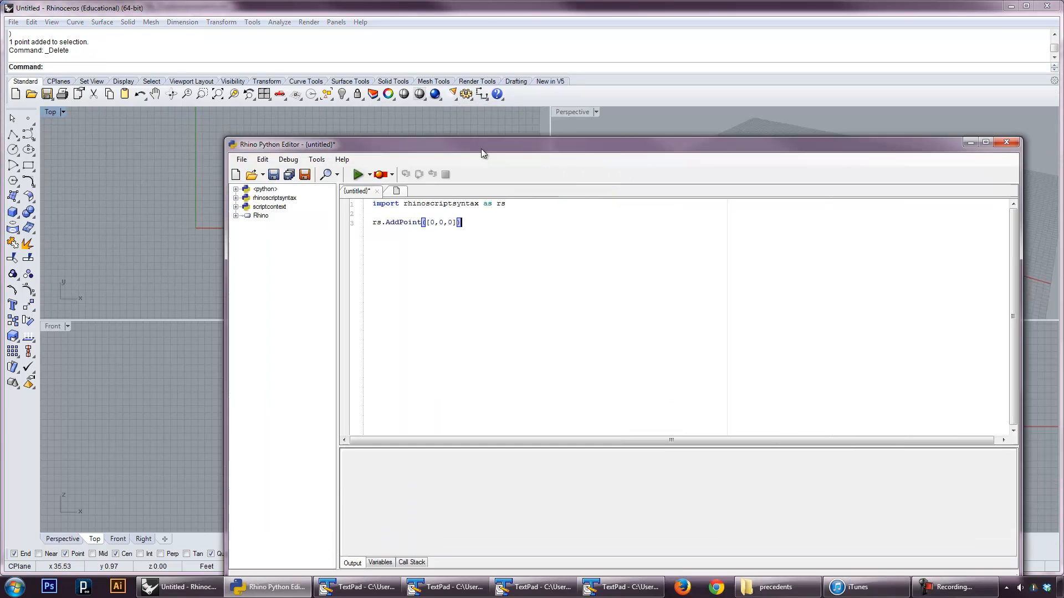
Declare pointX = 0, pointY = 10, pointZ = 0 and call rs.AddPoint([pointX,pointY,pointZ])
left_click_drag(482, 144, 398, 131)
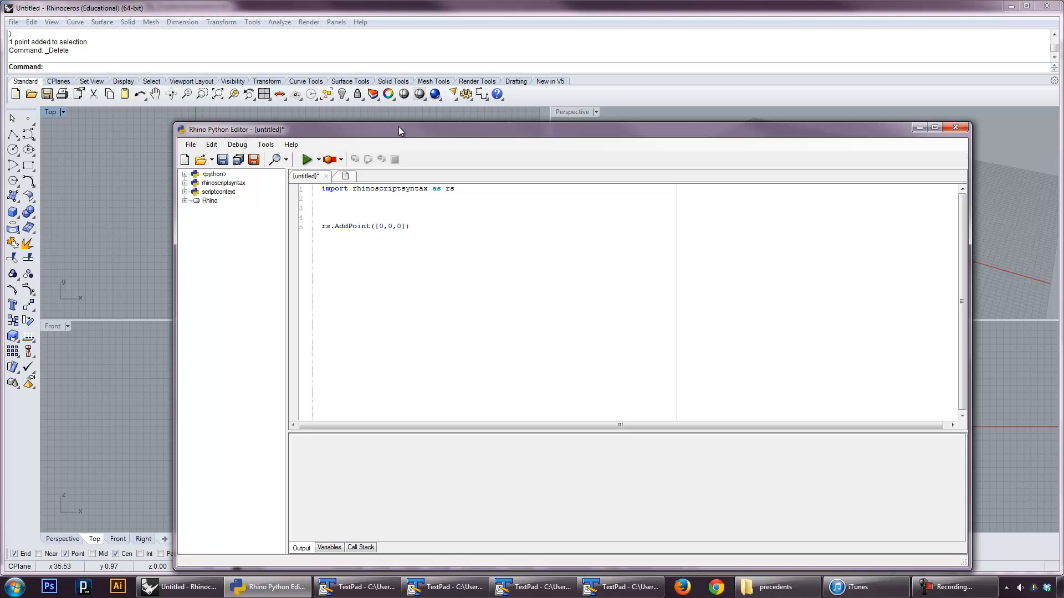
type("point")
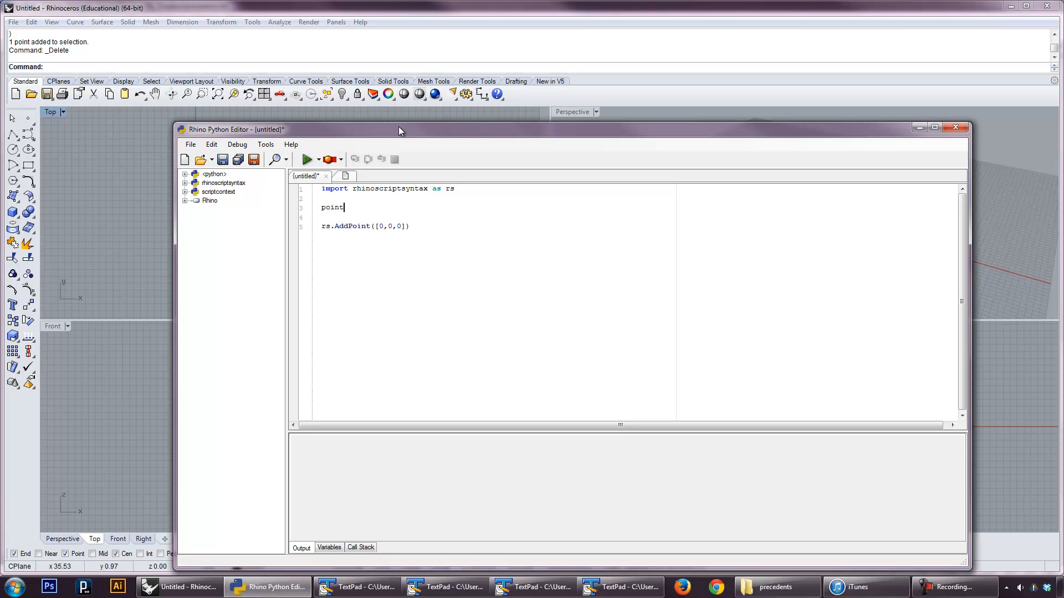
type("X")
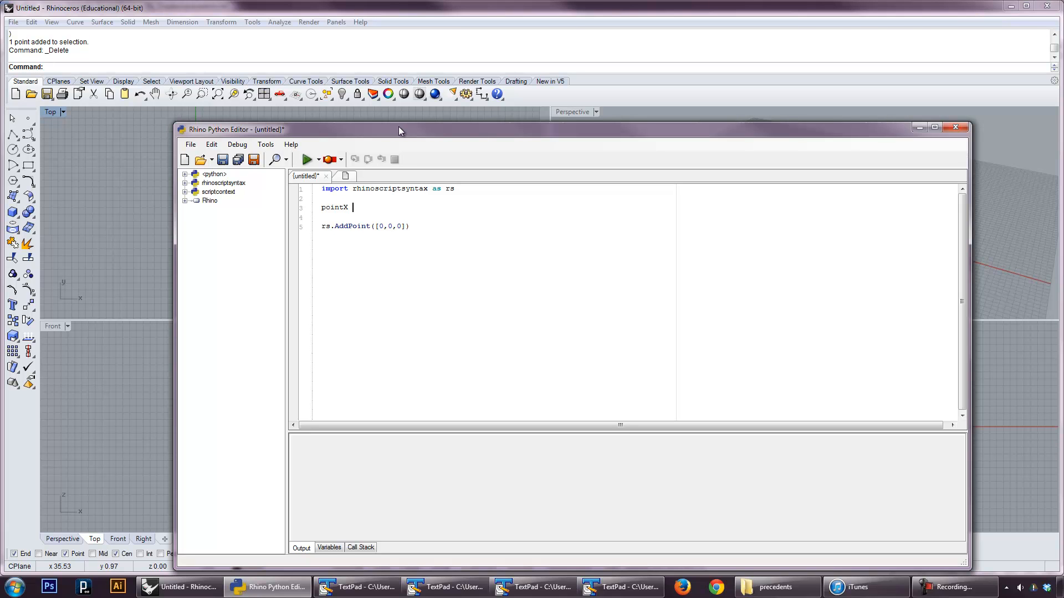
type("= 0")
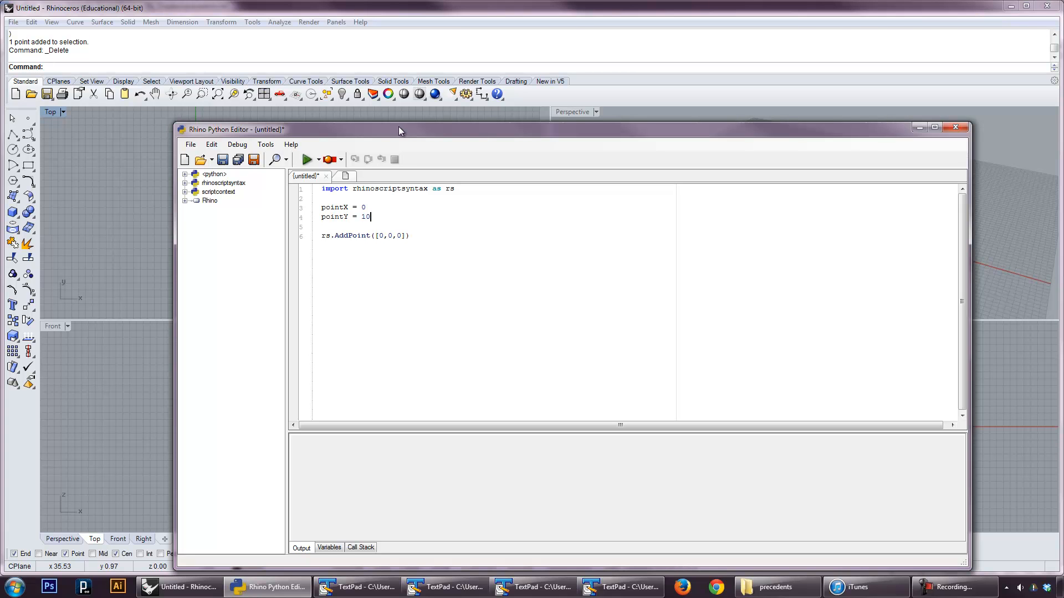
type("pointZ = 0")
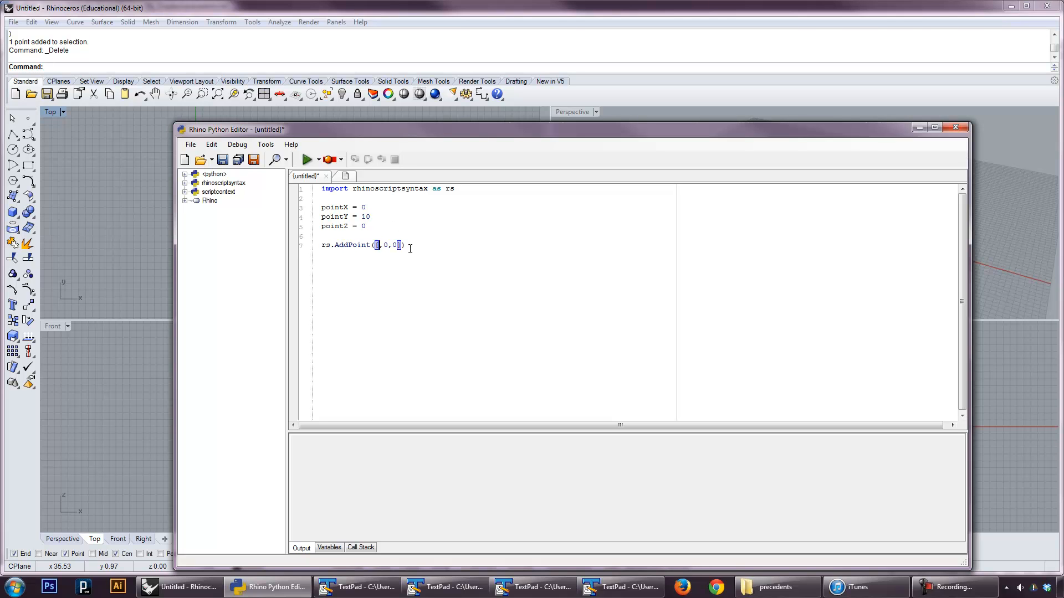
type("pointZX")
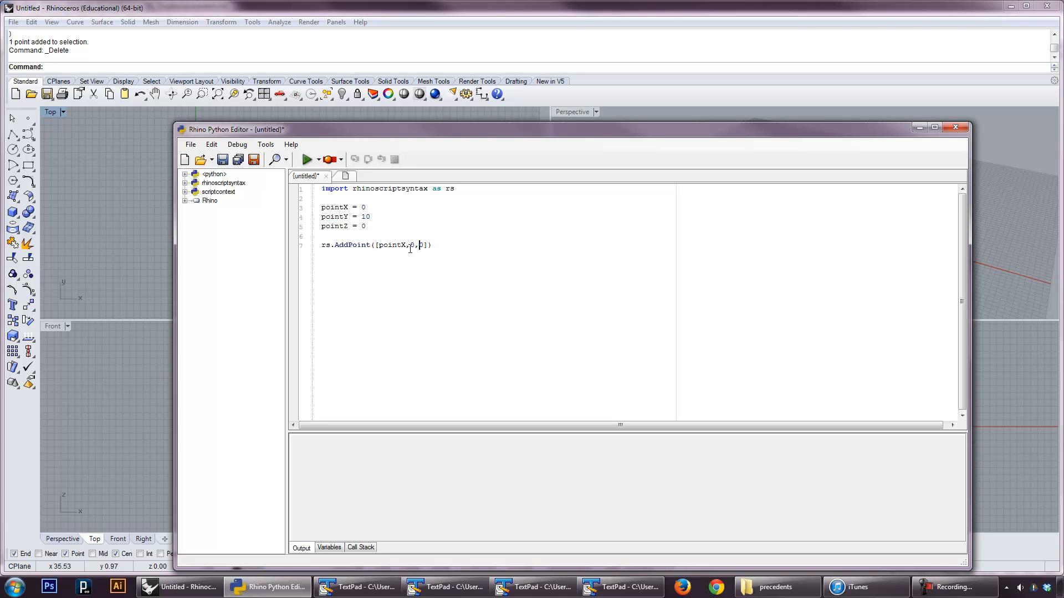
type("pointY")
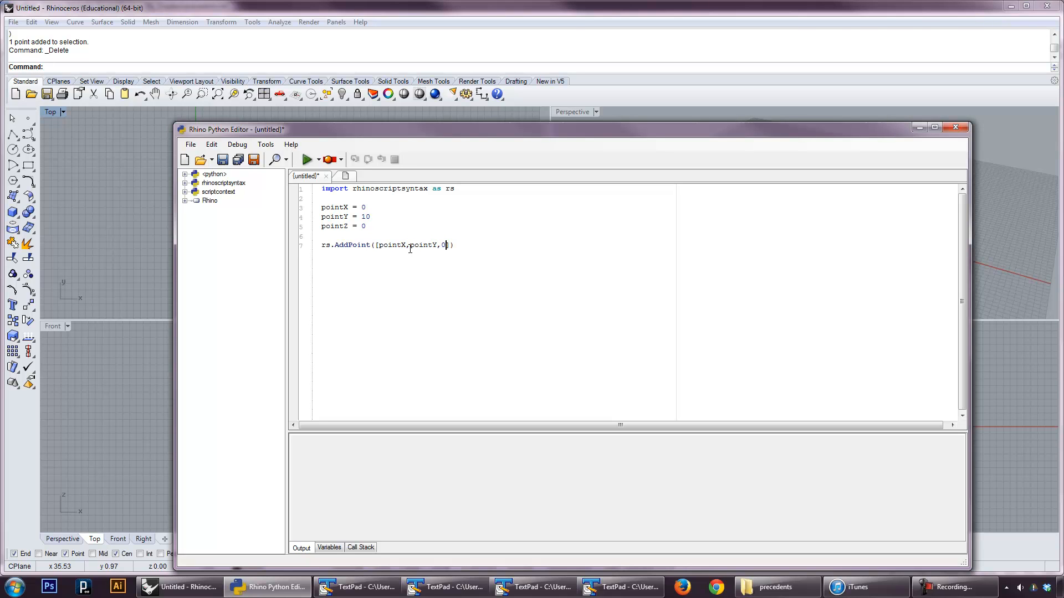
type("pointZ")
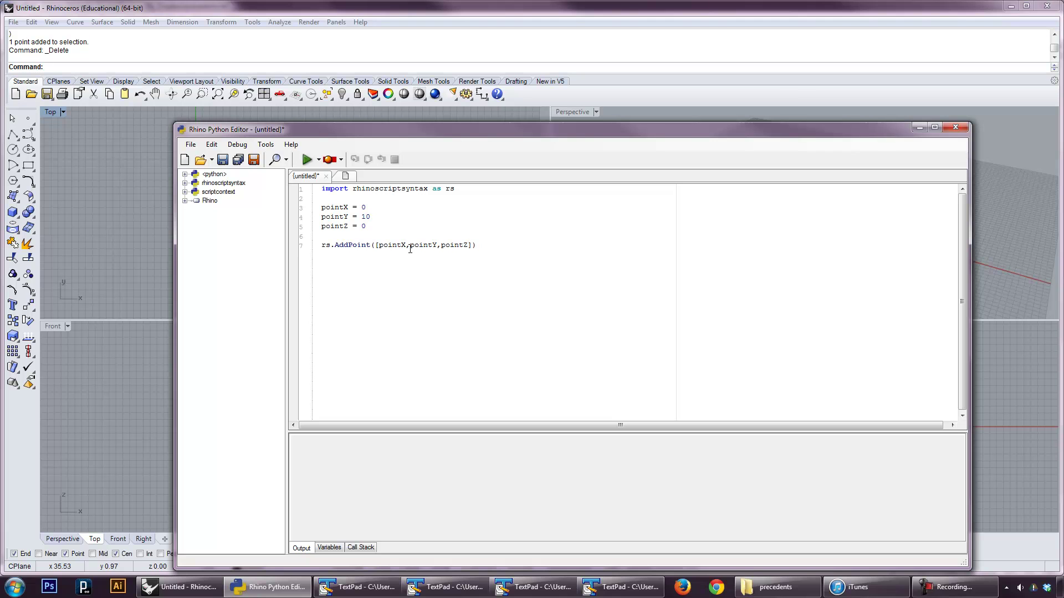
Change pointX and pointY to 10 and run the script, placing a point at (10,10,0)
left_click(308, 160)
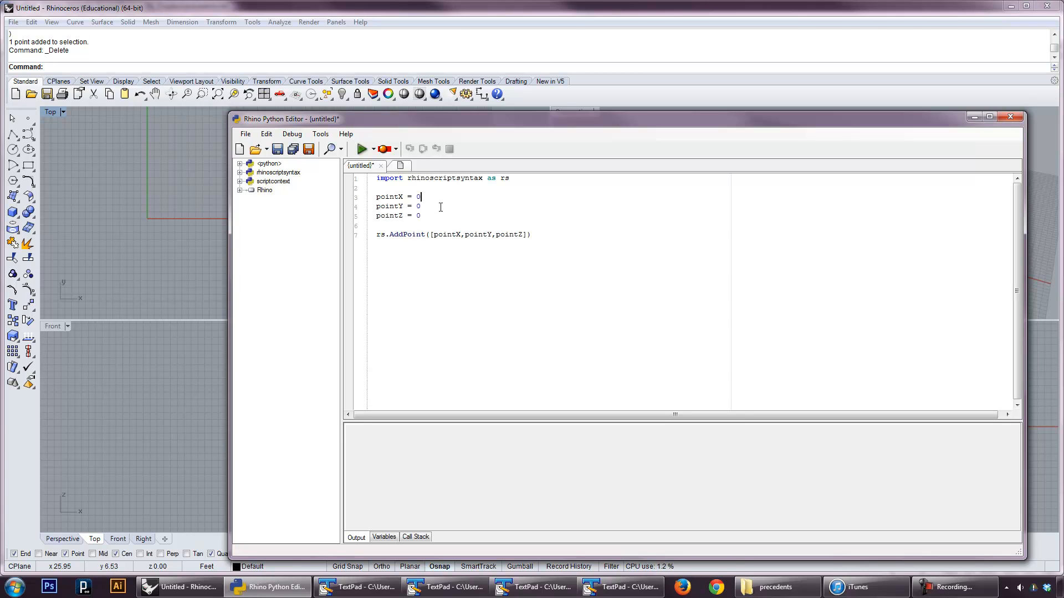
type("10")
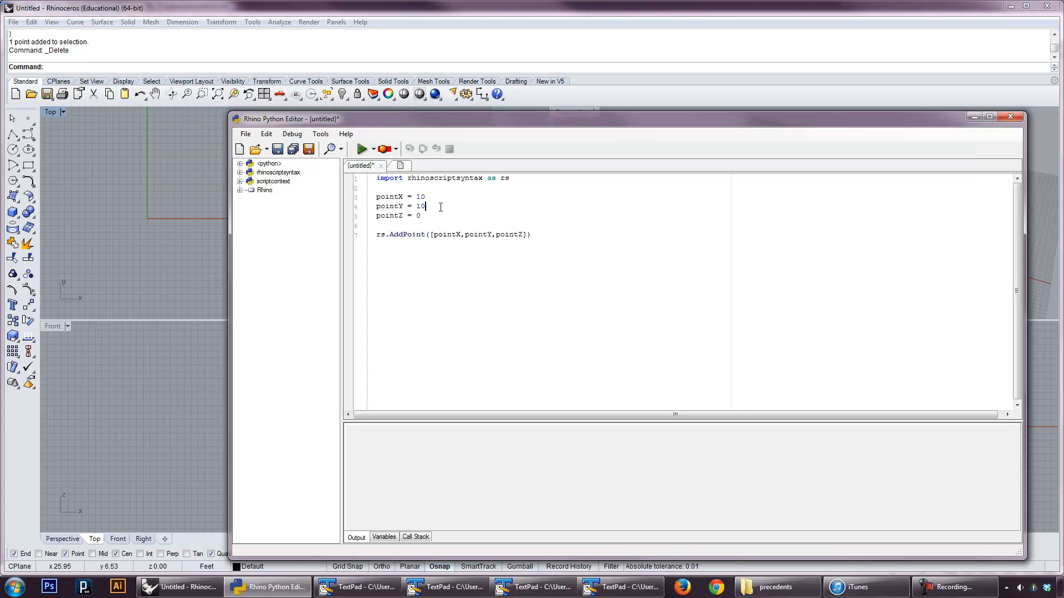
left_click(361, 148)
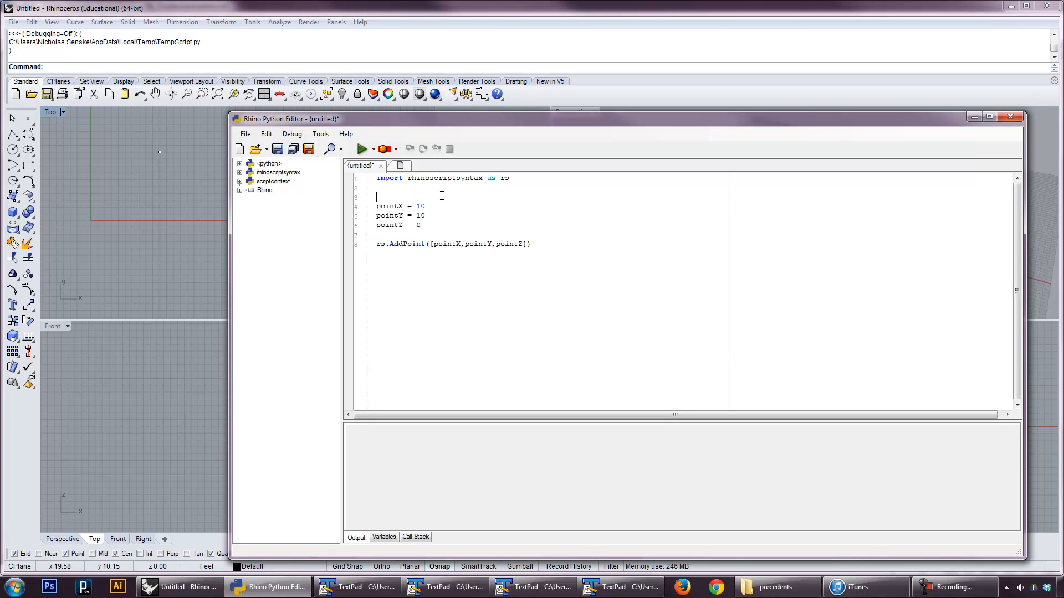
Type the comment '#these variables control the point' above the pointX/Y/Z lines
type("#")
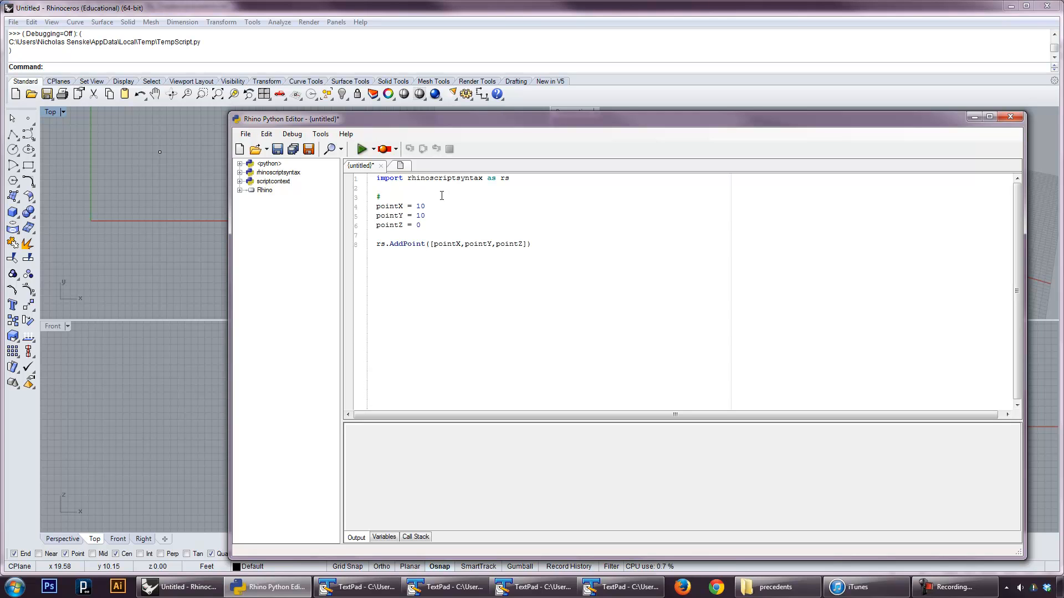
type("these varia")
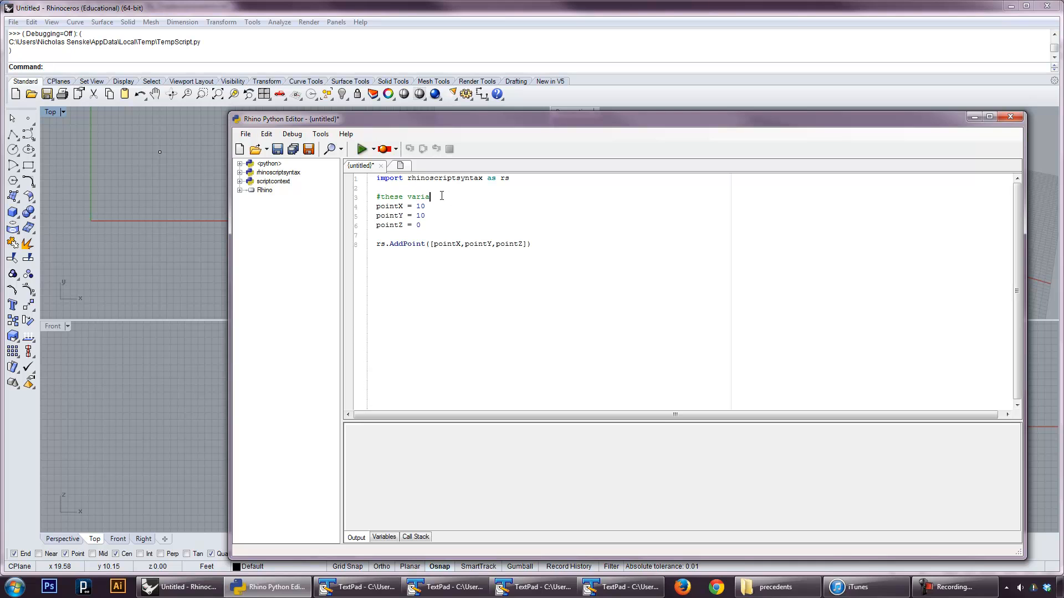
type("bles control the p")
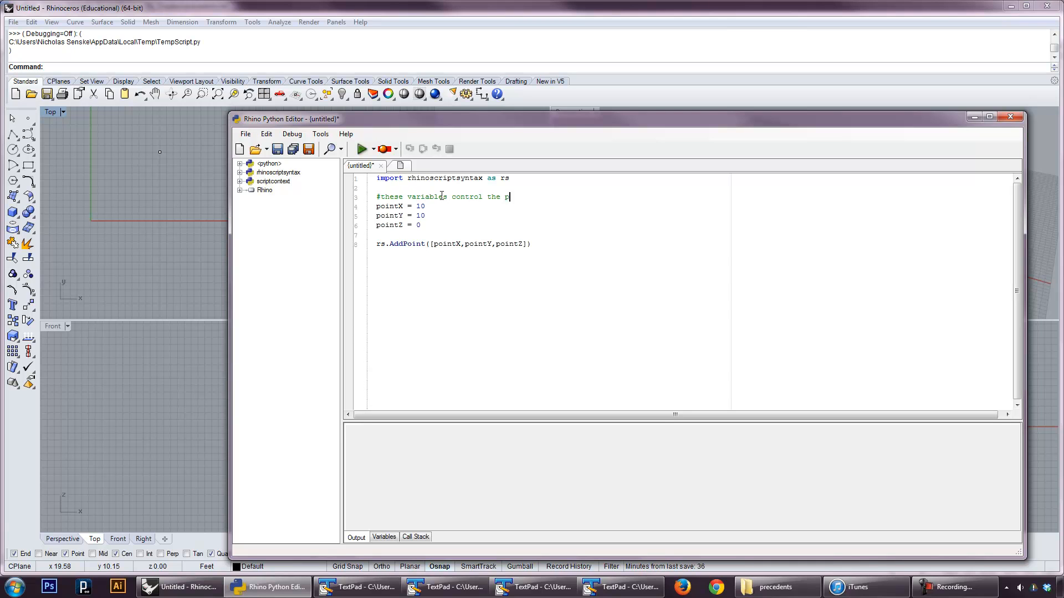
type("oint")
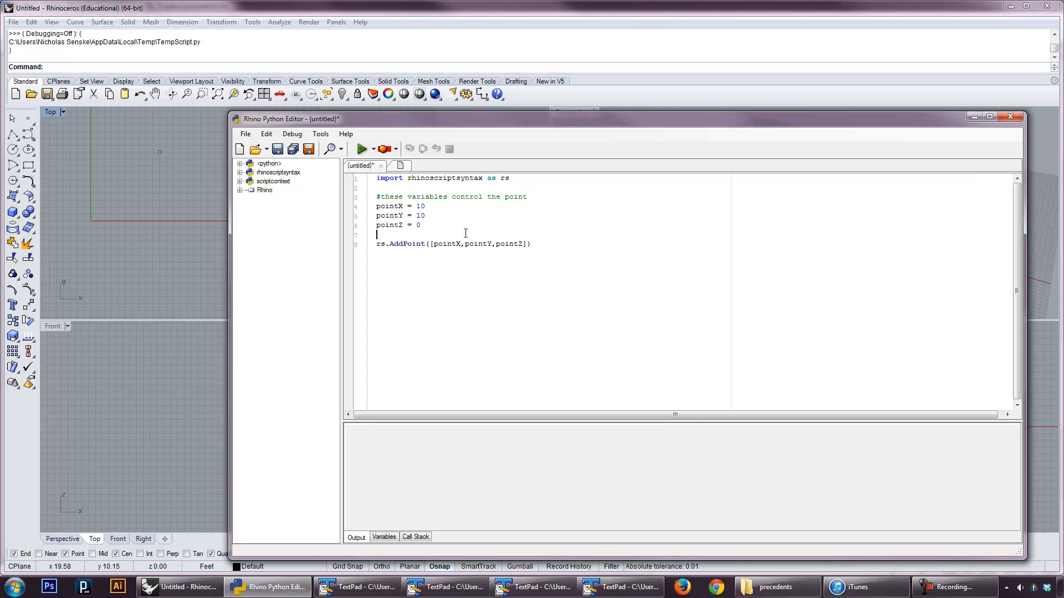
mouse_move(503, 282)
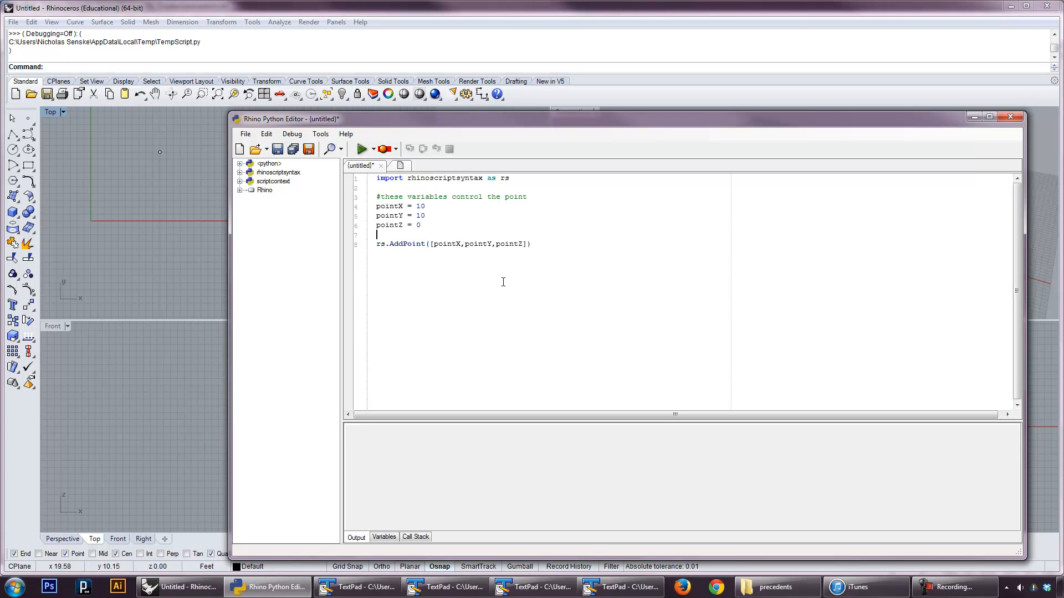
mouse_move(508, 262)
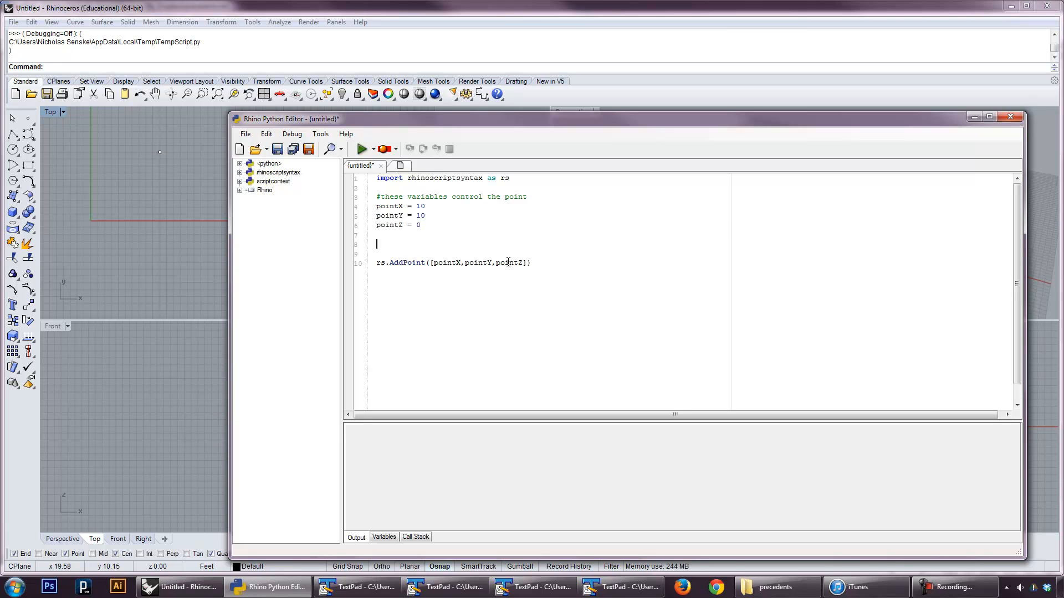
Define the list coordList = [0,15,0] on a new script line
type("o")
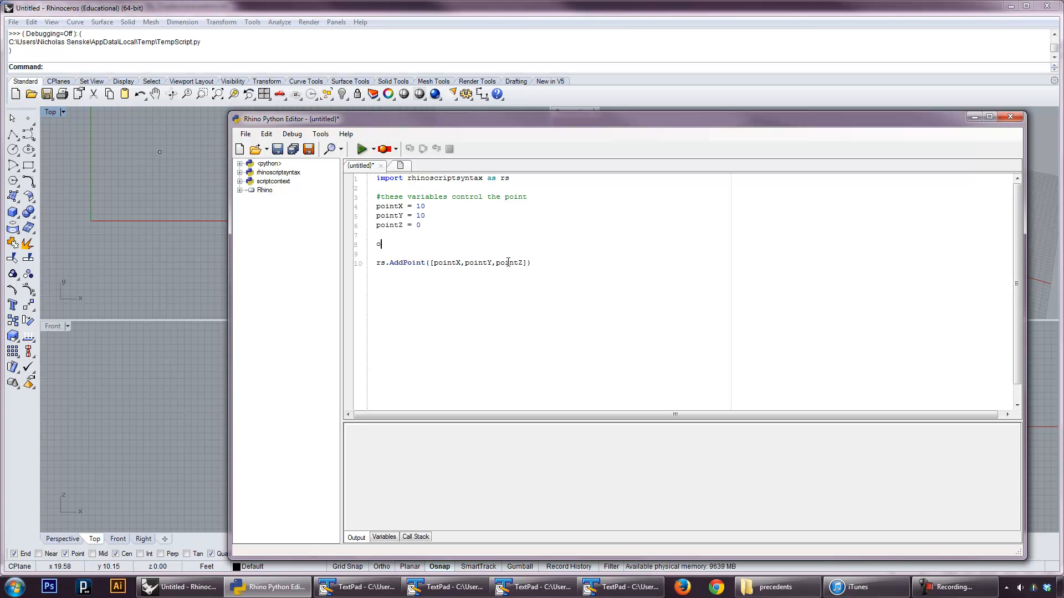
key("BackSpace")
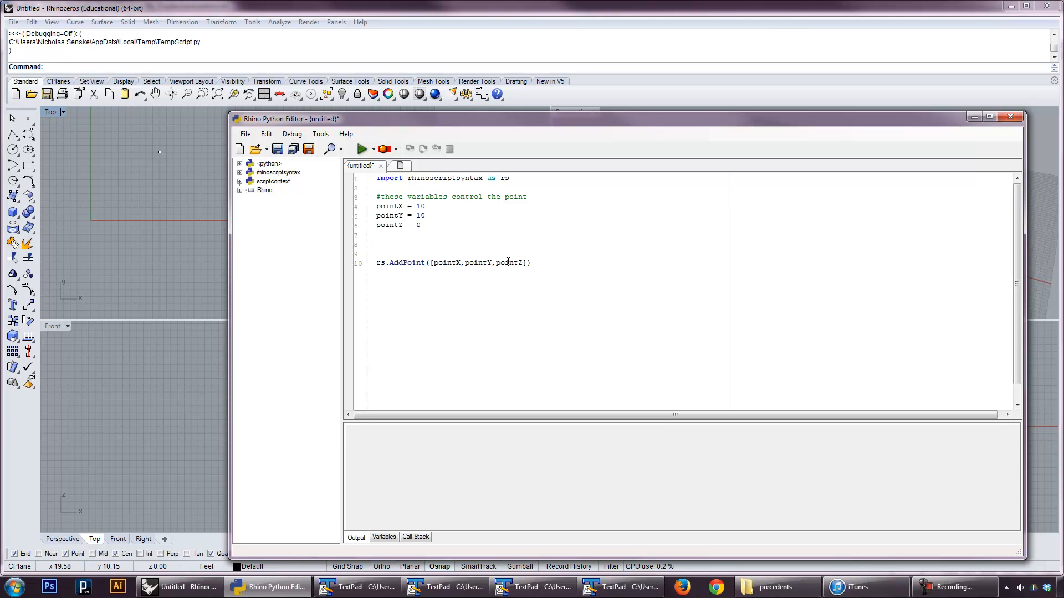
type("coord")
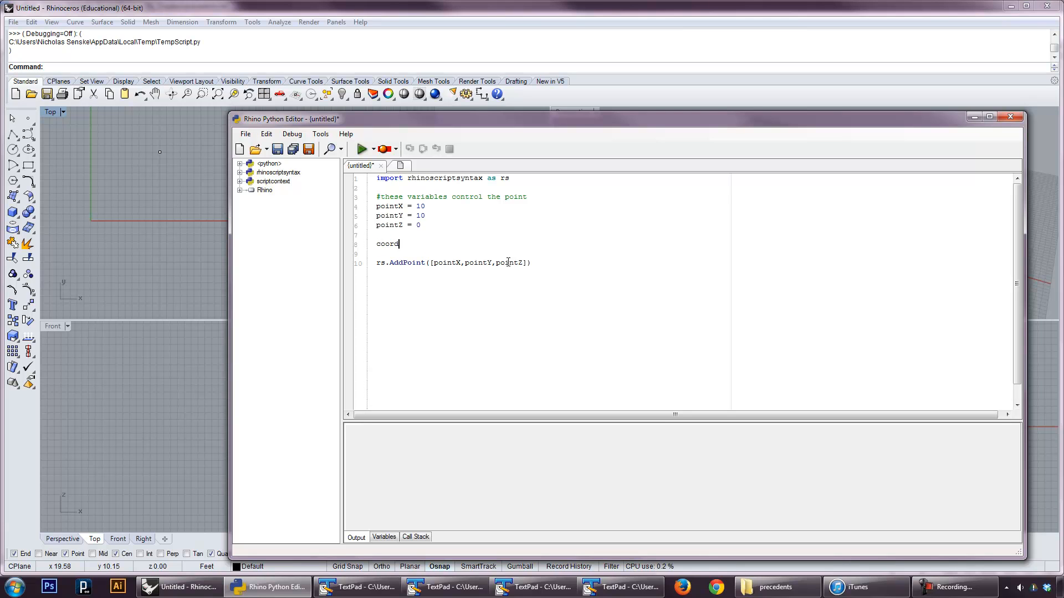
type("List")
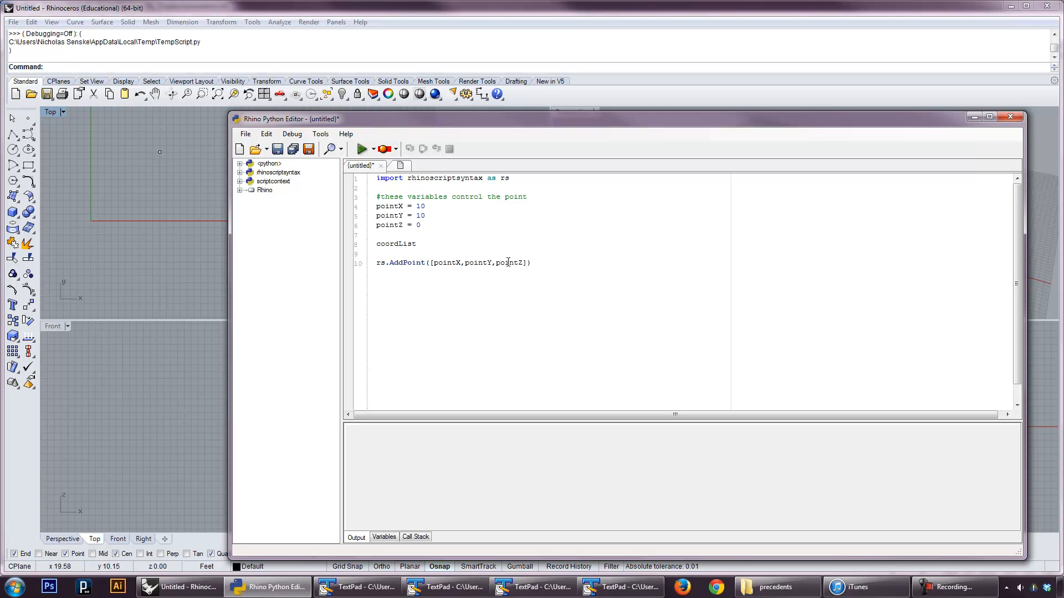
type("= [")
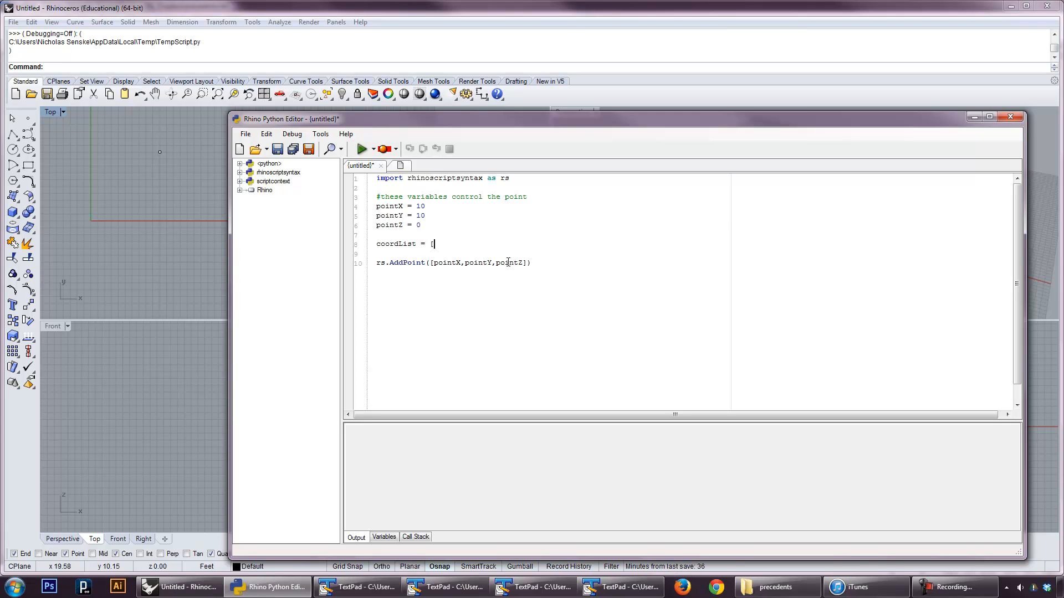
type("0,")
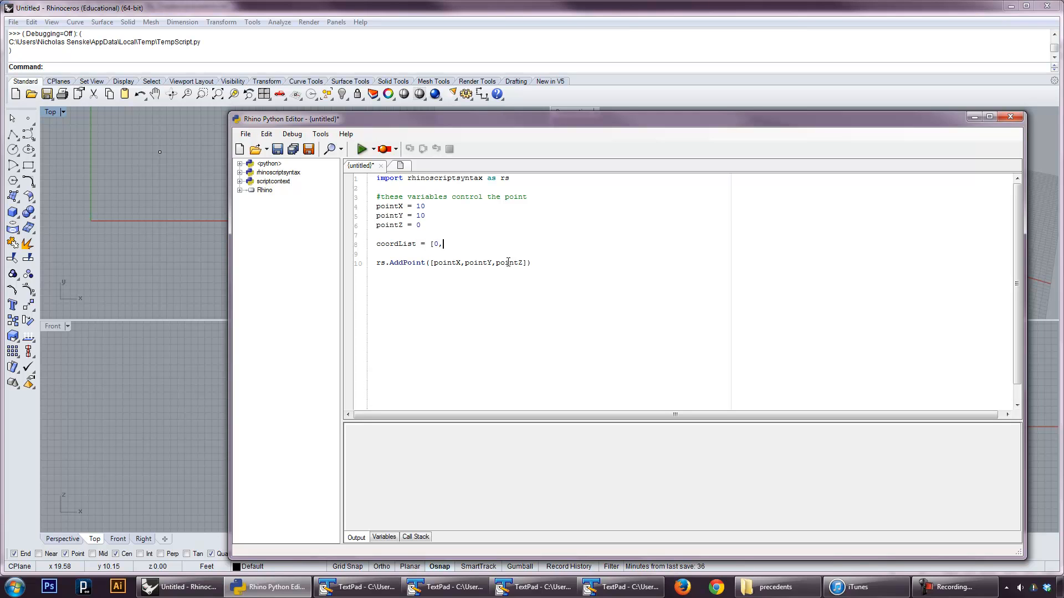
type("15,0")
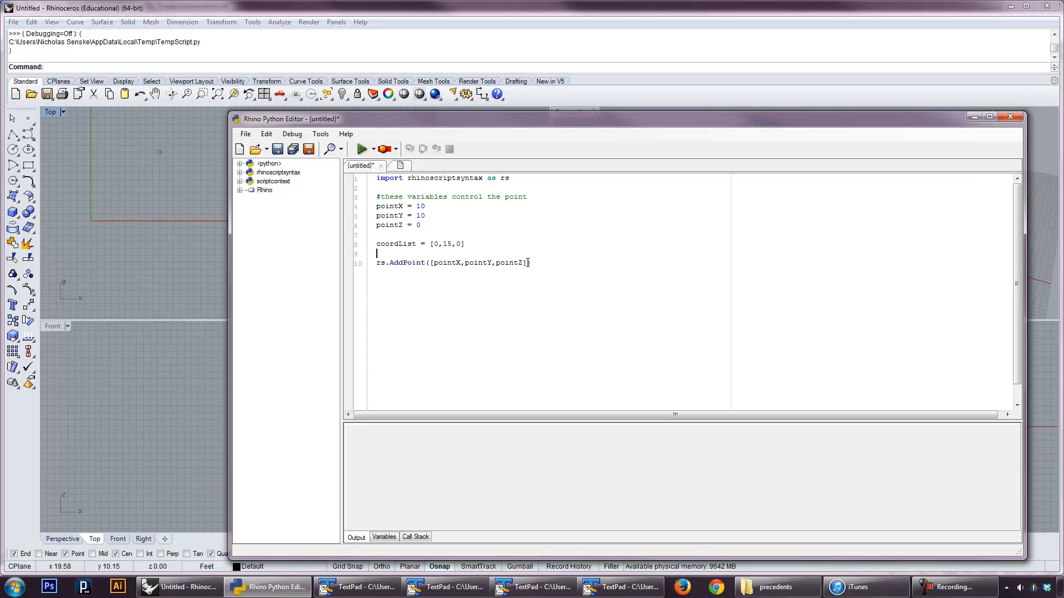
Replace AddPoint's [pointX,pointY,pointZ] argument with coordList
left_click(451, 263)
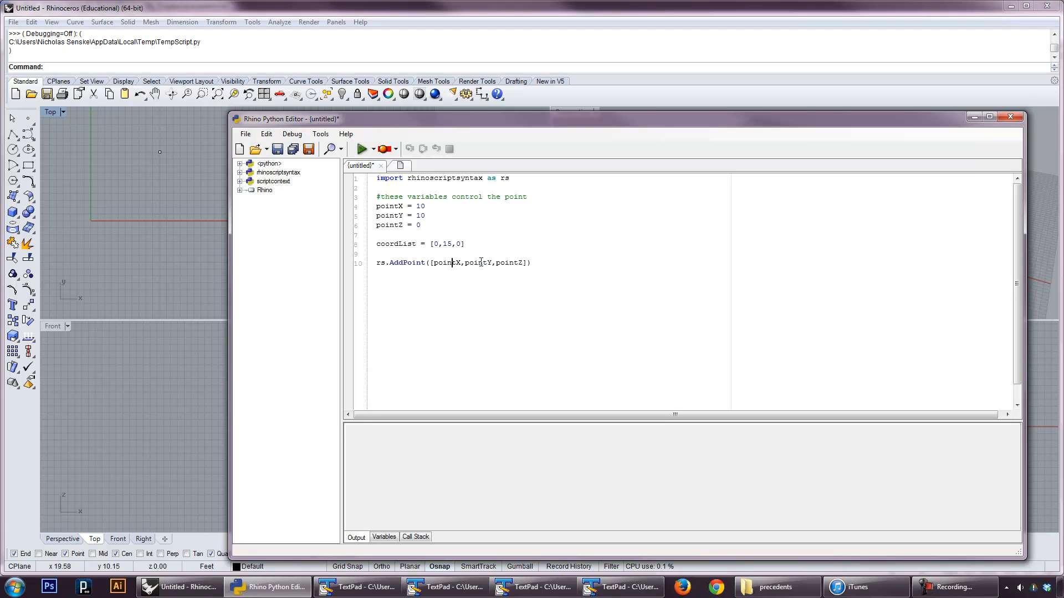
left_click_drag(426, 262, 529, 263)
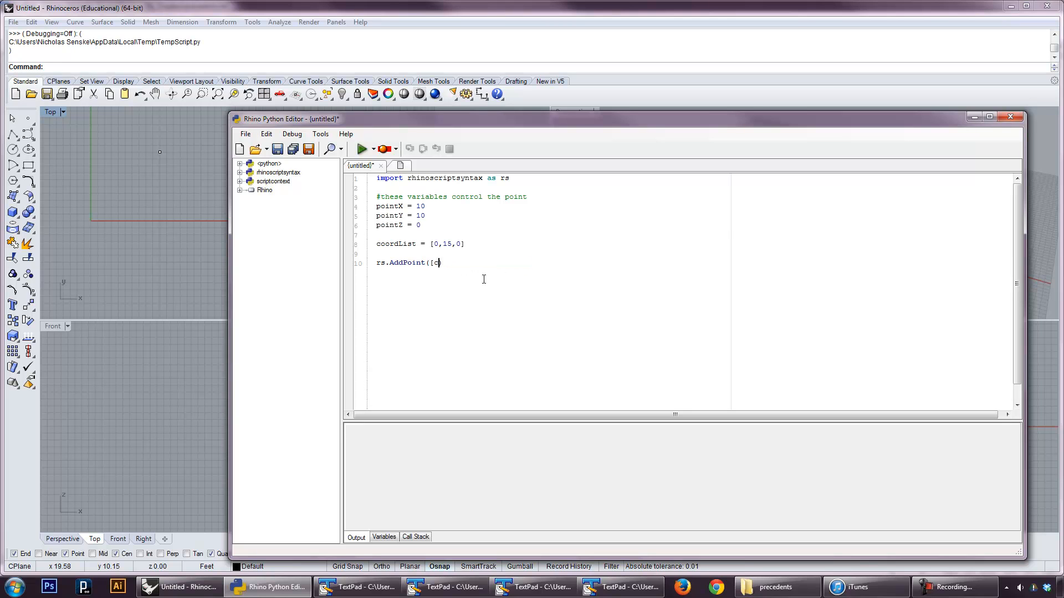
type("oord)")
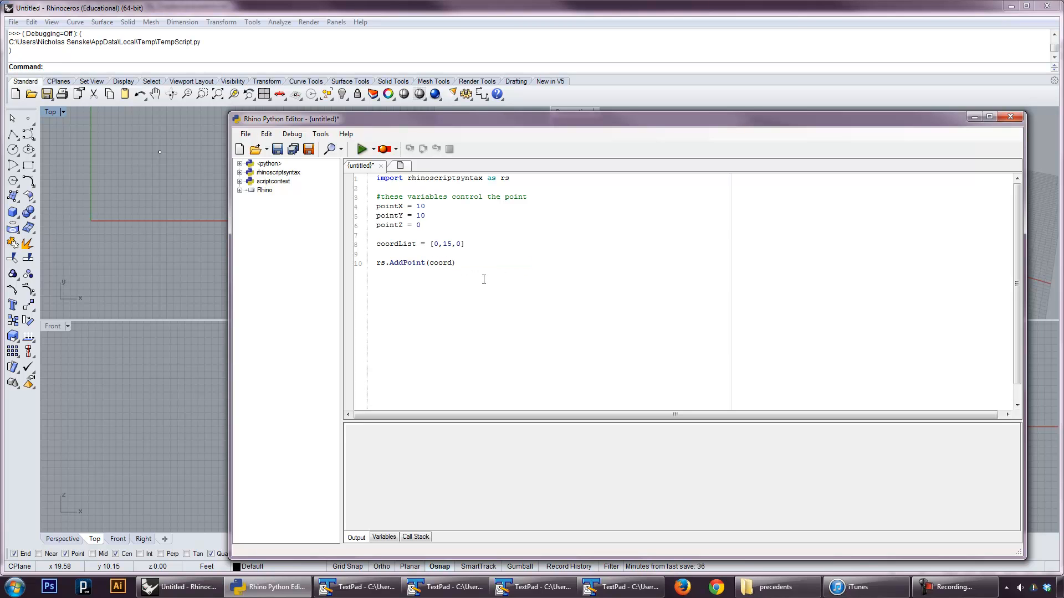
type("List")
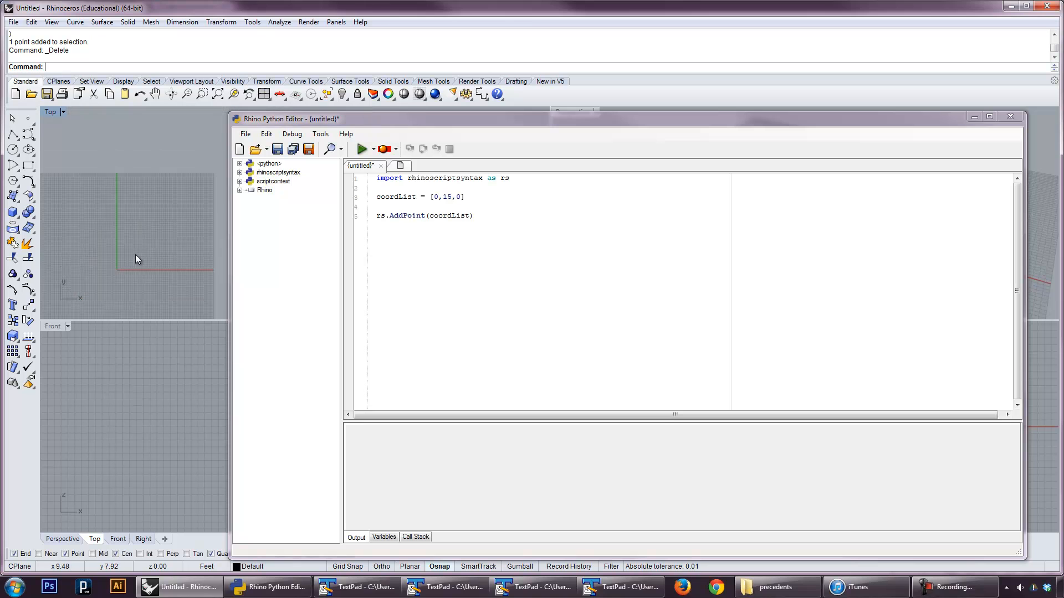
Run the script to add a point at (0,15,0) from coordList
left_click(362, 149)
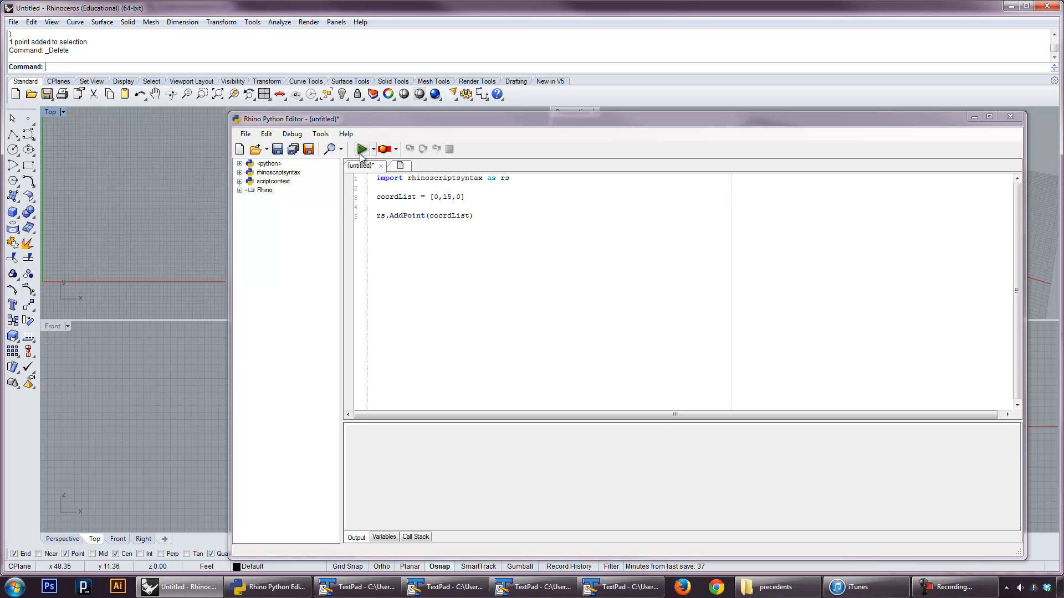
left_click(359, 149)
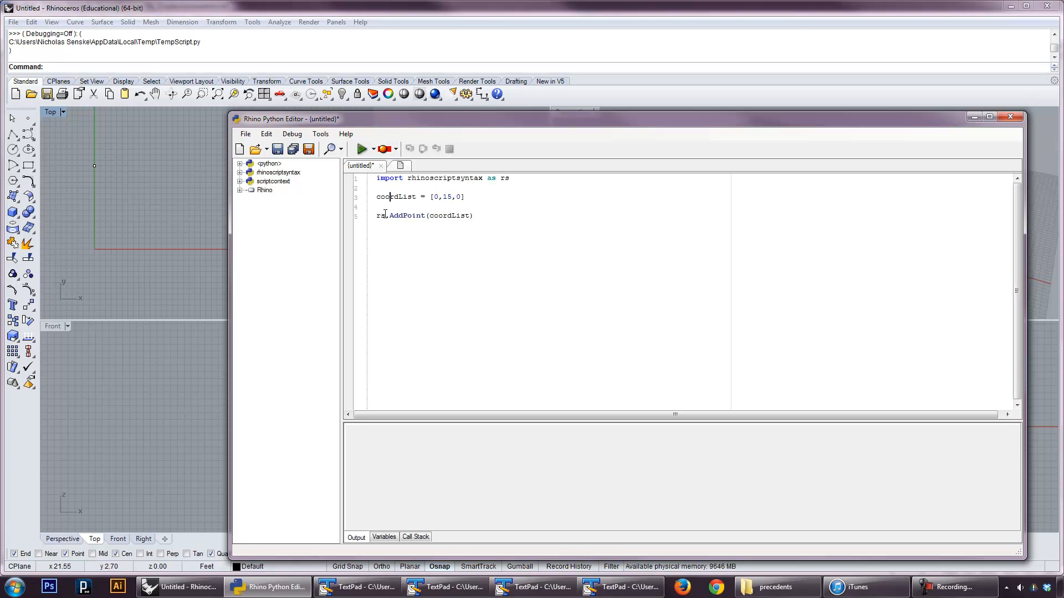
left_click(485, 216)
type("#these variables control the point")
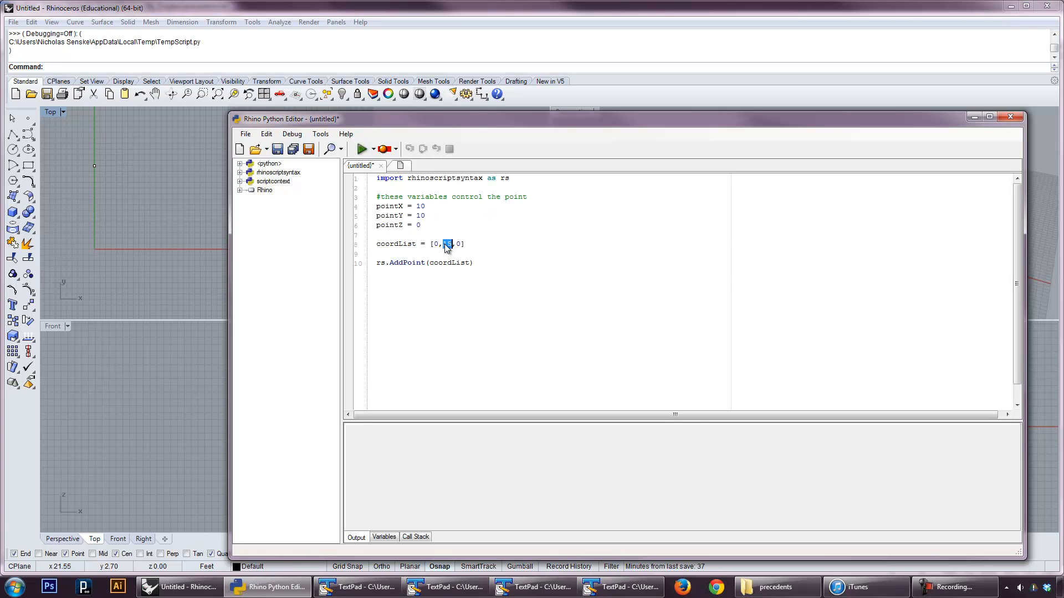
Change coordList's Y value 15 to pointY and select AddPoint's coordList argument
left_click(447, 243)
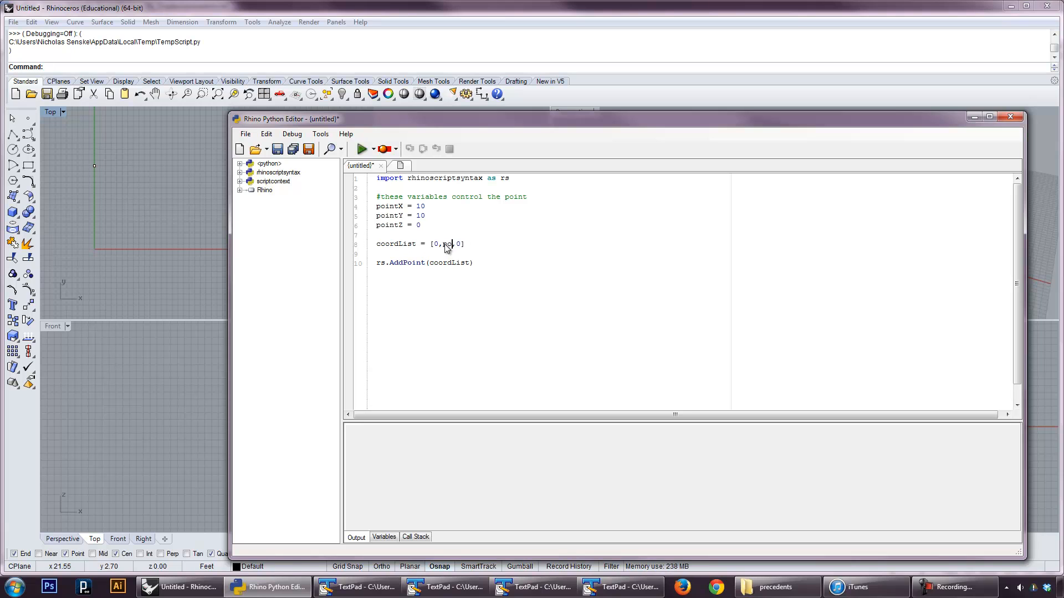
type("pointY")
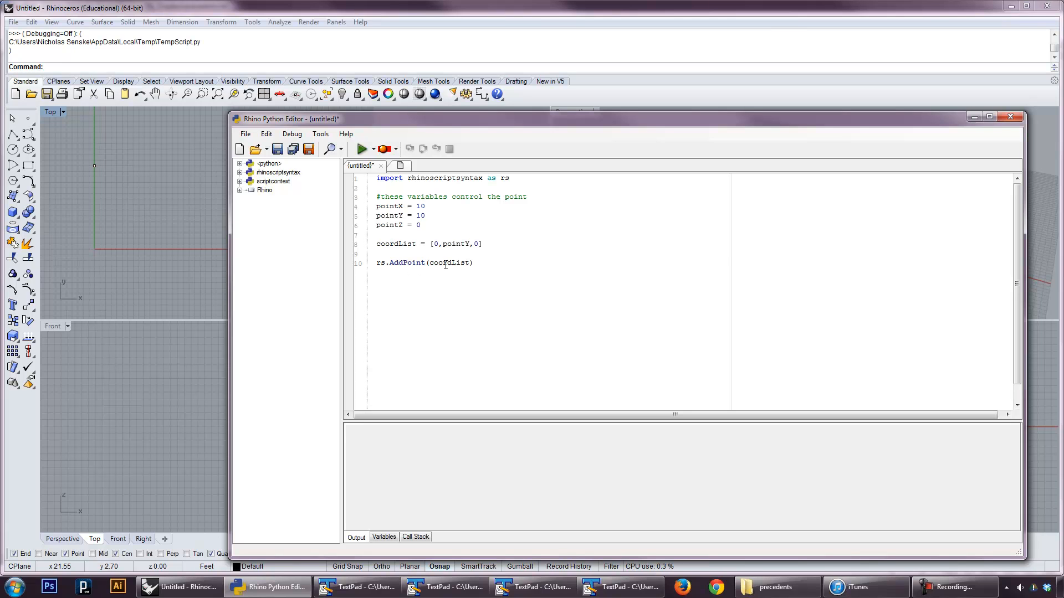
mouse_move(532, 289)
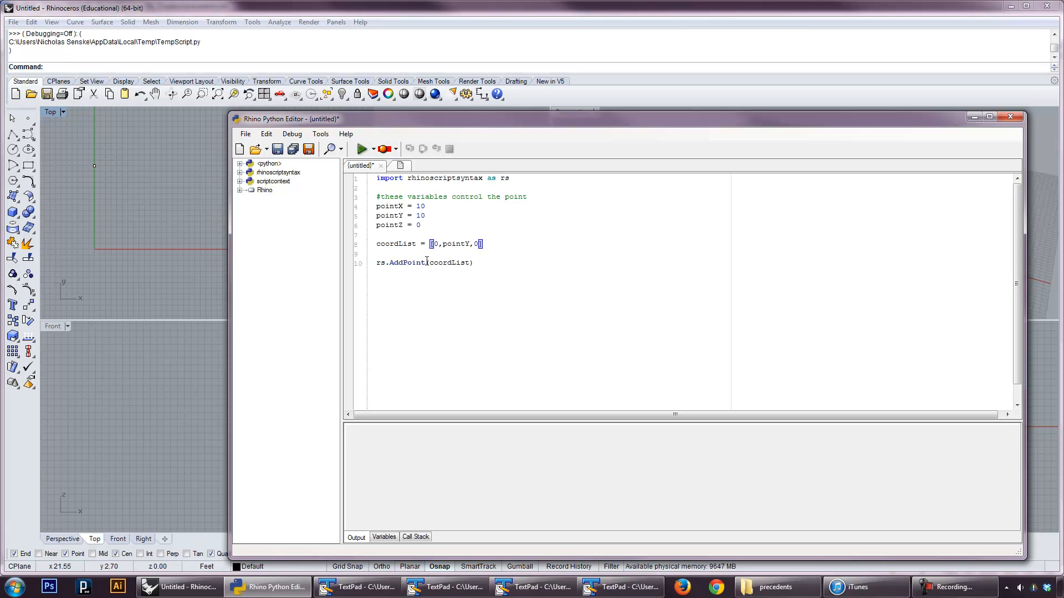
double_click(405, 263)
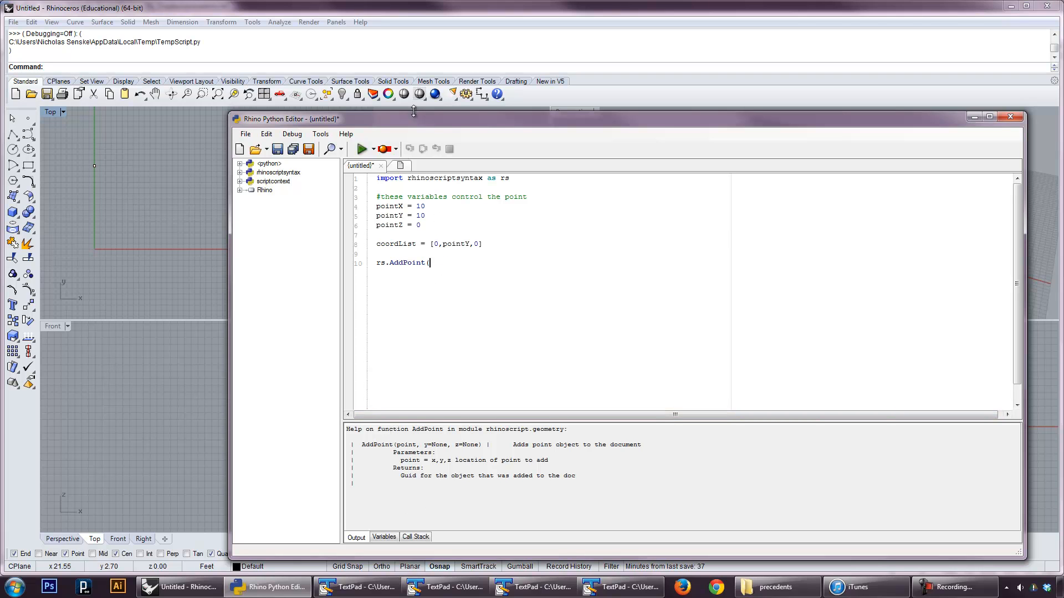
Look up 'addpoint' in the help index, read its parameters, then close help
left_click(360, 149)
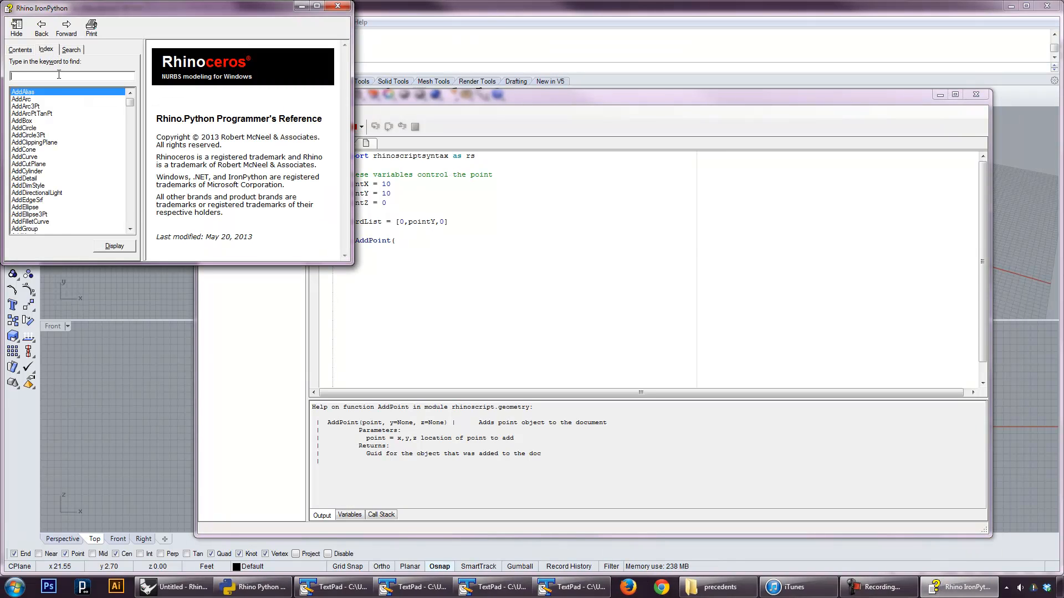
type("addpoint")
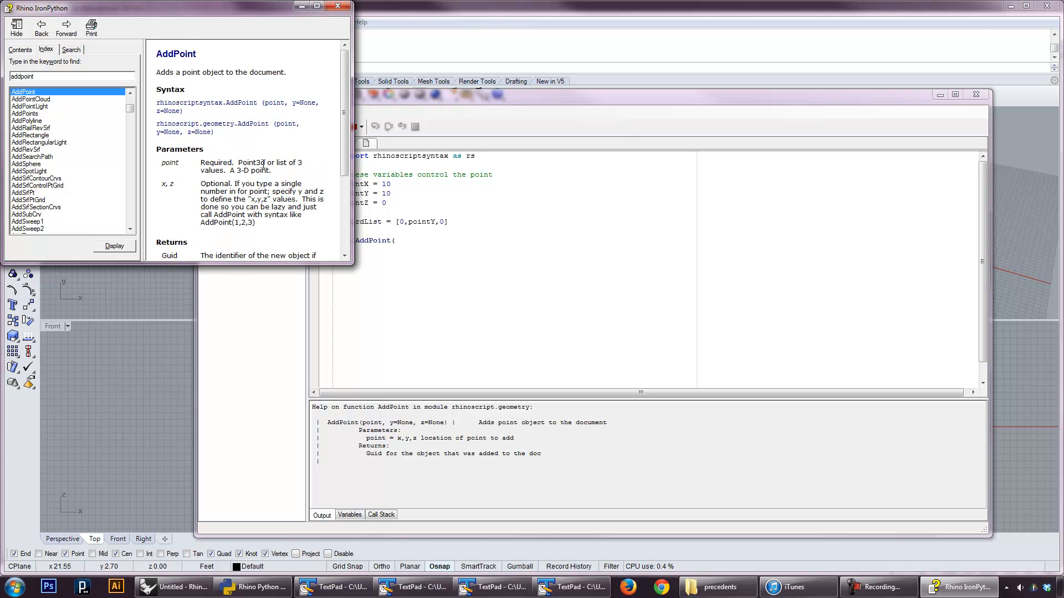
scroll("down", 3)
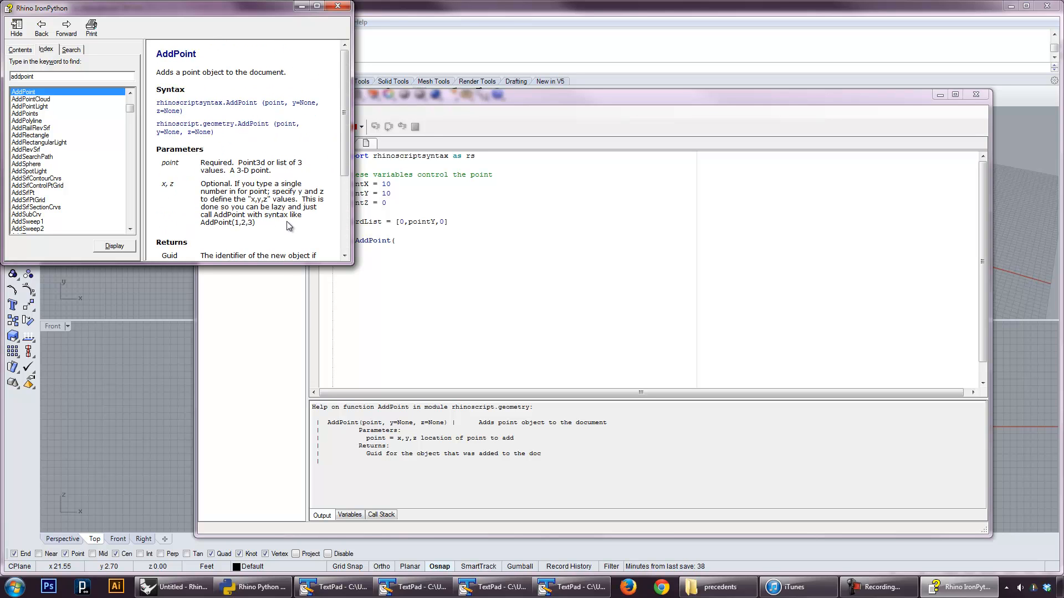
mouse_move(199, 212)
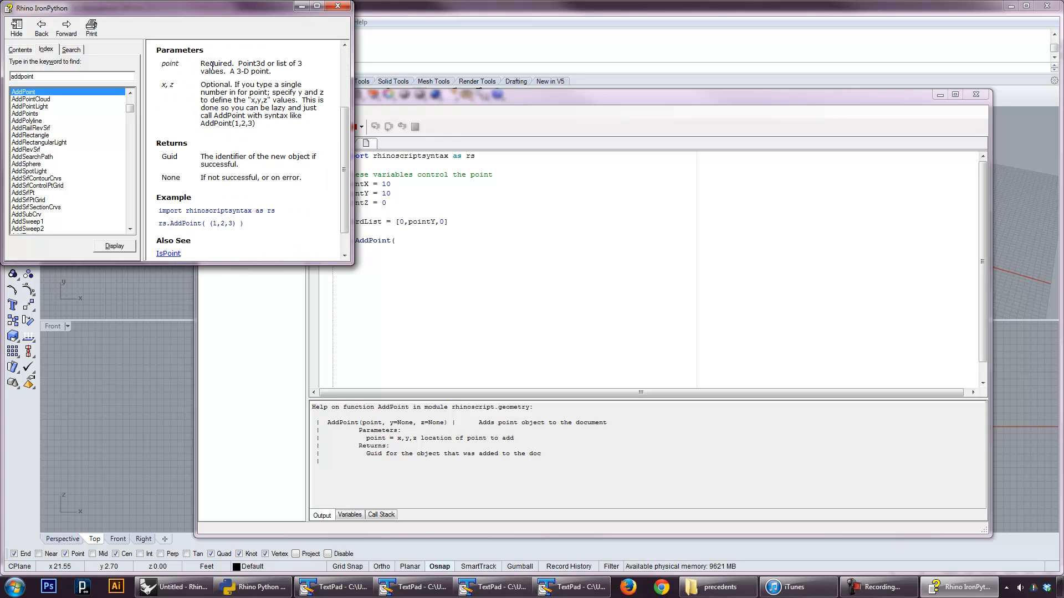
mouse_move(287, 81)
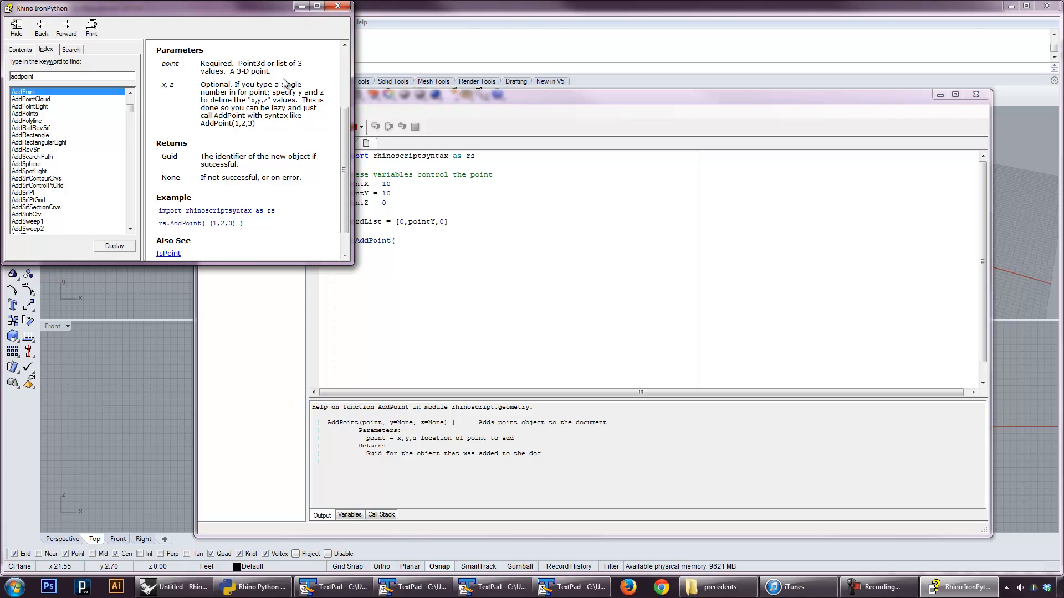
left_click(337, 6)
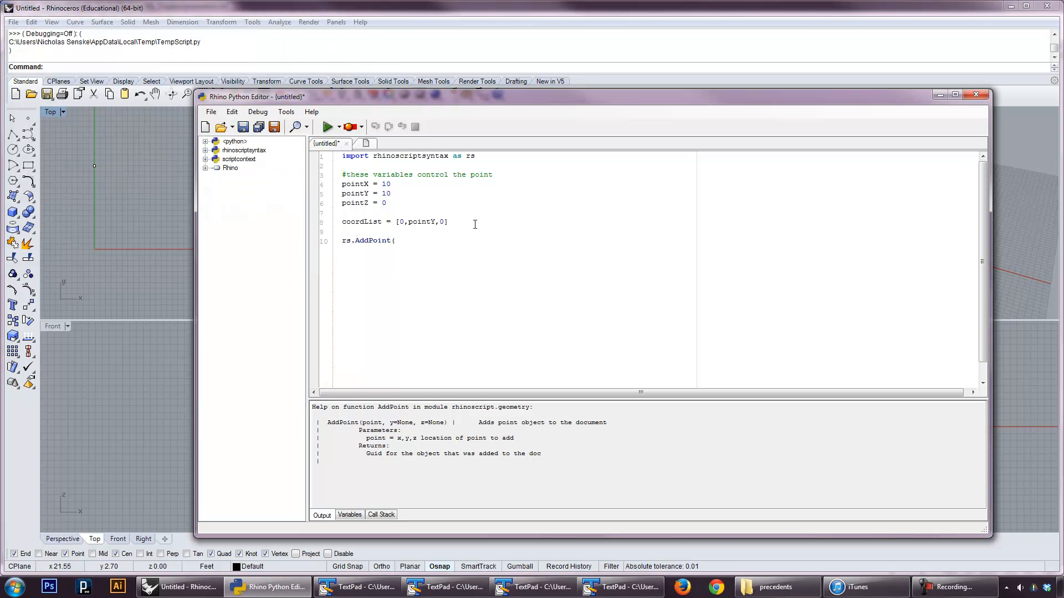
Delete the old point variable lines and write point1 = rs.AddPoint([0,0,0])
left_click_drag(343, 184, 448, 221)
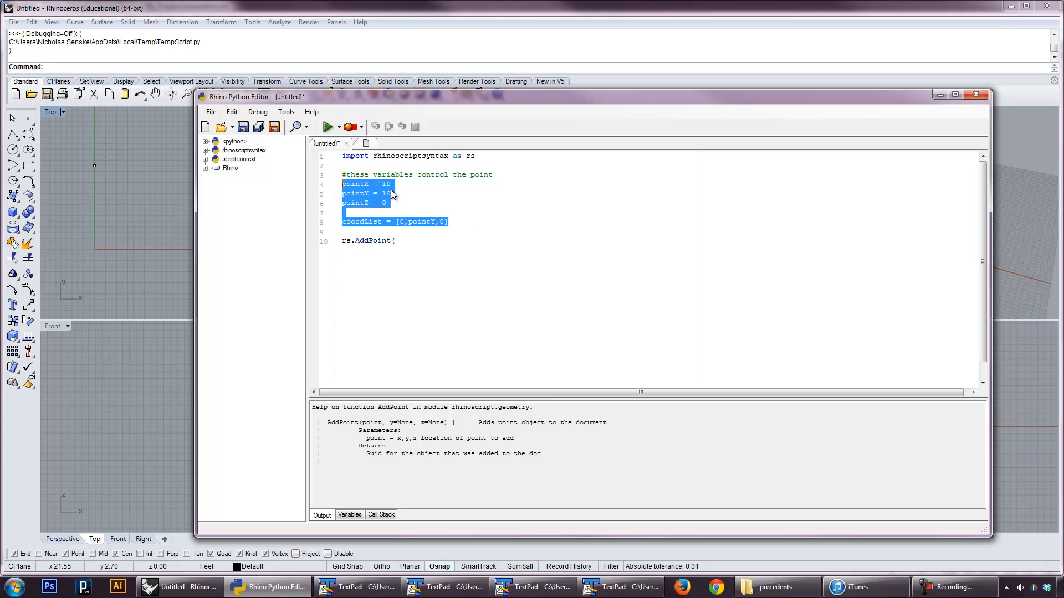
key("Delete")
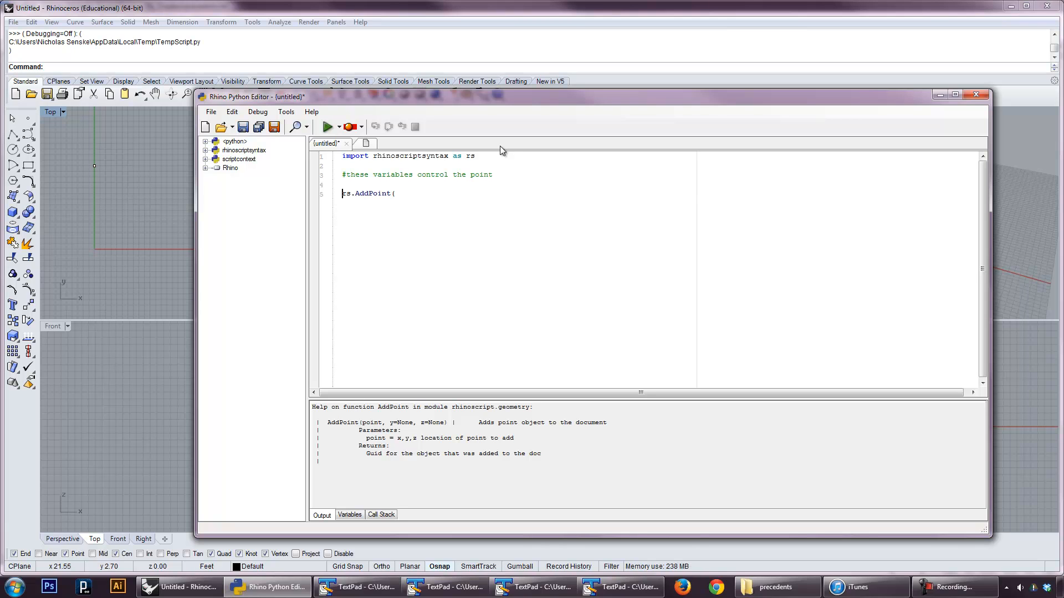
type("point1 =")
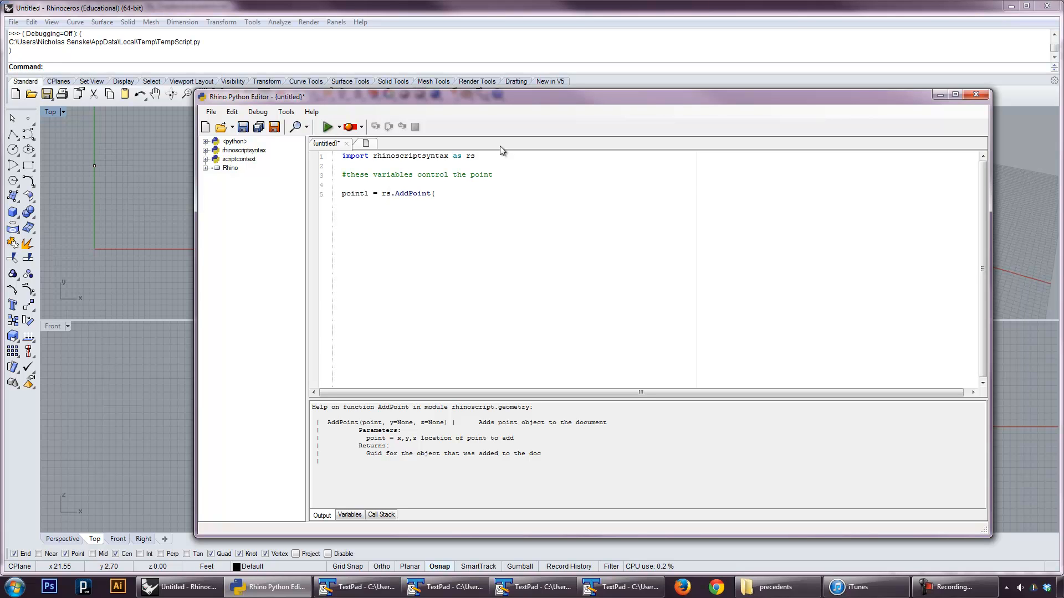
type("0,0,")
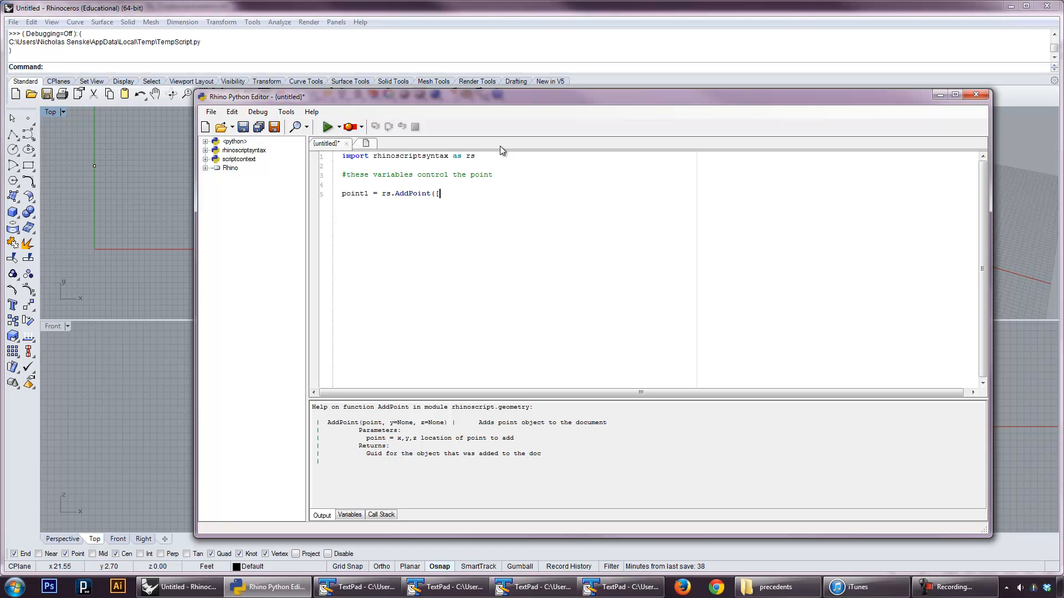
type("0,0,0])")
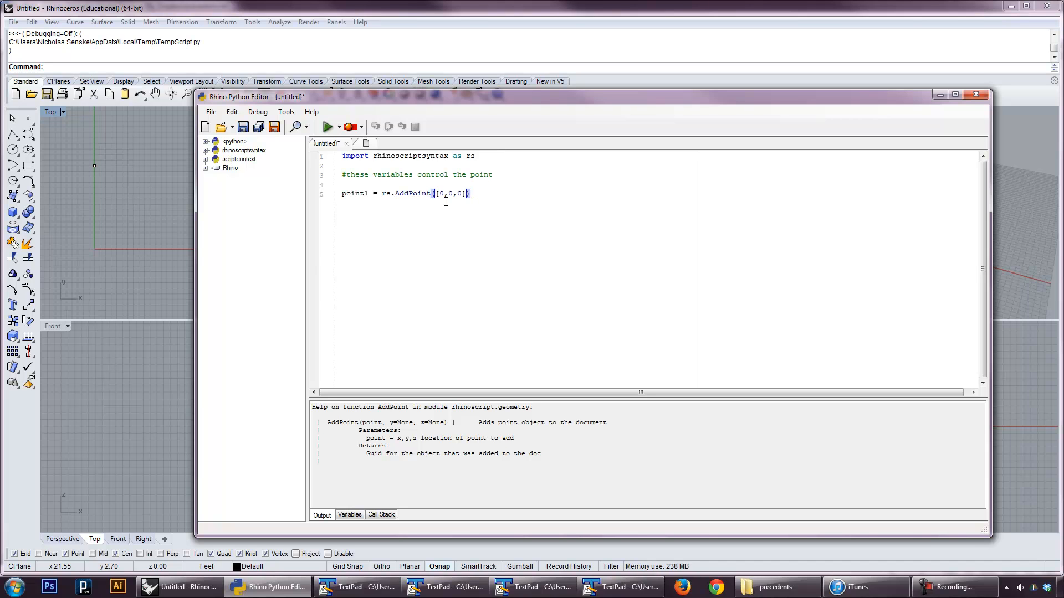
Add a second line point2 = rs.AddPoint([10,10,0])
left_click(329, 126)
type("point2 = rs")
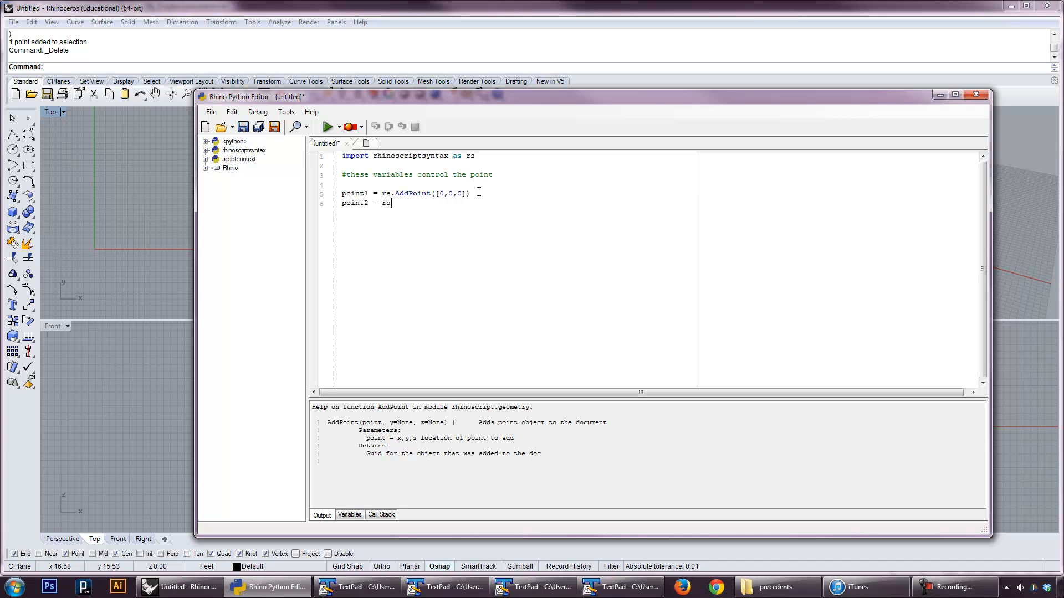
type(".AddPoin")
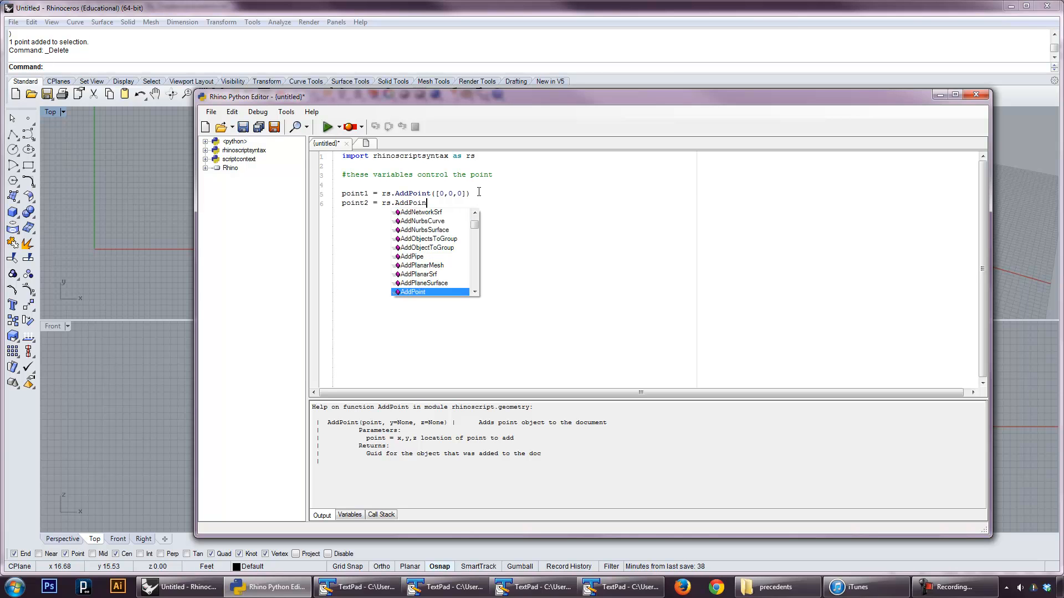
type("([0")
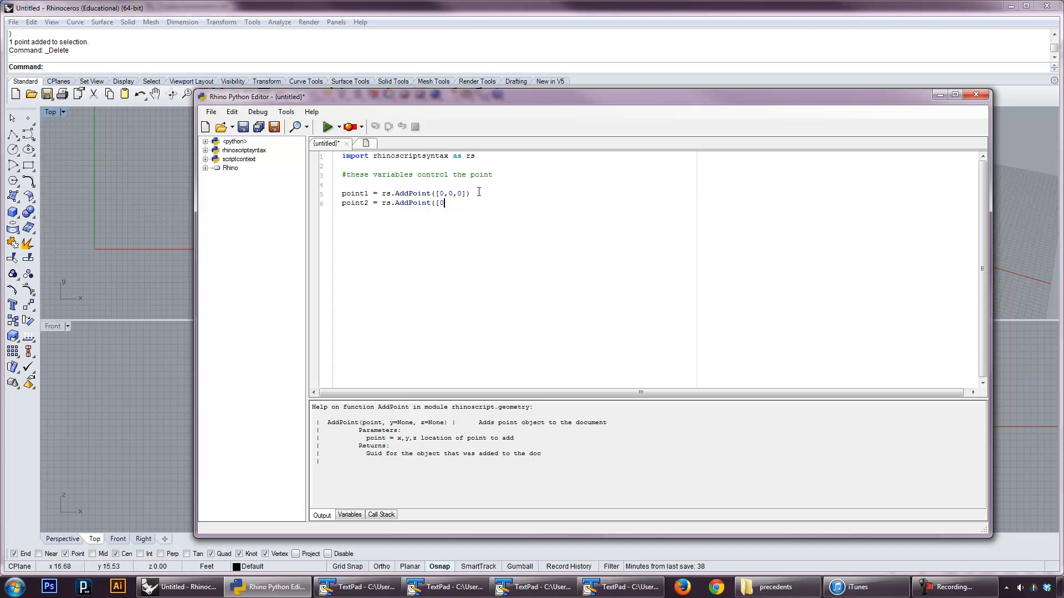
type("10,10,")
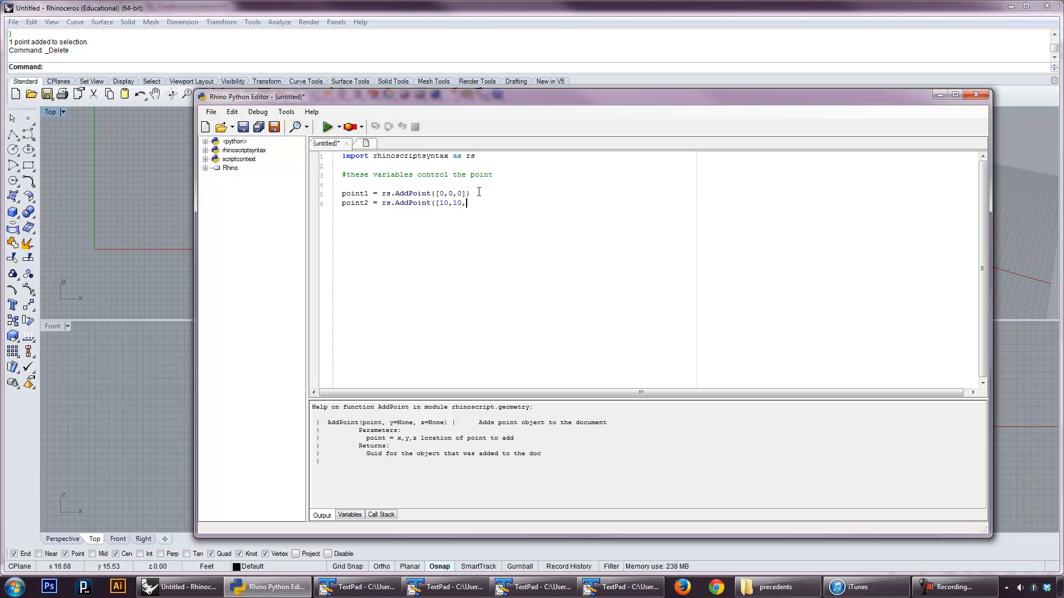
type("0])")
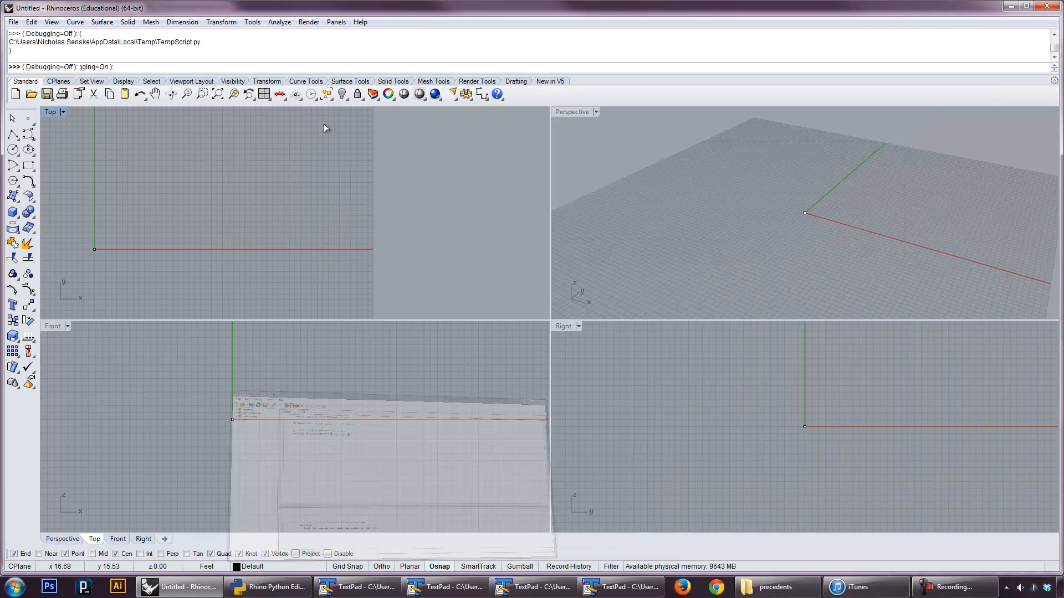
Select the two generated points in the viewport for deletion
left_click(273, 587)
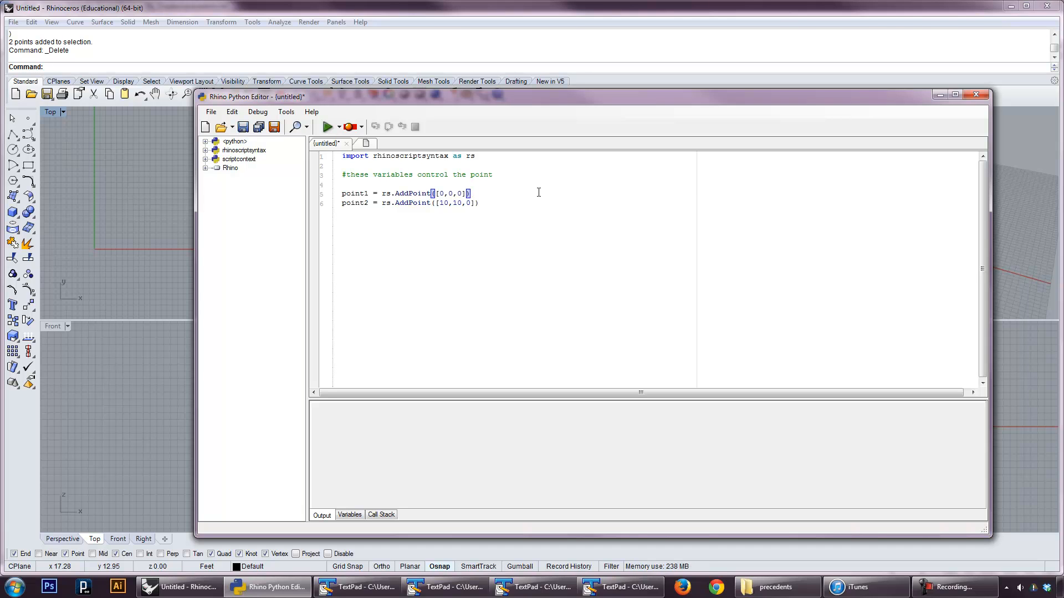
Append '#Point3d object' comments to the point1 and point2 lines
type("#")
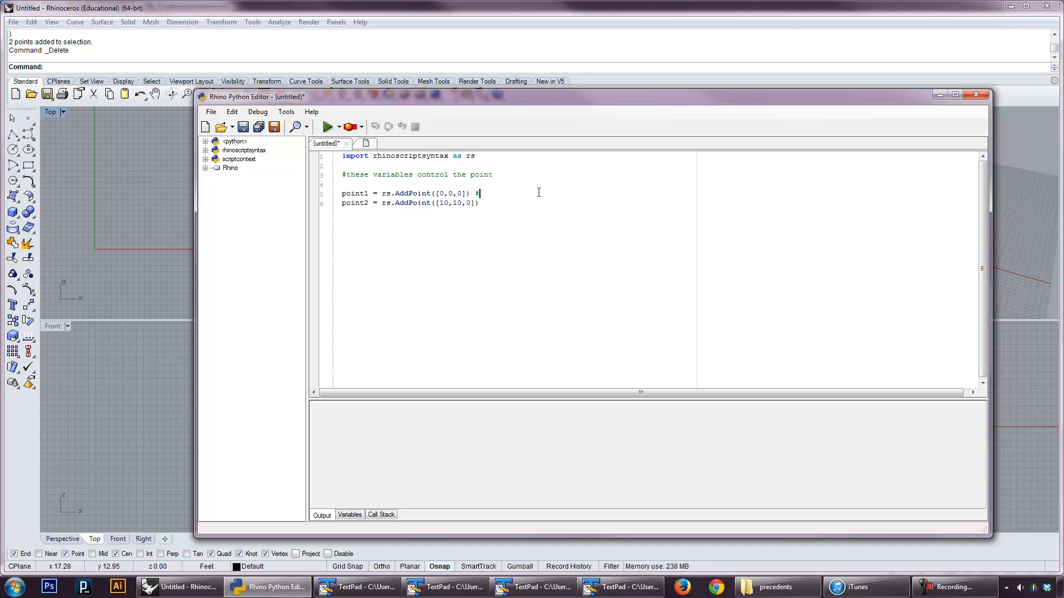
type("Point3d o")
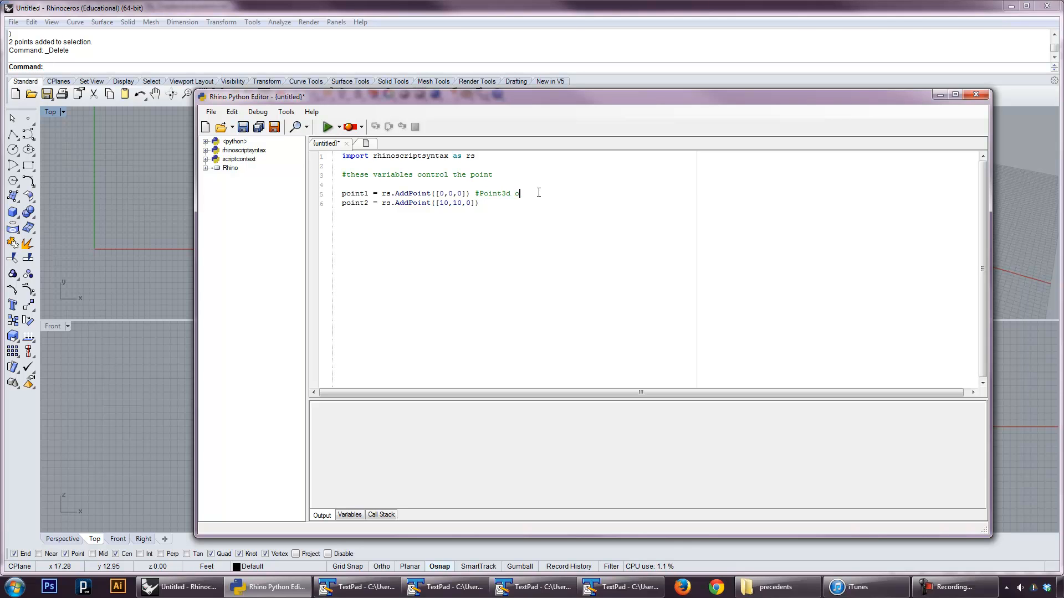
type("bject")
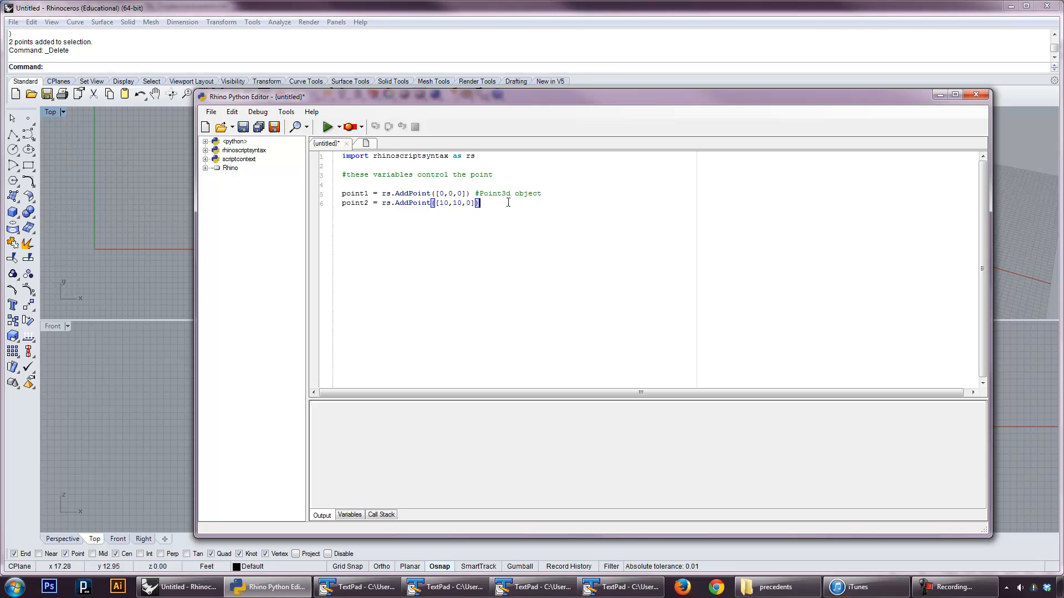
type("#Point3d object")
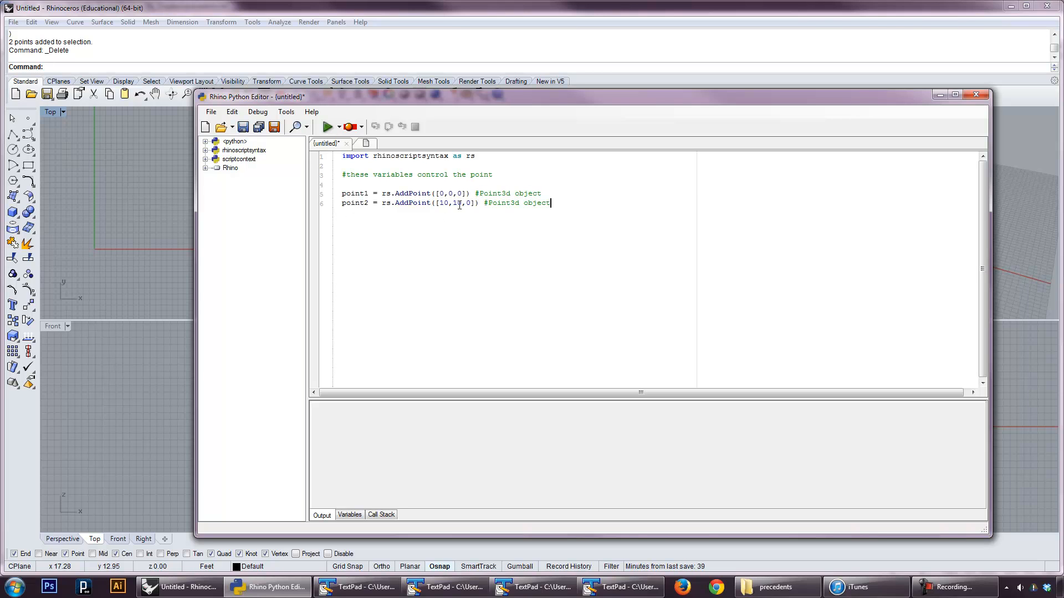
Type rs.AddLine on a new line and bring up the scripting help
type("0")
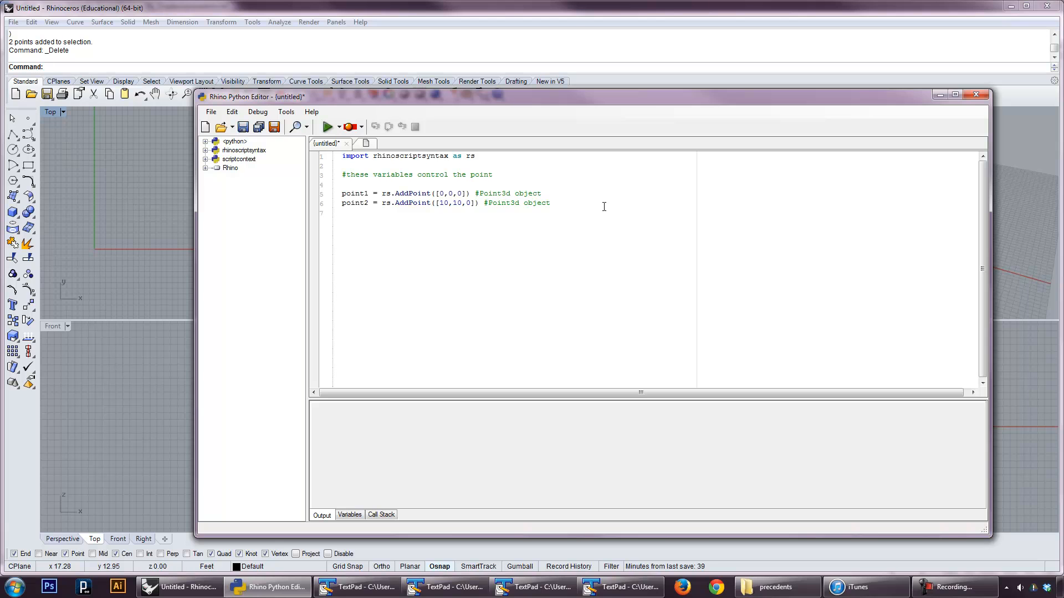
type("rs.A")
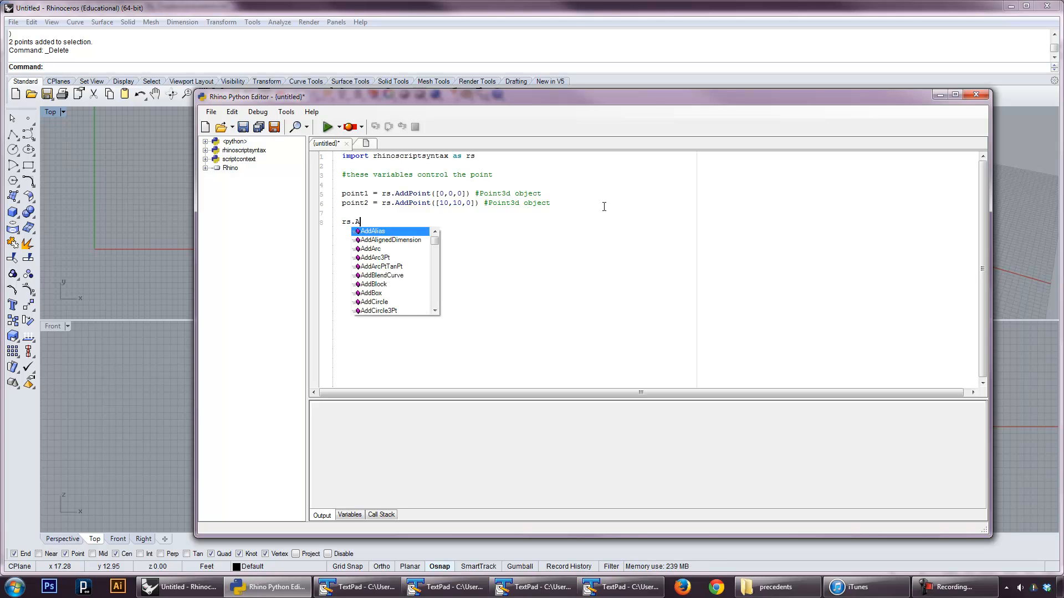
type("ddLine")
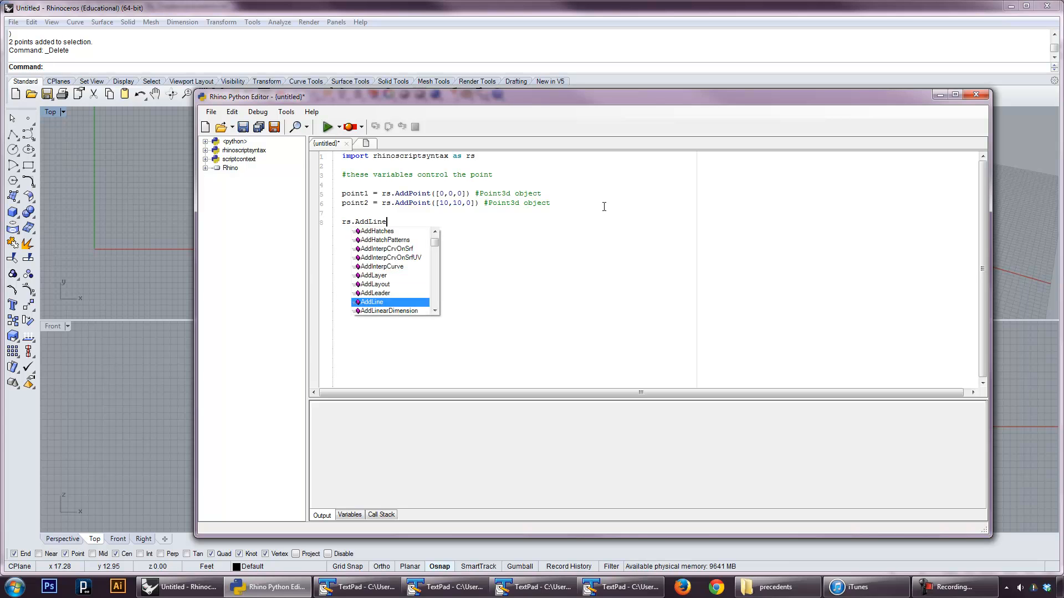
key("Escape")
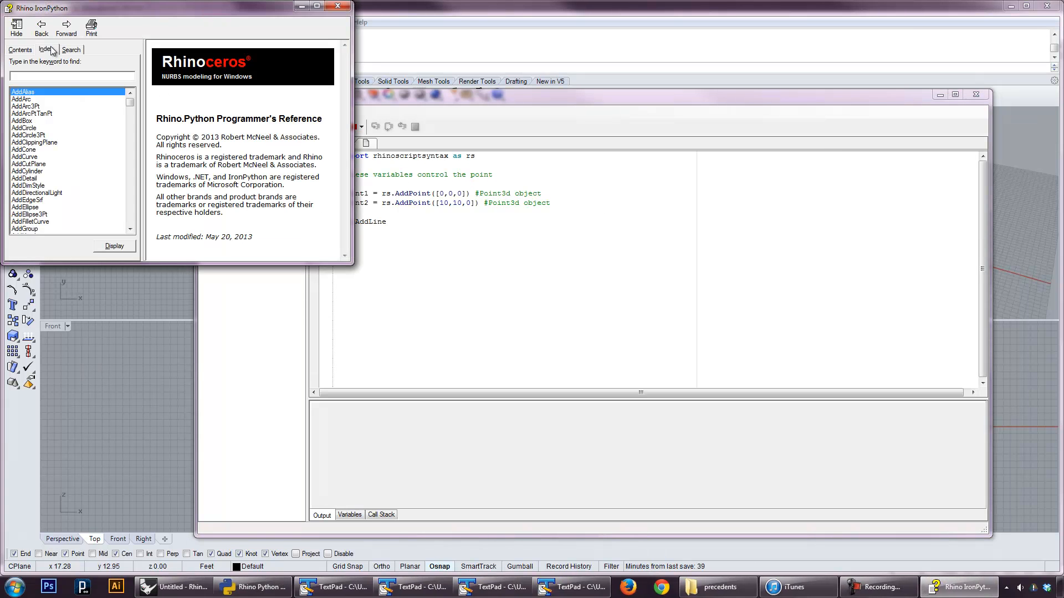
Browse the help contents and index, searching 'line' and 'addline' to find AddLine
left_click(16, 50)
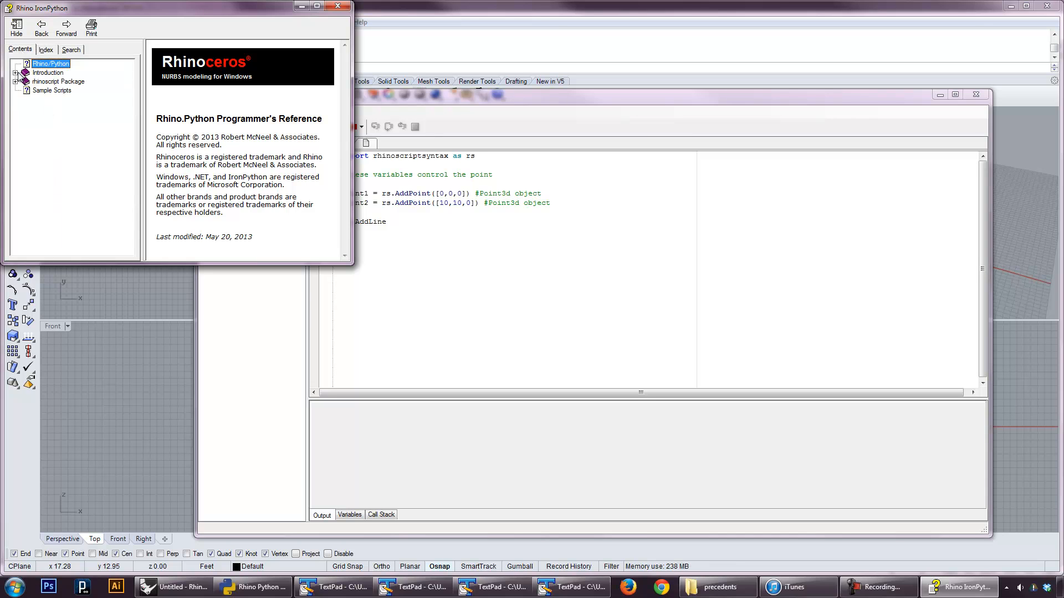
left_click(36, 50)
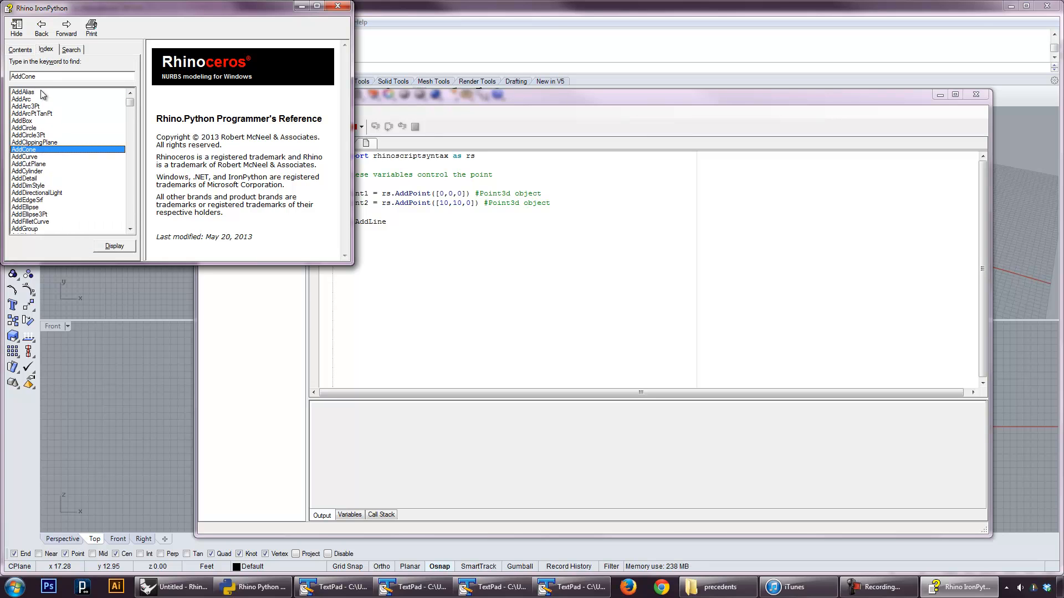
type("line")
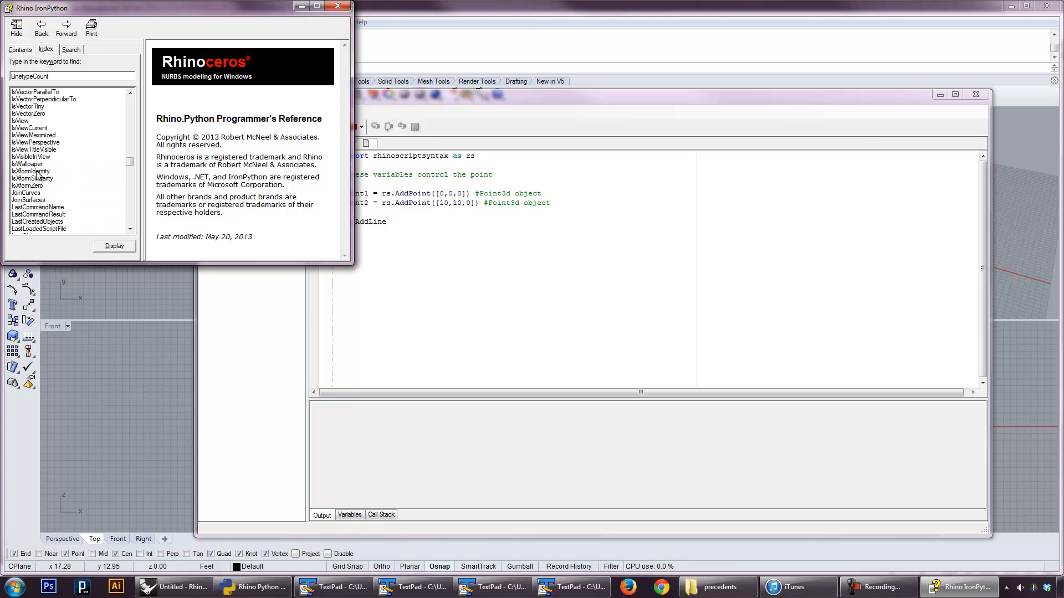
left_click(17, 48)
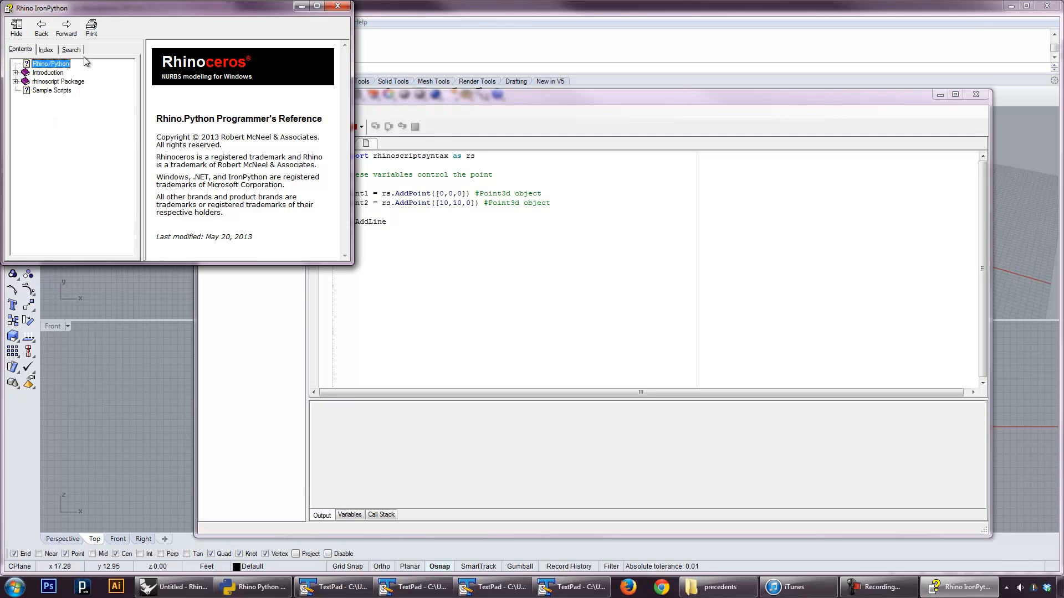
left_click(14, 82)
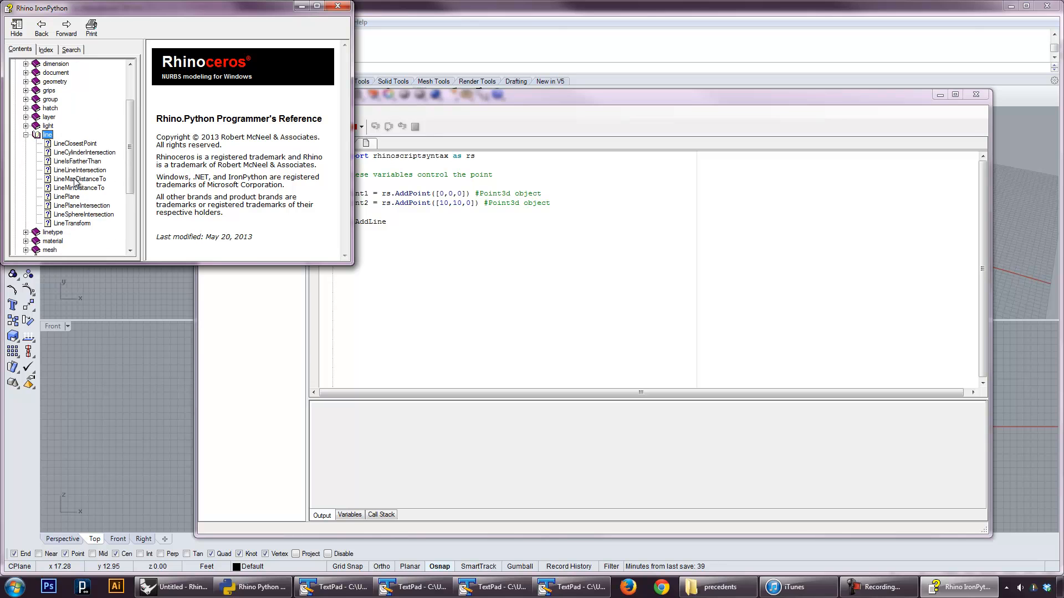
left_click(72, 49)
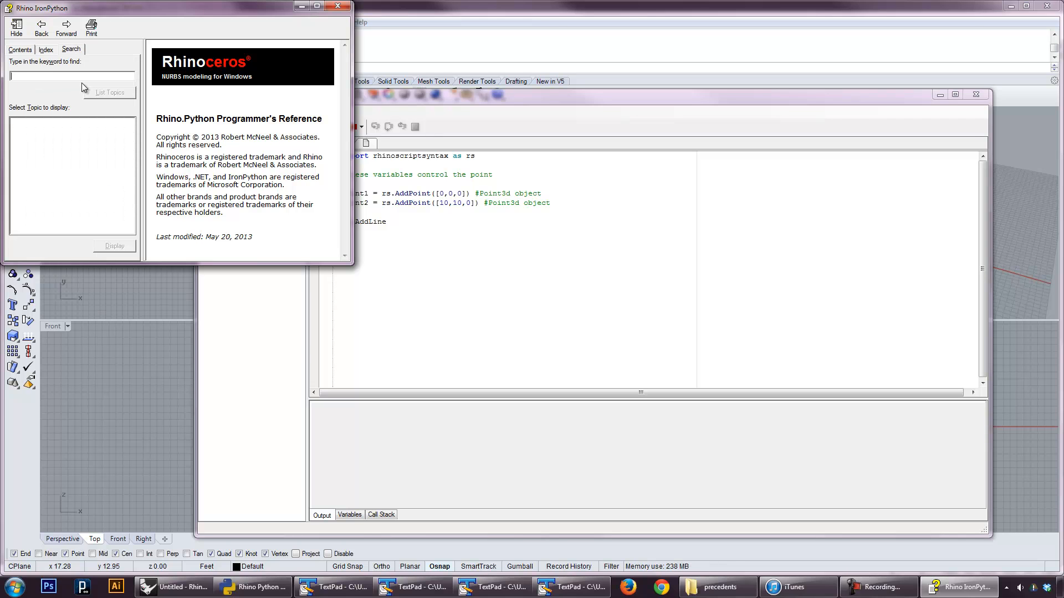
type("line")
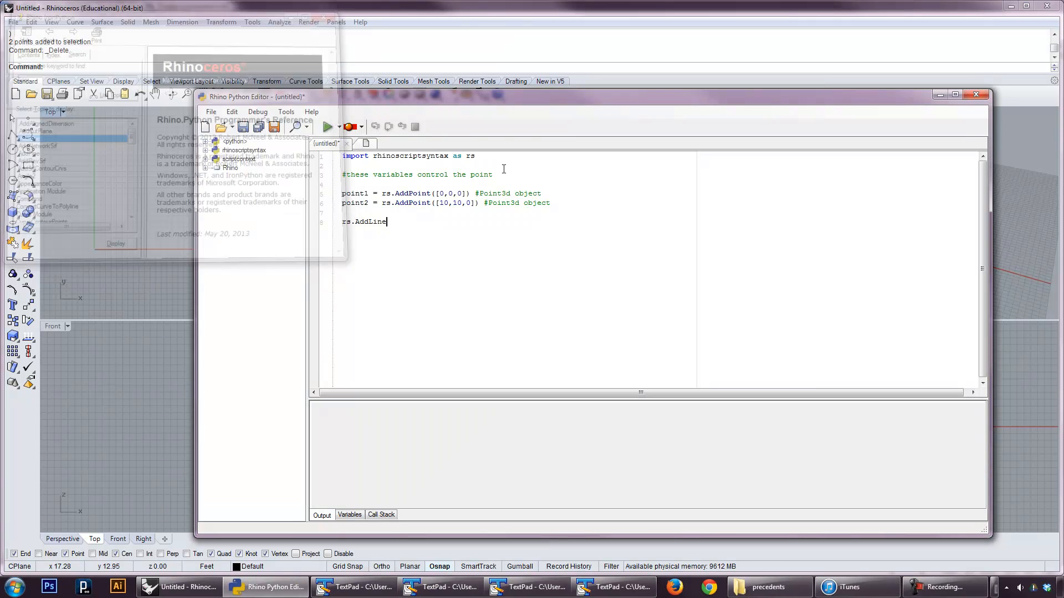
type("(")
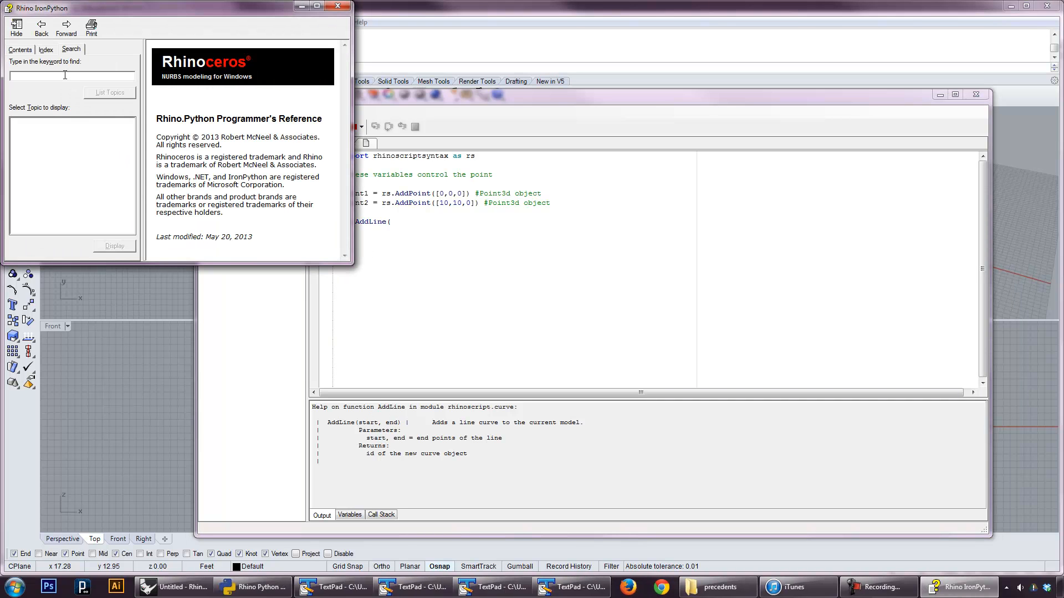
type("addline")
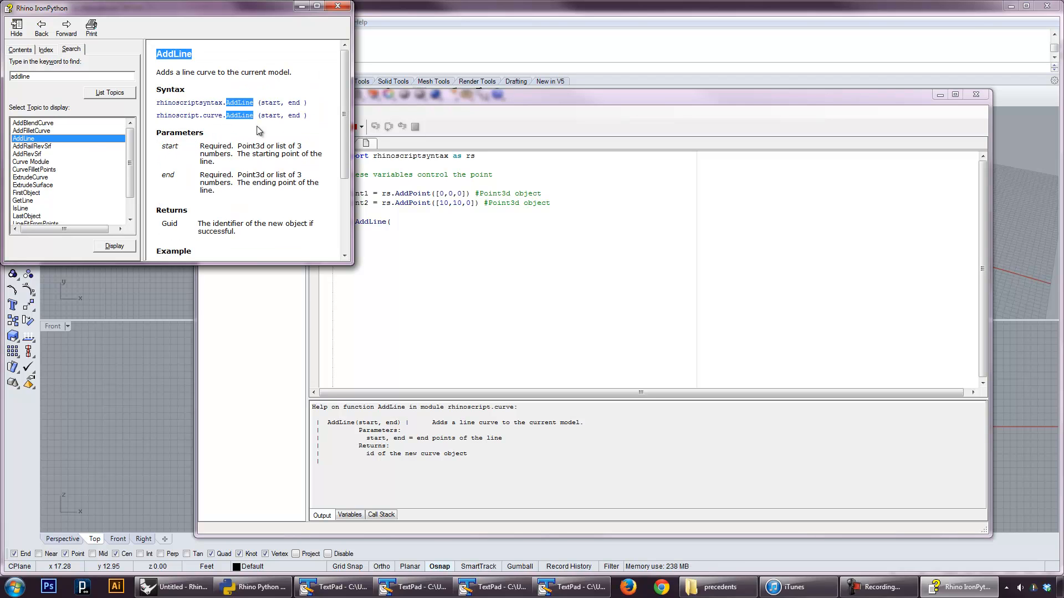
mouse_move(250, 145)
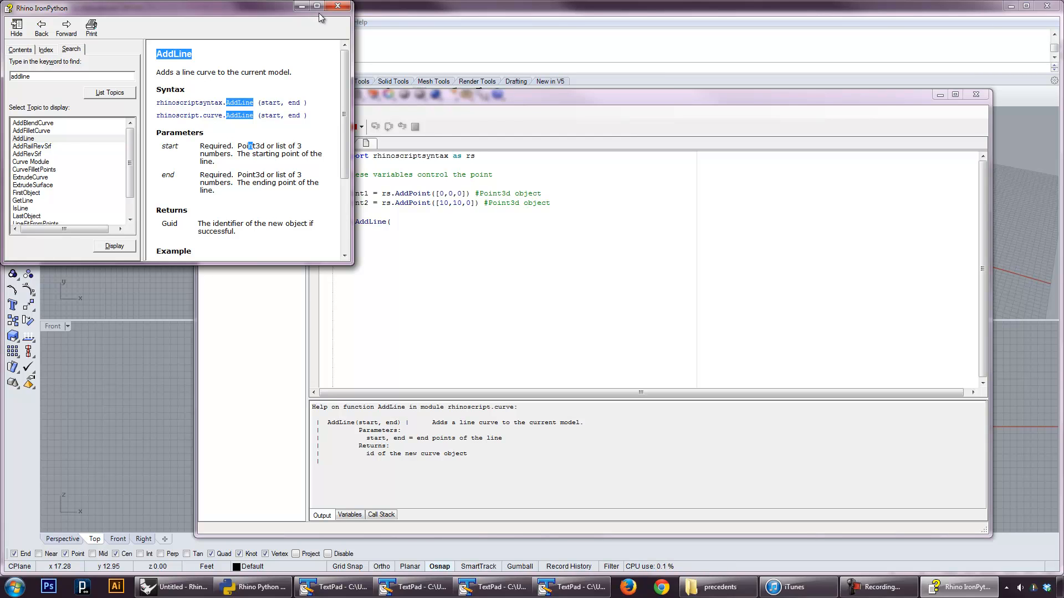
Complete the call as rs.AddLine(point1, point2) and run the script to draw the line
left_click(340, 6)
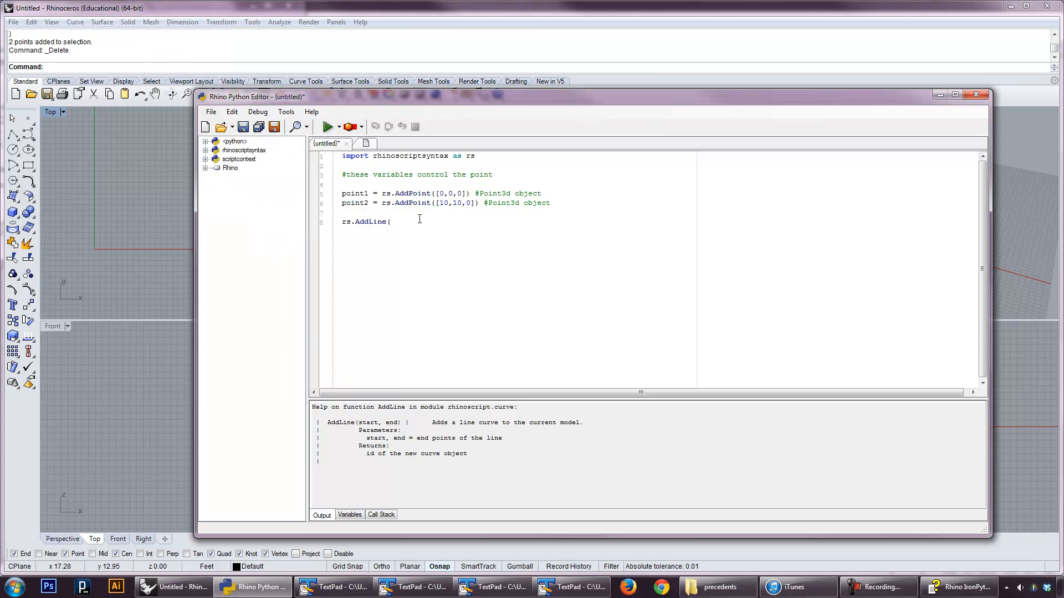
type("point1, point")
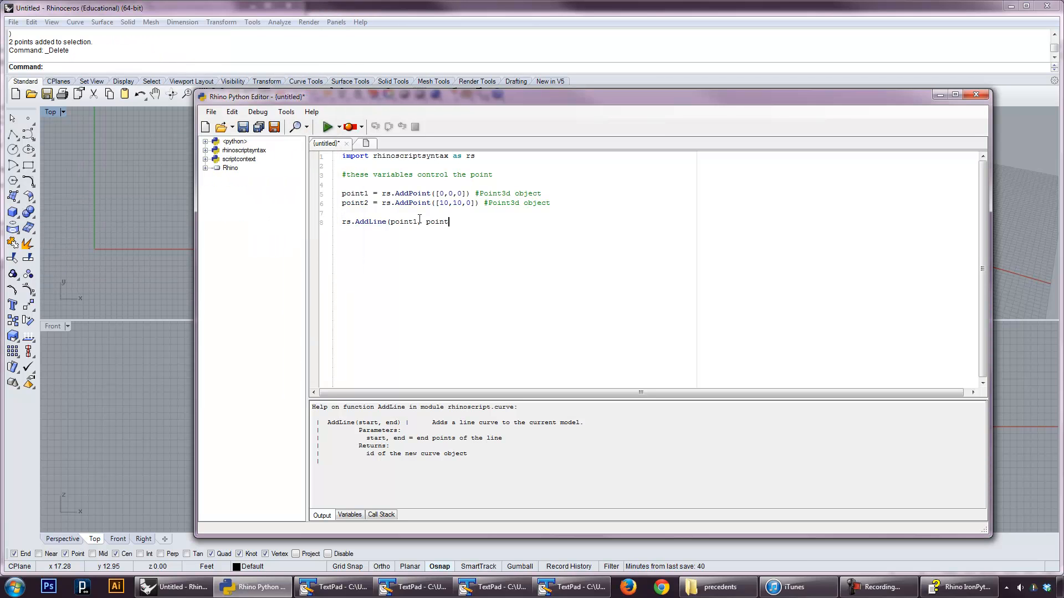
type("2)")
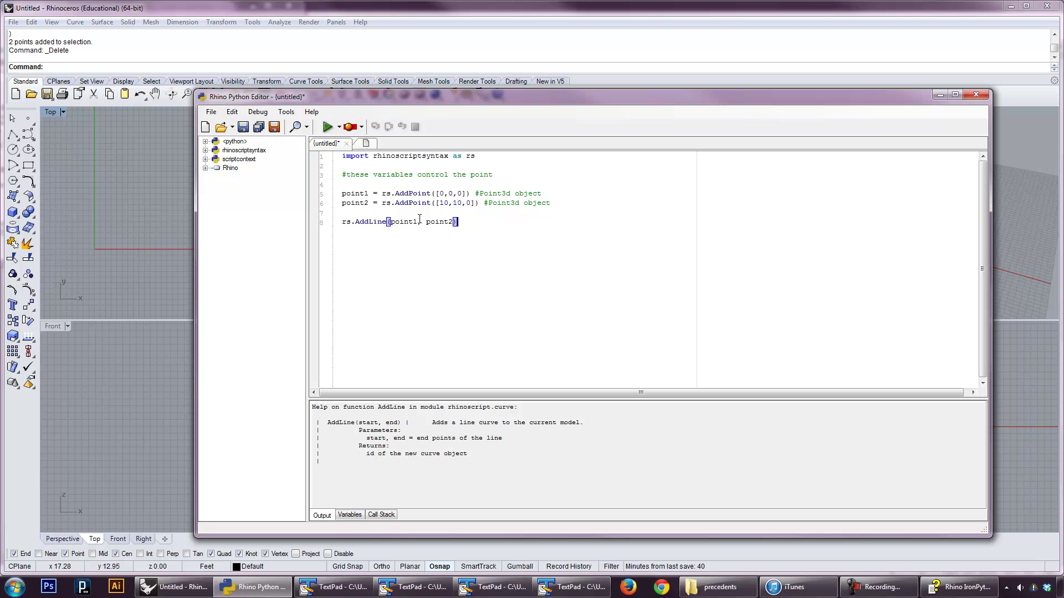
left_click(328, 127)
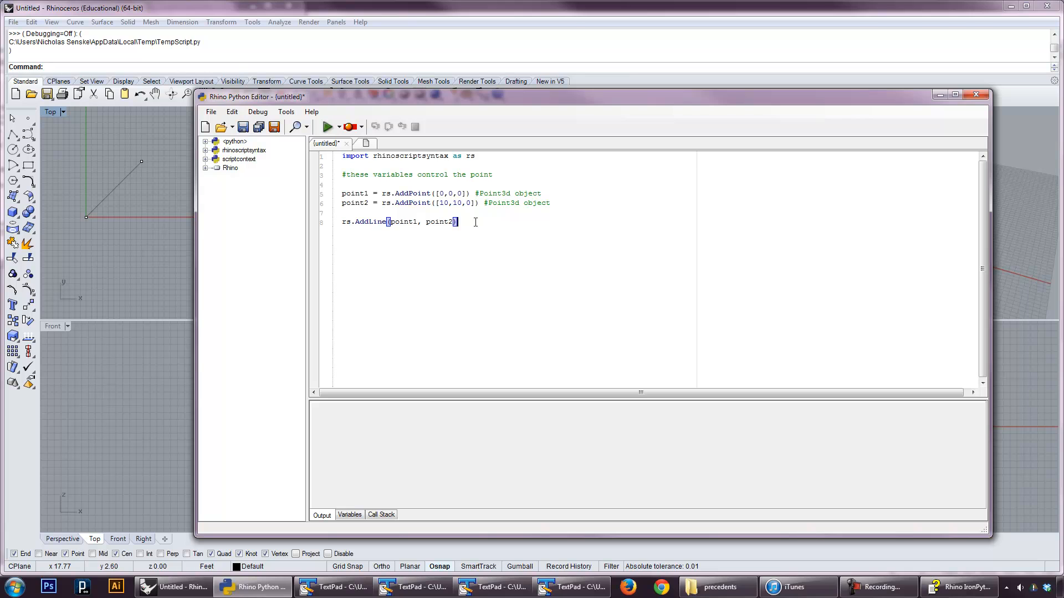
mouse_move(154, 226)
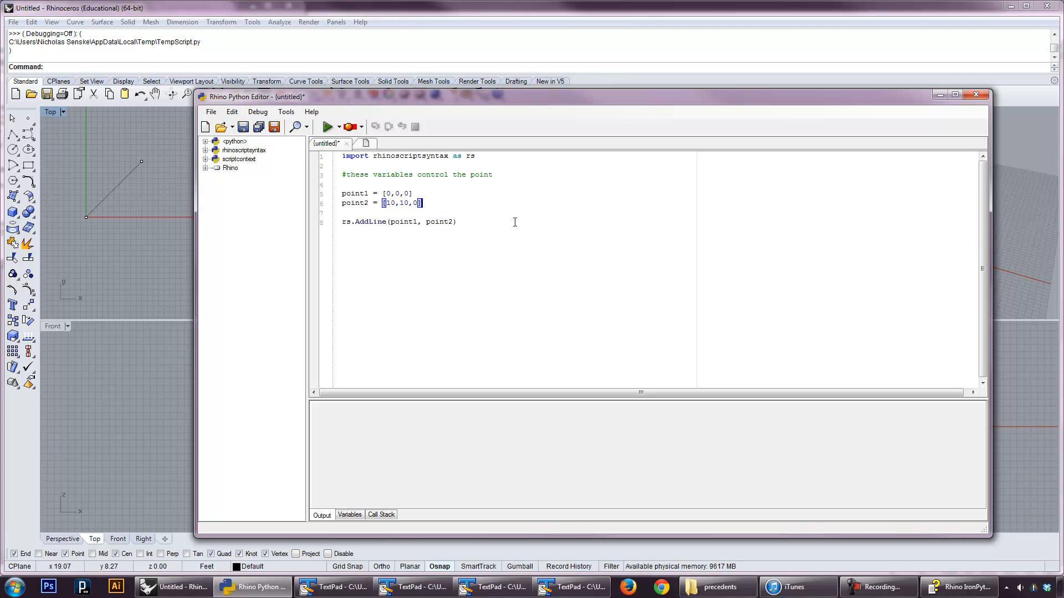
Clear the earlier line and points, rerun the script with list-based points, and select the redrawn line
left_click(329, 126)
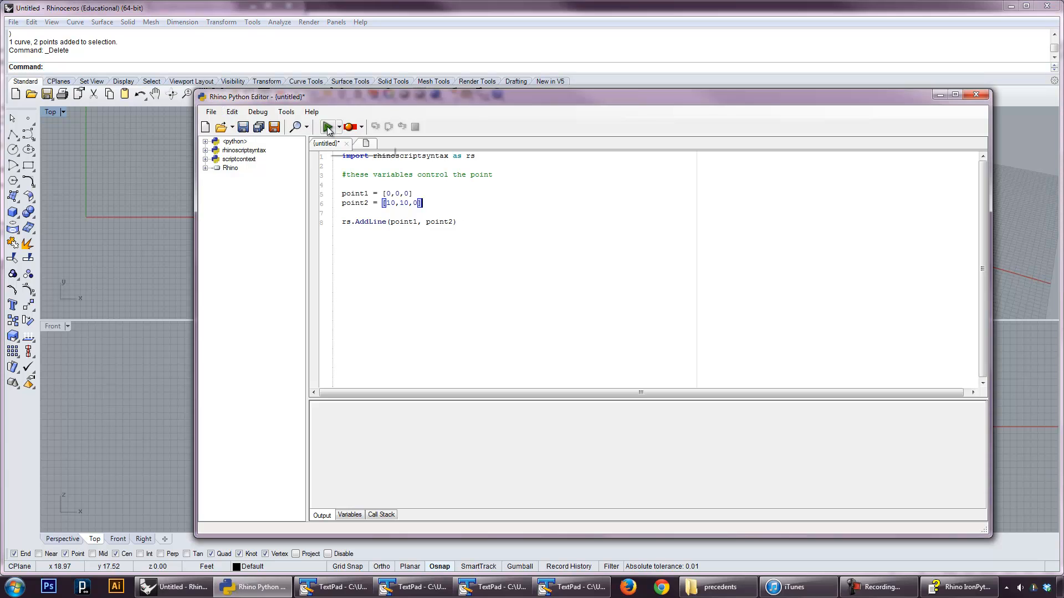
left_click(327, 126)
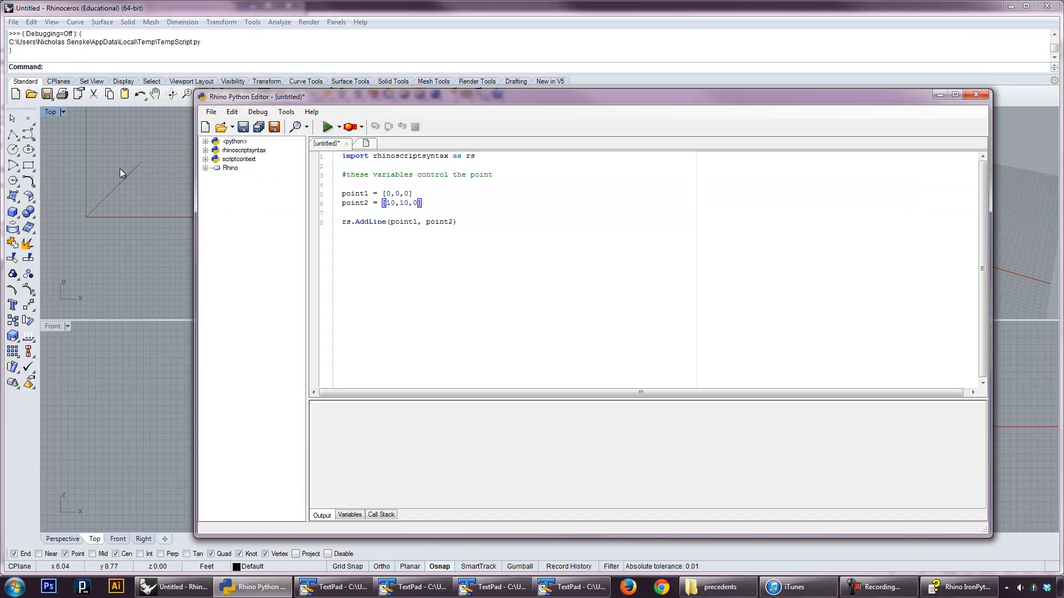
left_click(329, 126)
type("line1 = ")
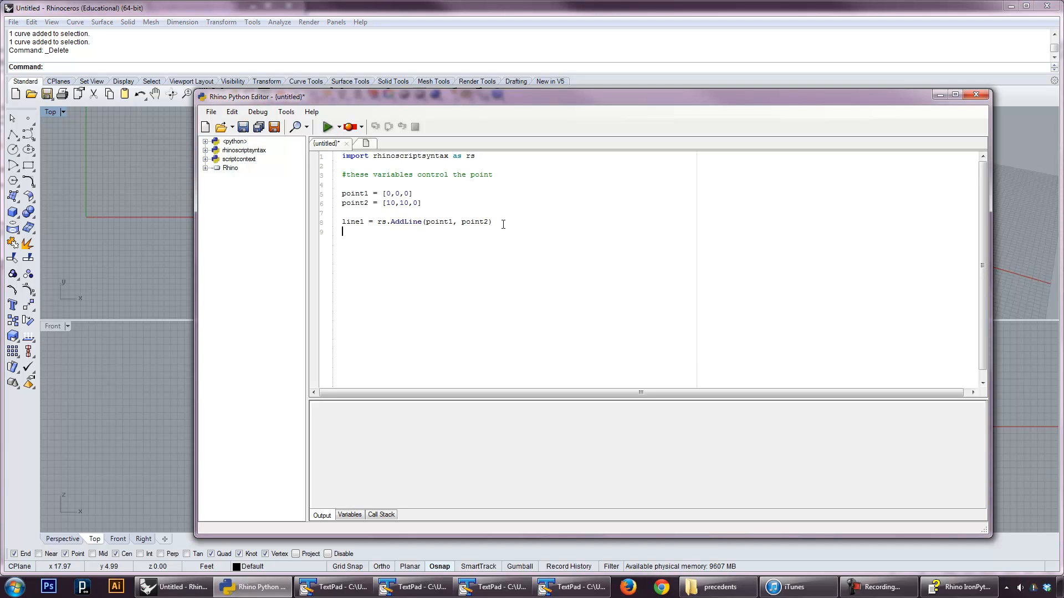
Add the script line rs.MoveObject(line1, [0,10,0])
type("rs.")
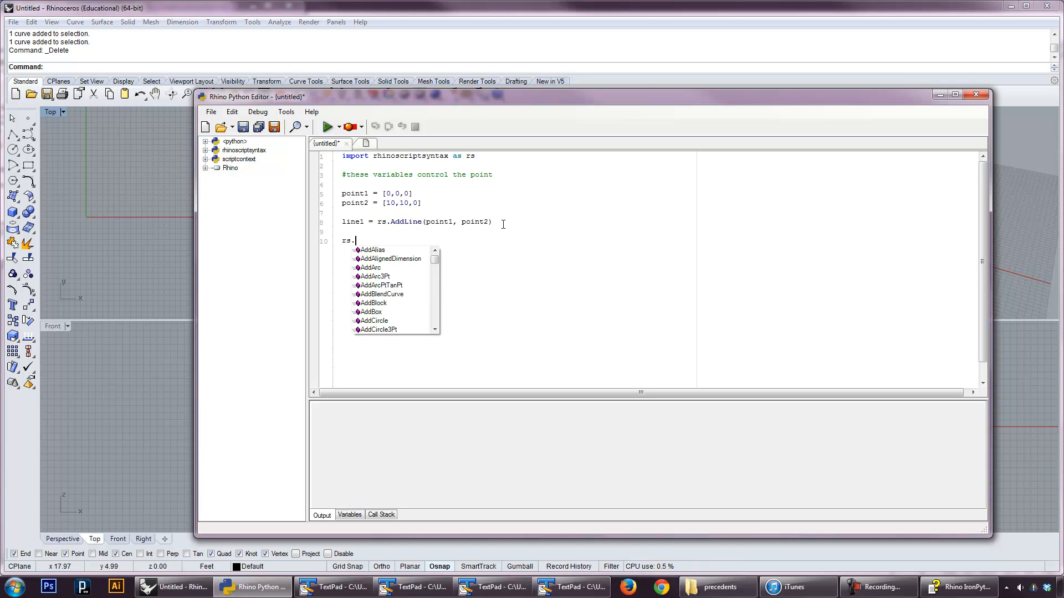
type("MoveObject")
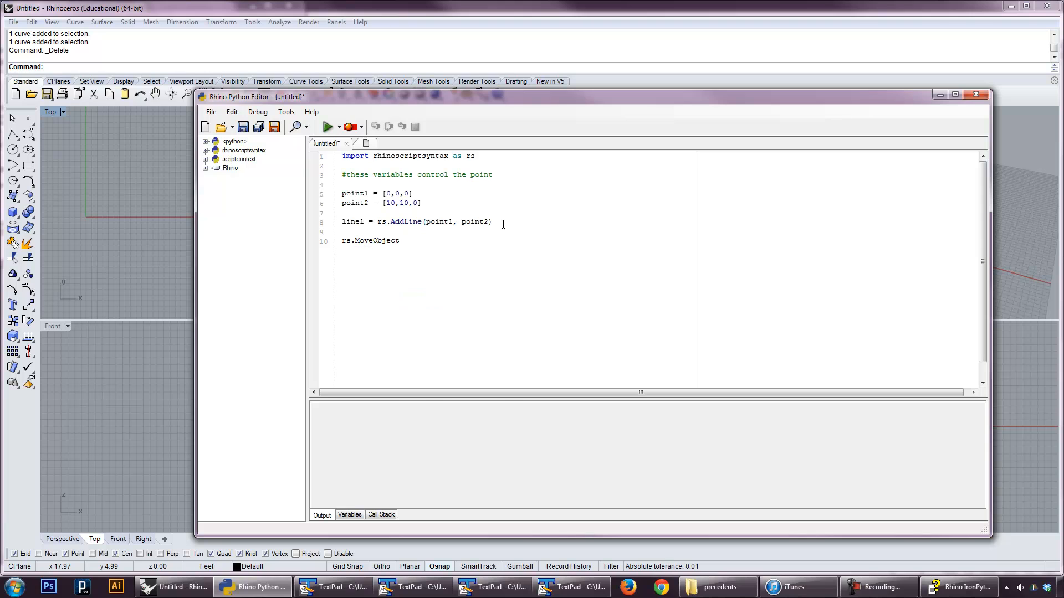
type("(")
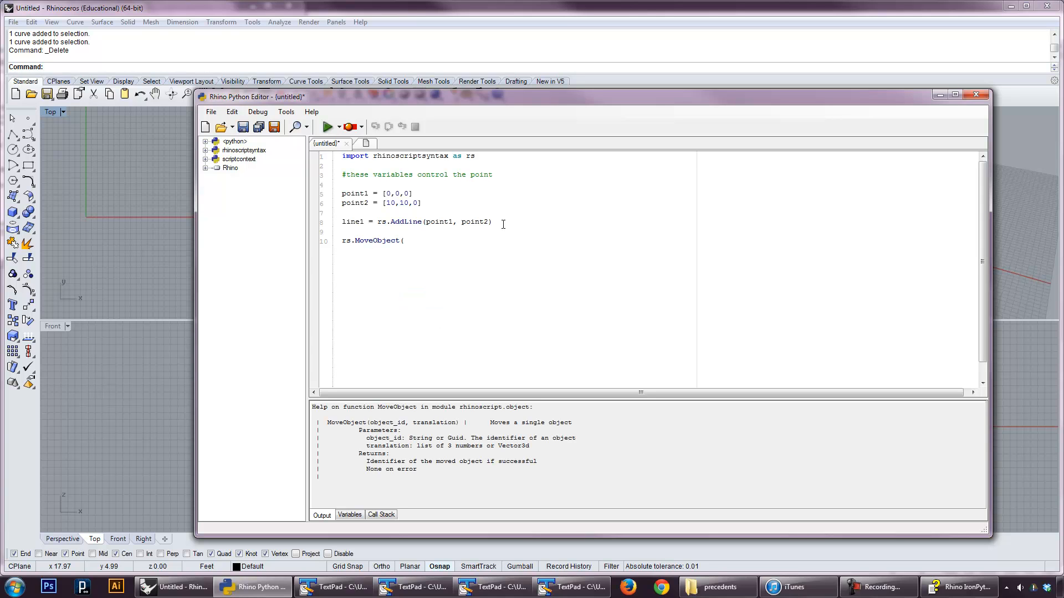
type("line1")
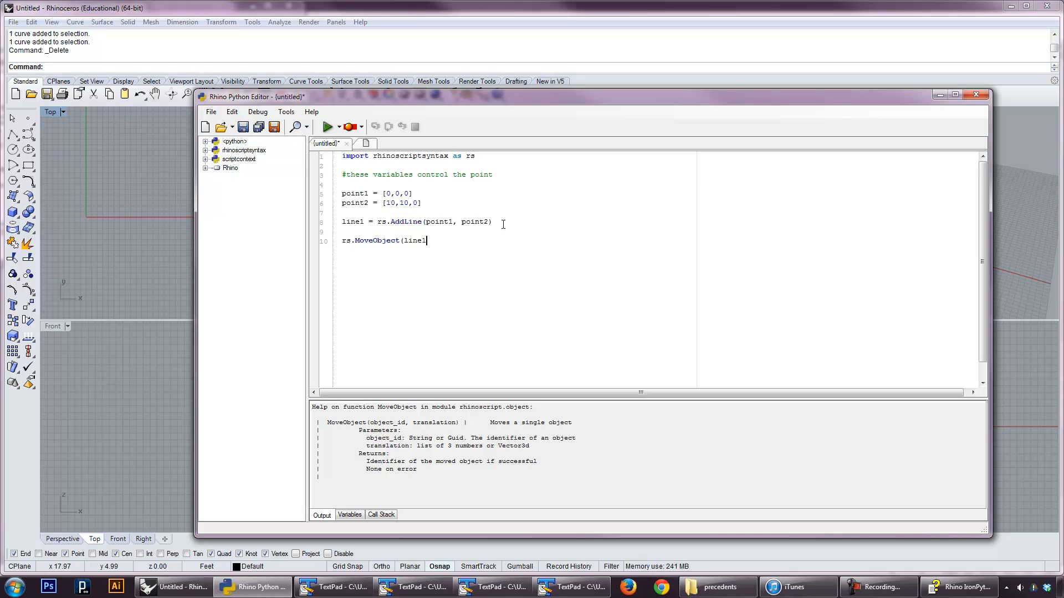
type(",")
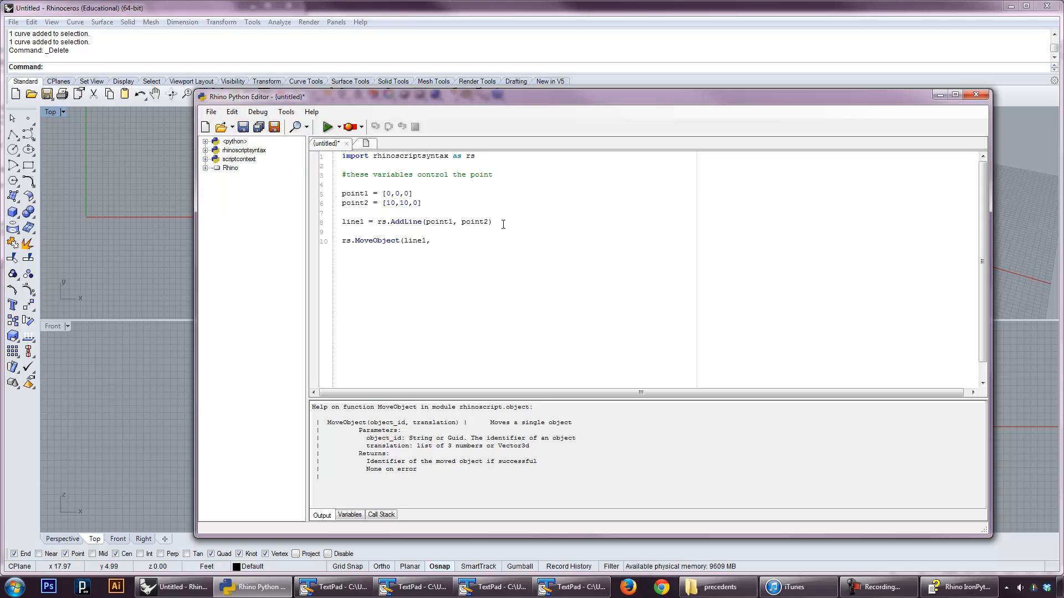
type("[")
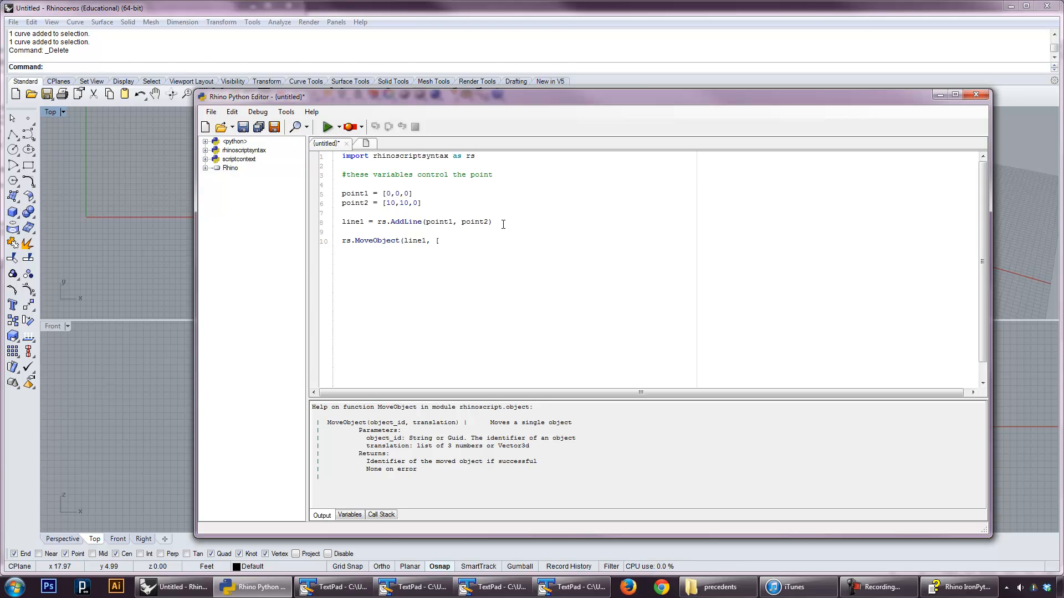
type("0,10,")
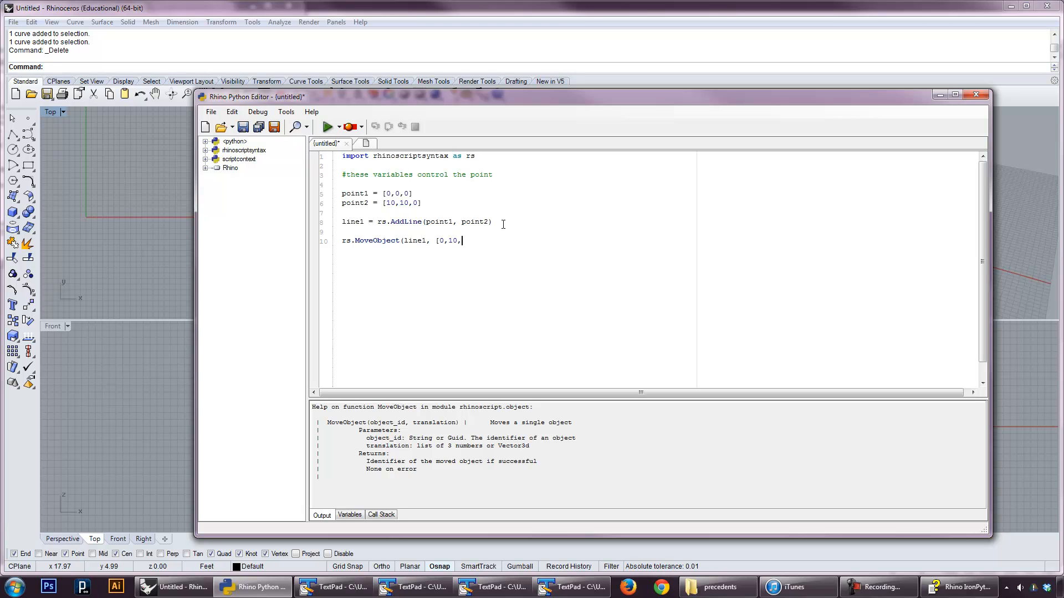
type("0])")
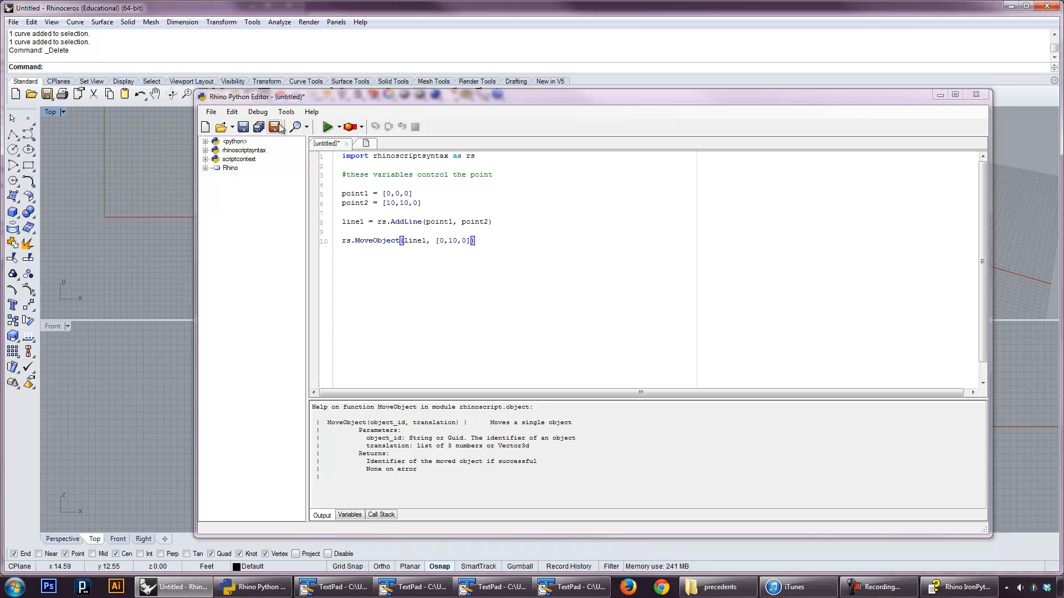
Run the script to draw the line shifted 10 units in Y, then delete the extra blank lines
left_click(328, 127)
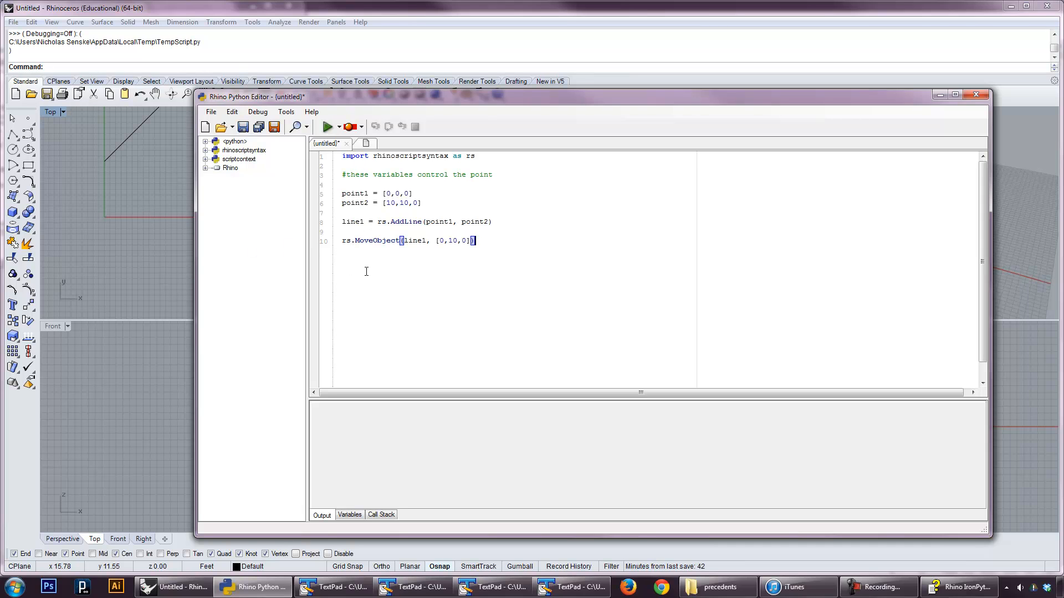
mouse_move(394, 266)
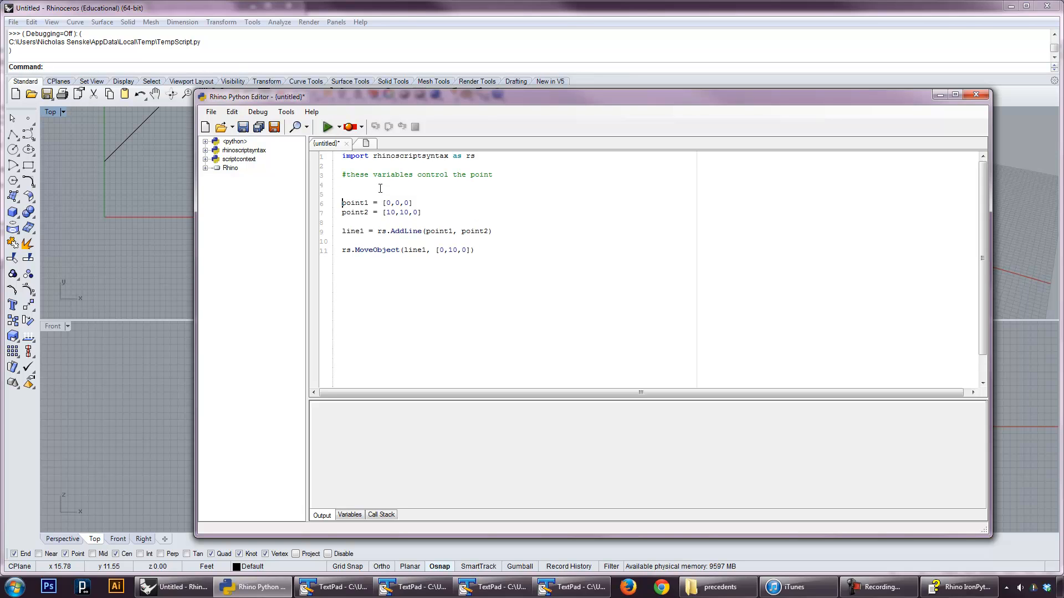
key("Backspace")
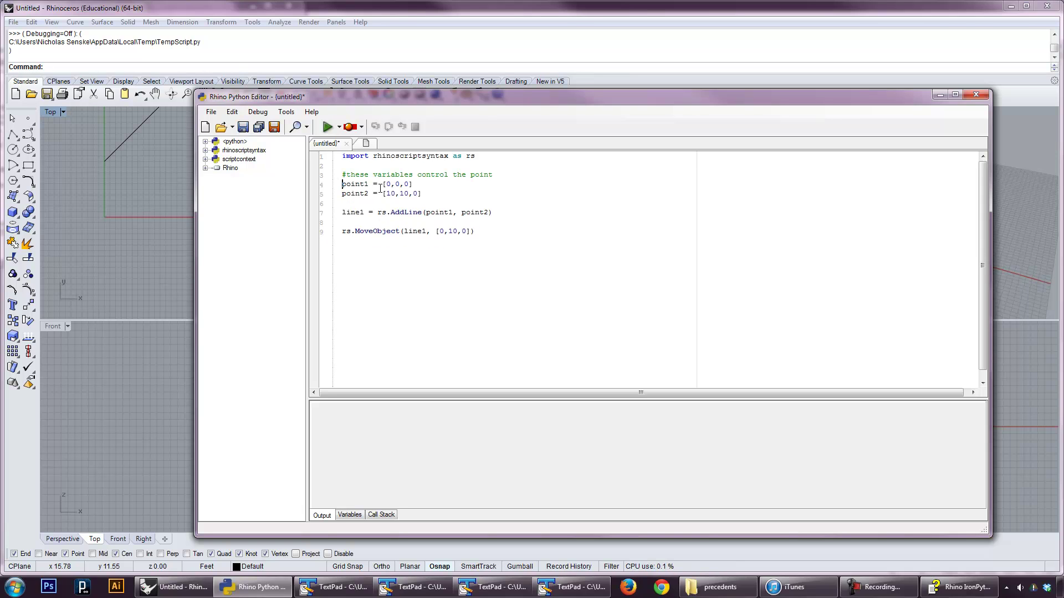